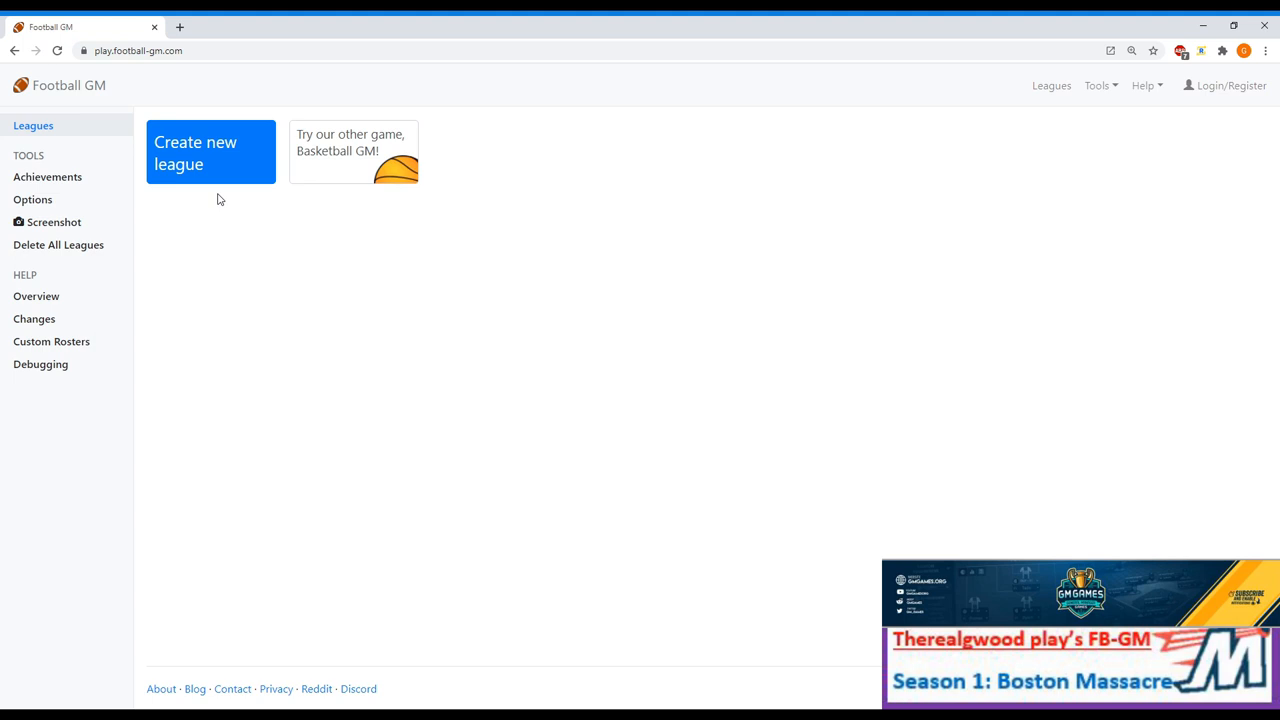
Begin a new league from the Leagues page.
left_click(210, 152)
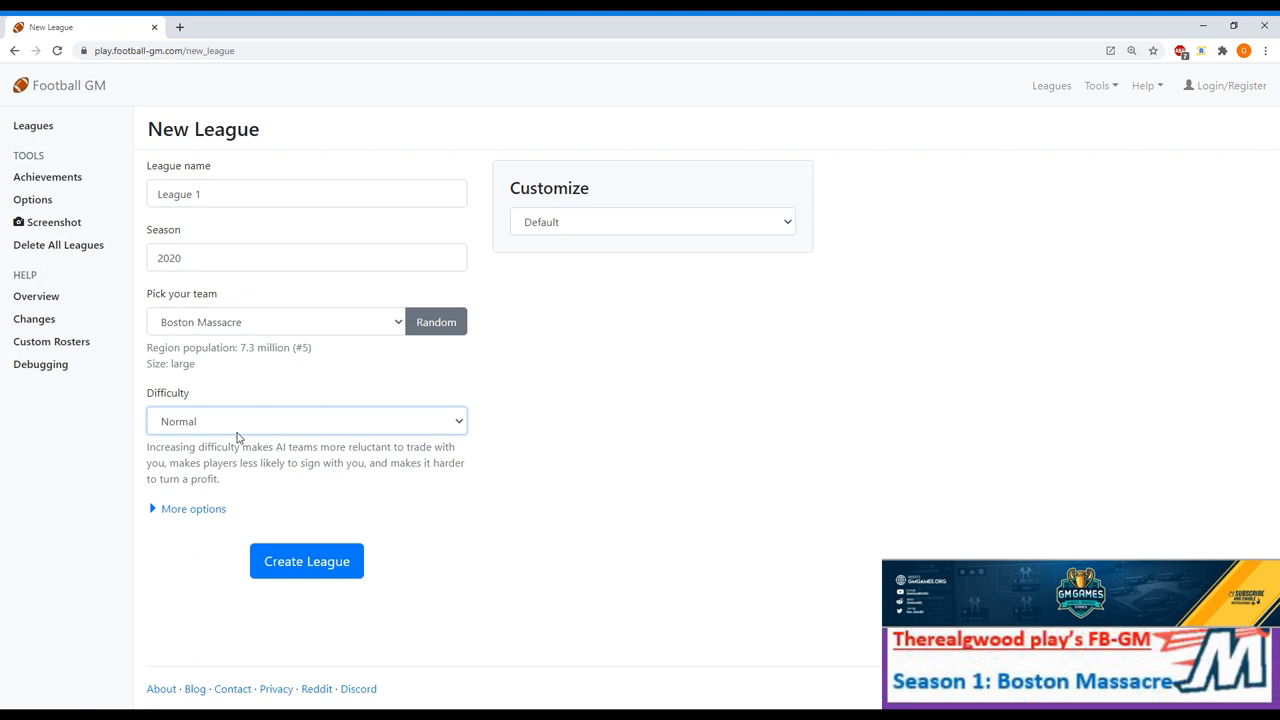
Name the league Letsplay1 on Insane difficulty and reveal the extra options.
left_click(306, 421)
type("2000")
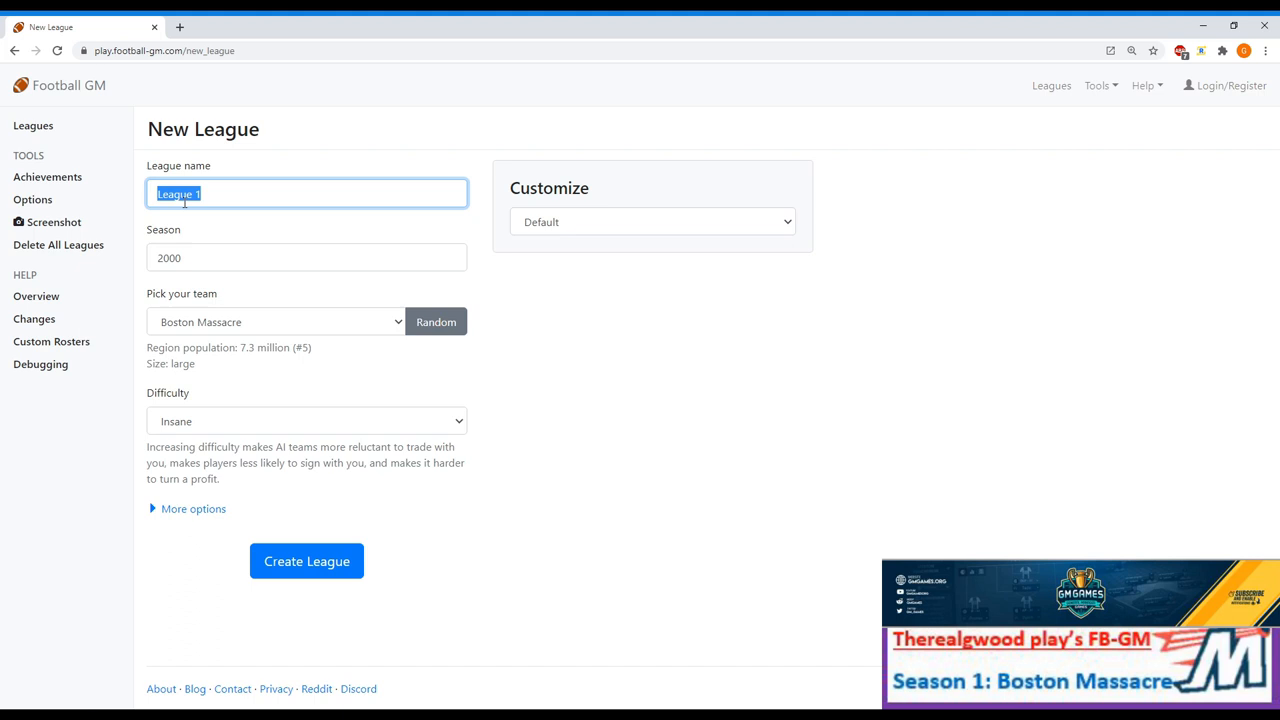
type("Letsplay1")
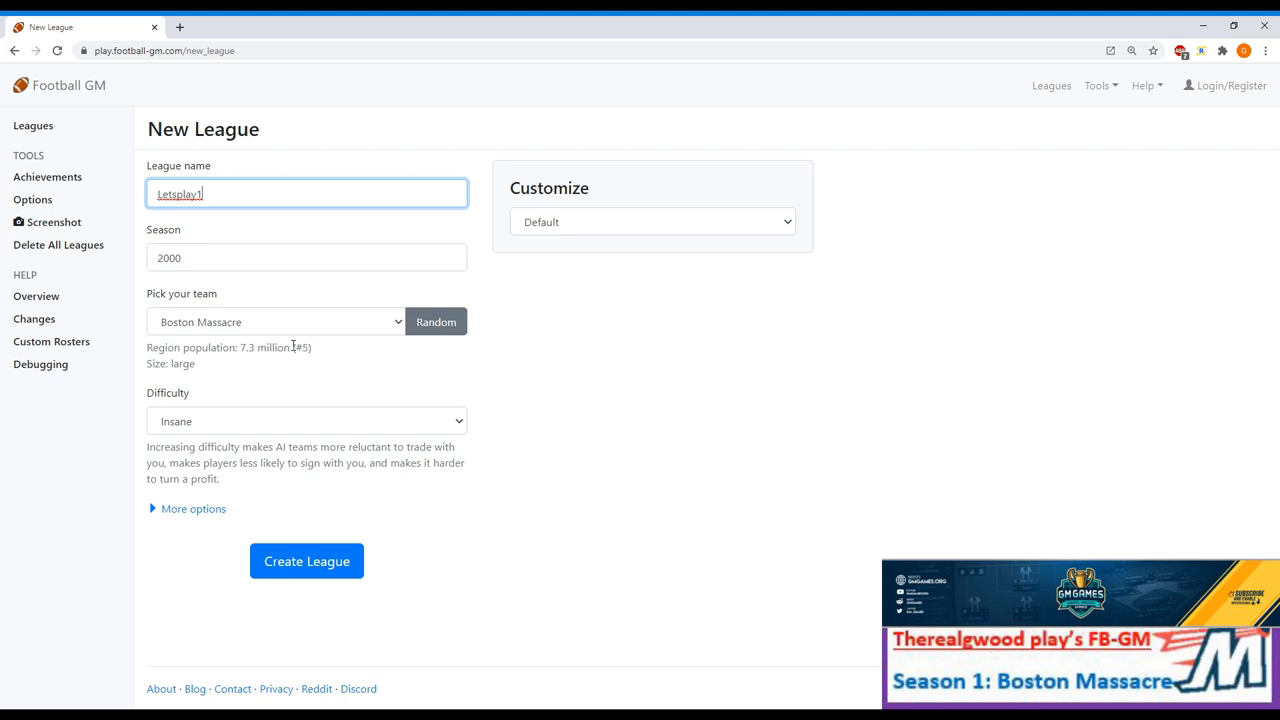
mouse_move(179, 539)
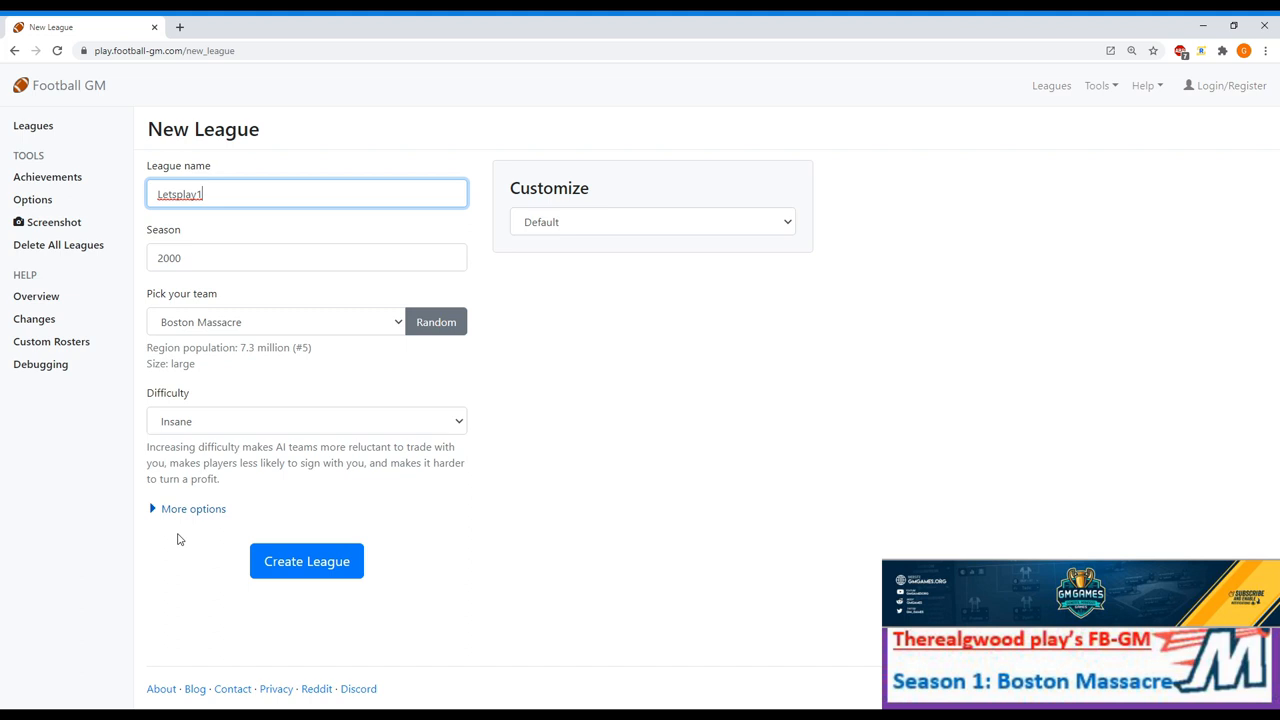
left_click(193, 508)
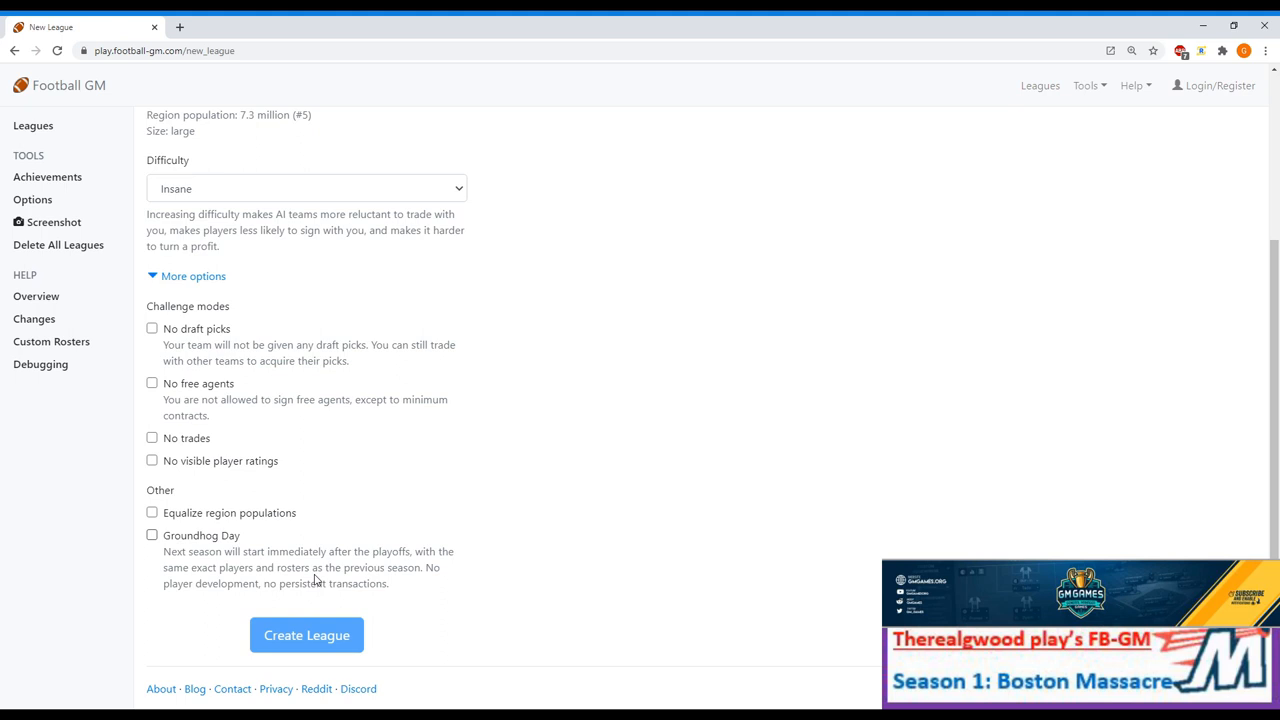
mouse_move(597, 527)
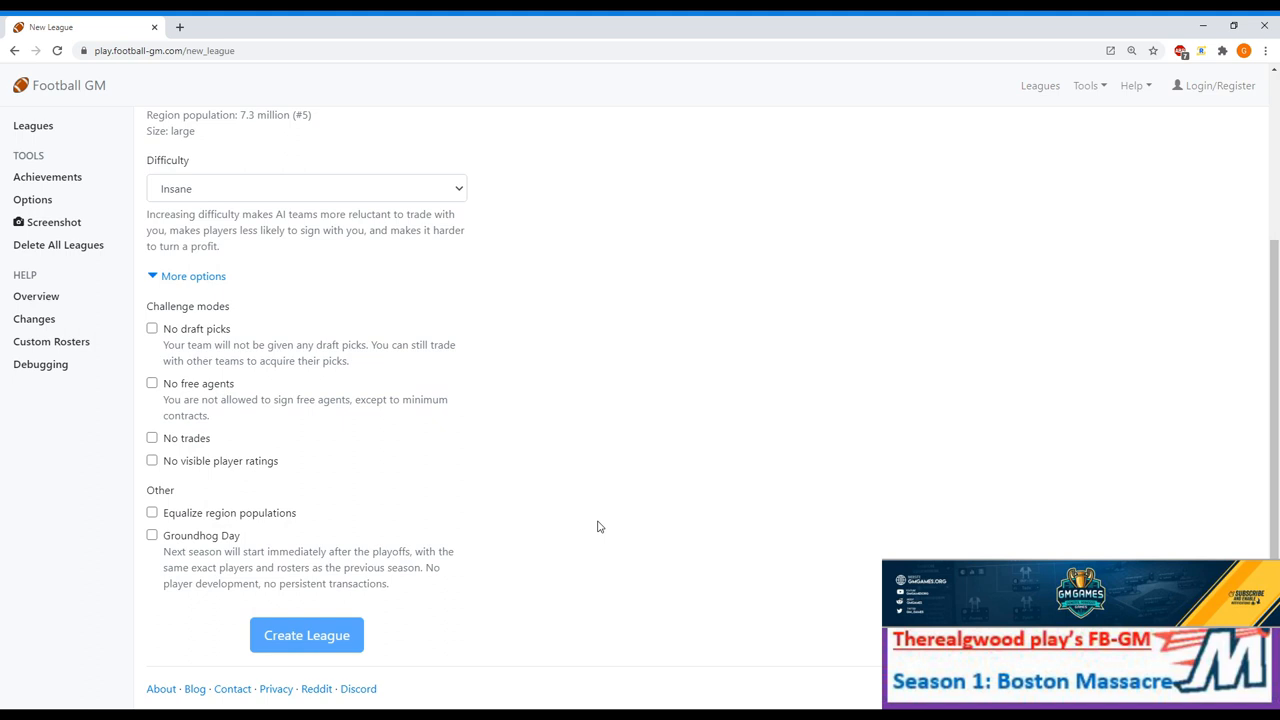
Create the Letsplay1 league with the chosen settings.
left_click(306, 635)
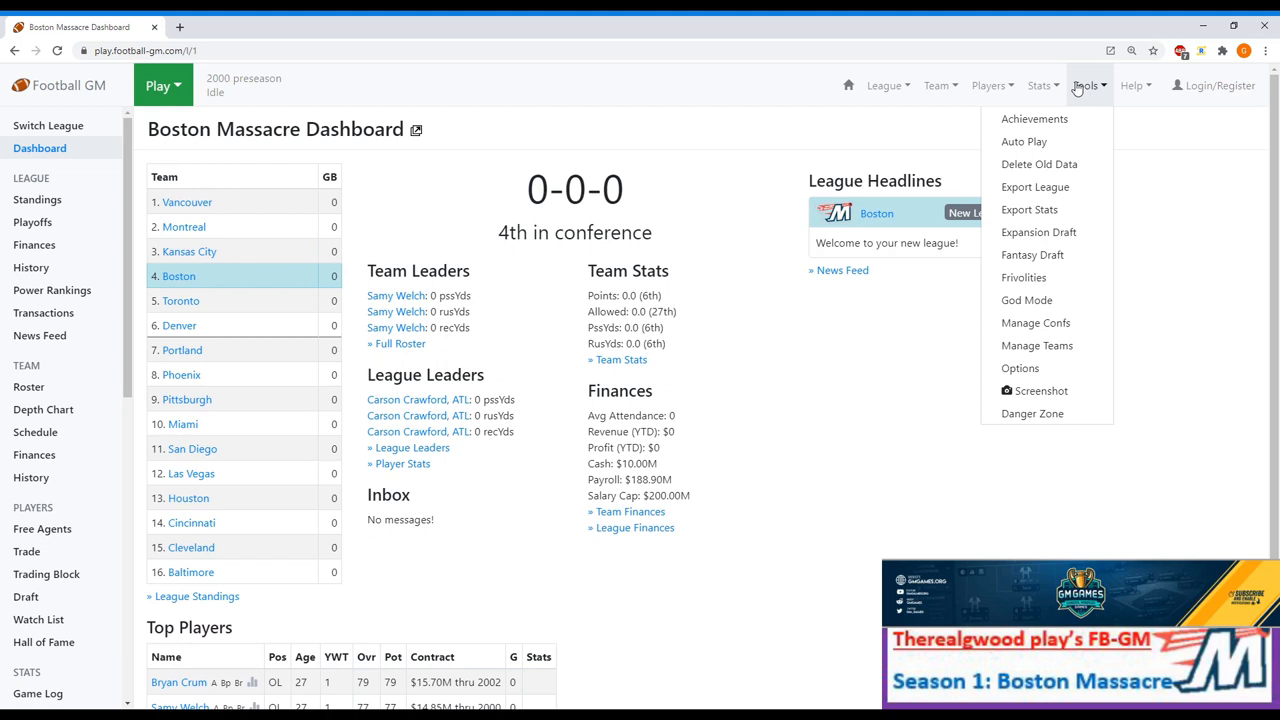
mouse_move(1039, 164)
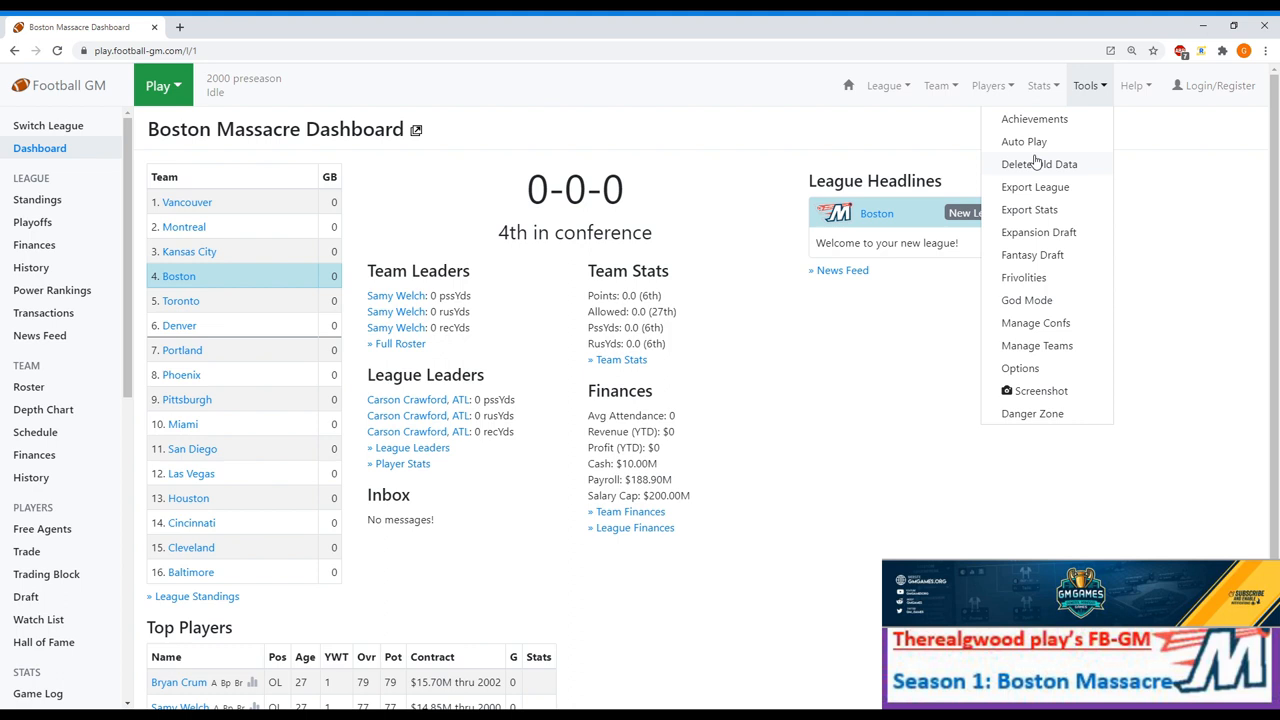
Randomize the fantasy draft order twice and start the fantasy draft.
left_click(1032, 255)
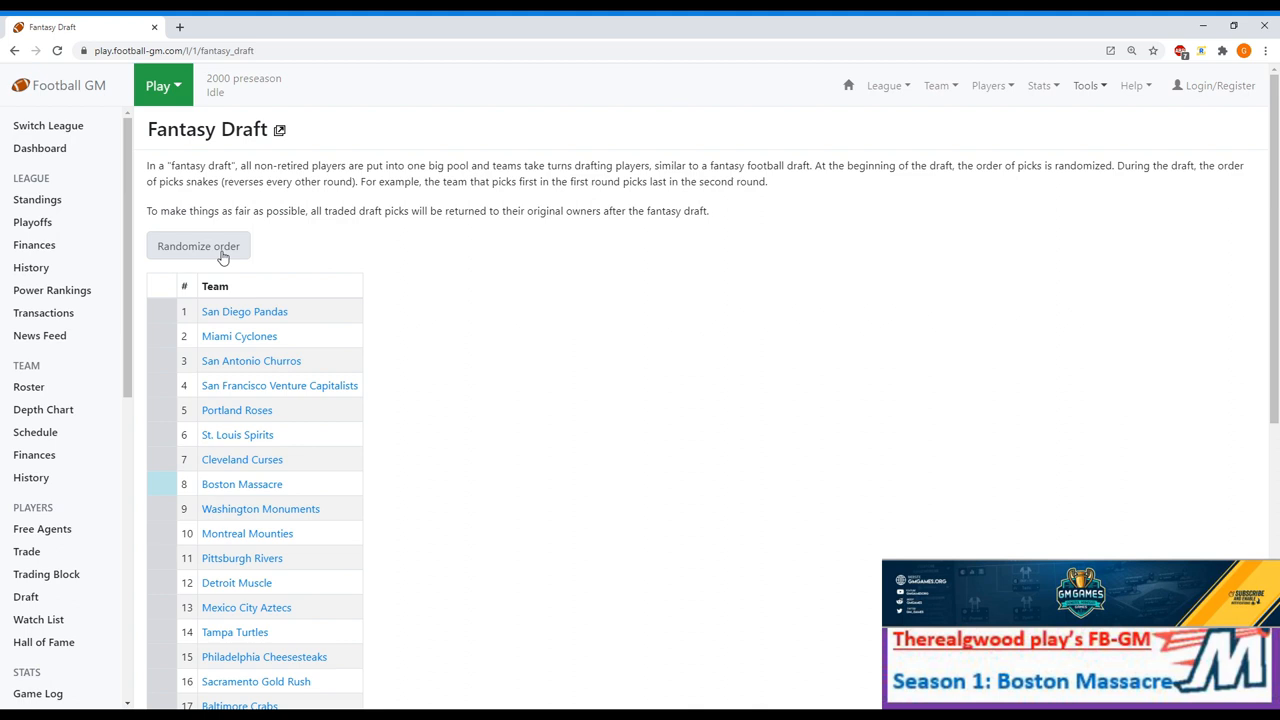
left_click(198, 246)
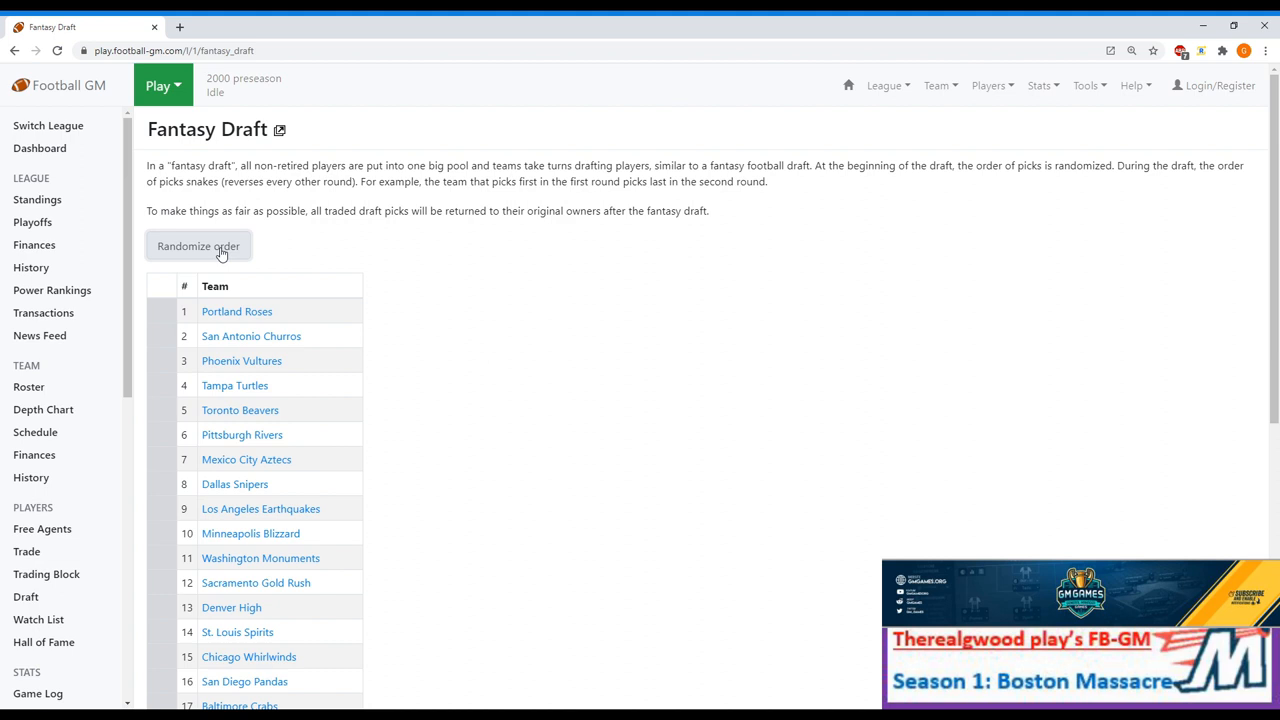
left_click(198, 246)
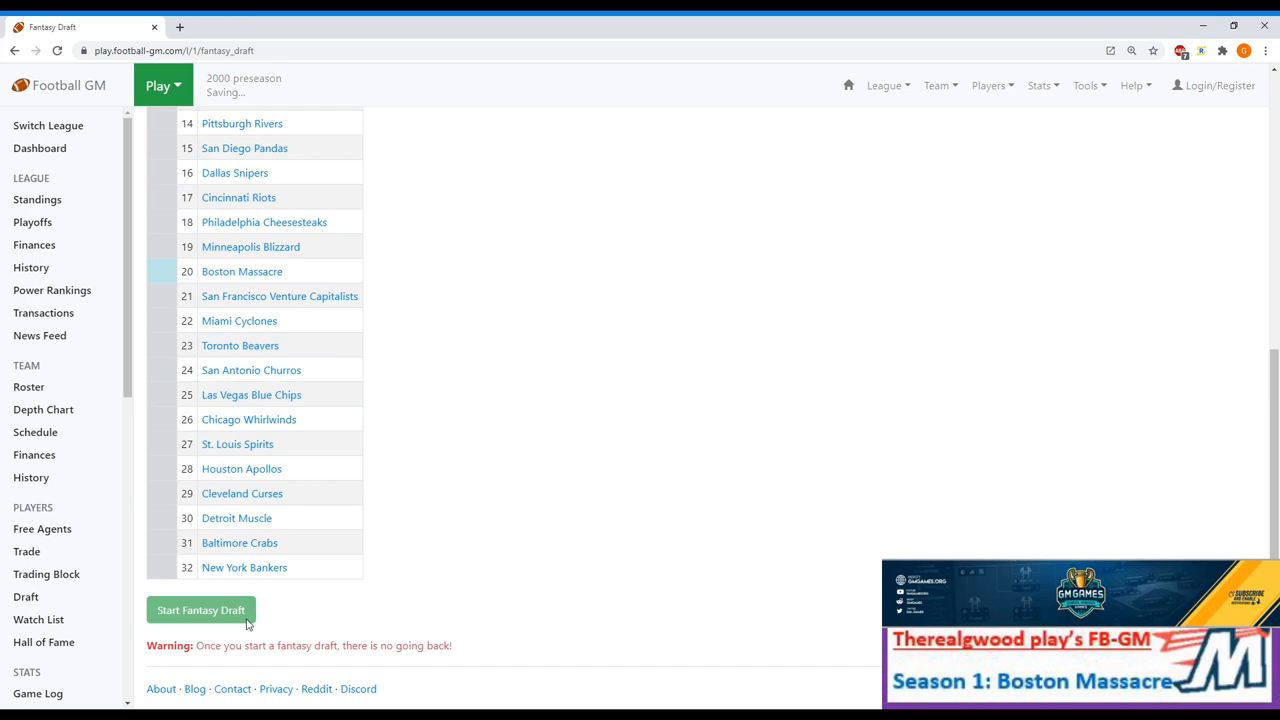
left_click(200, 610)
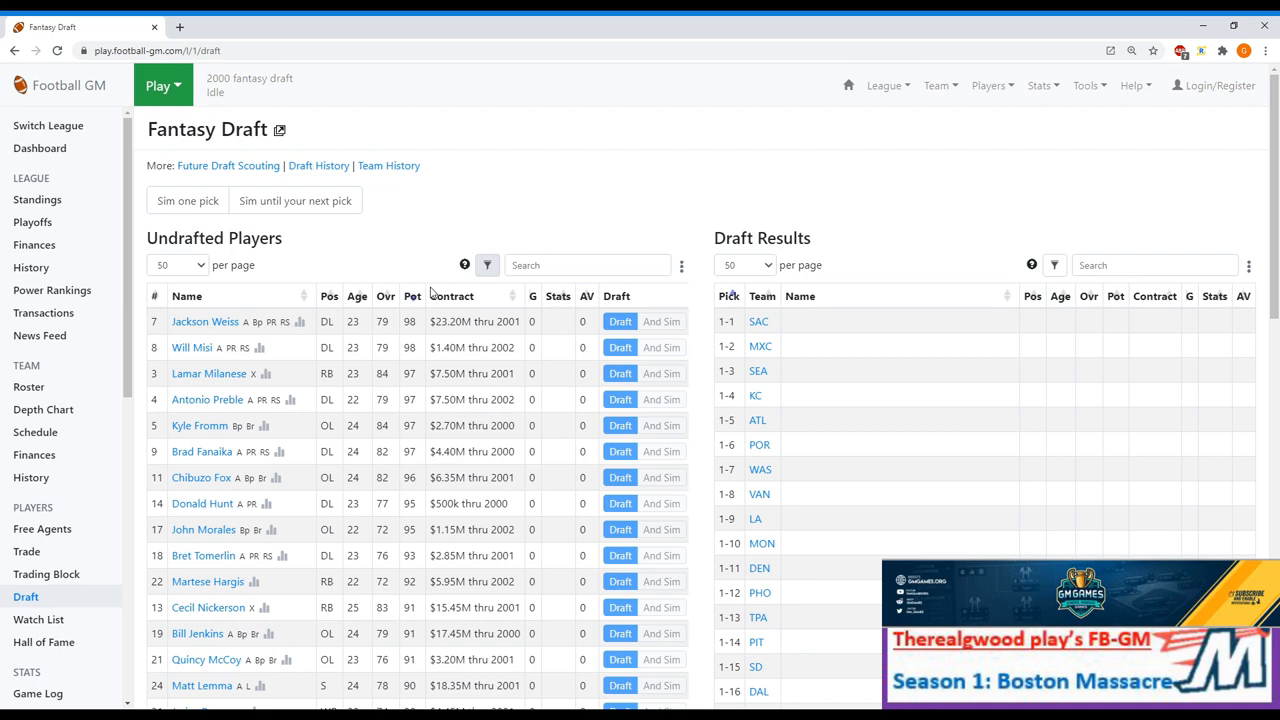
Simulate the draft to Boston's pick 20, John Morales.
left_click(295, 200)
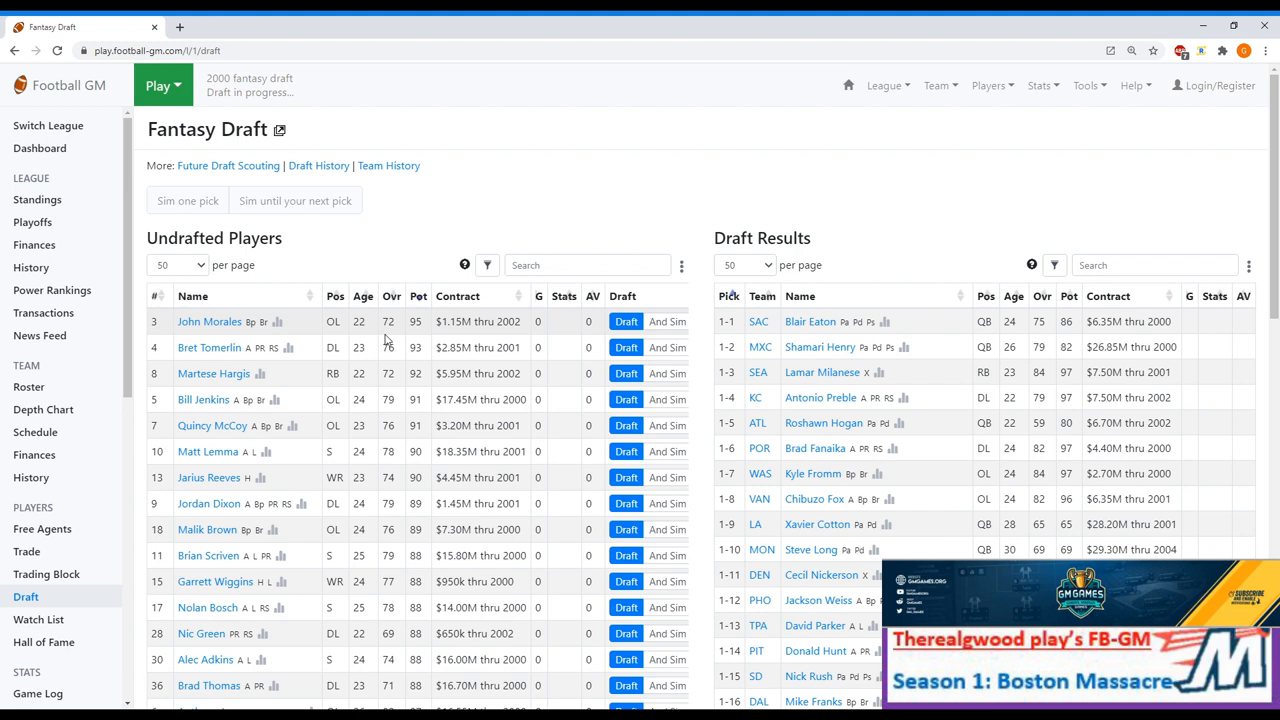
mouse_move(388, 328)
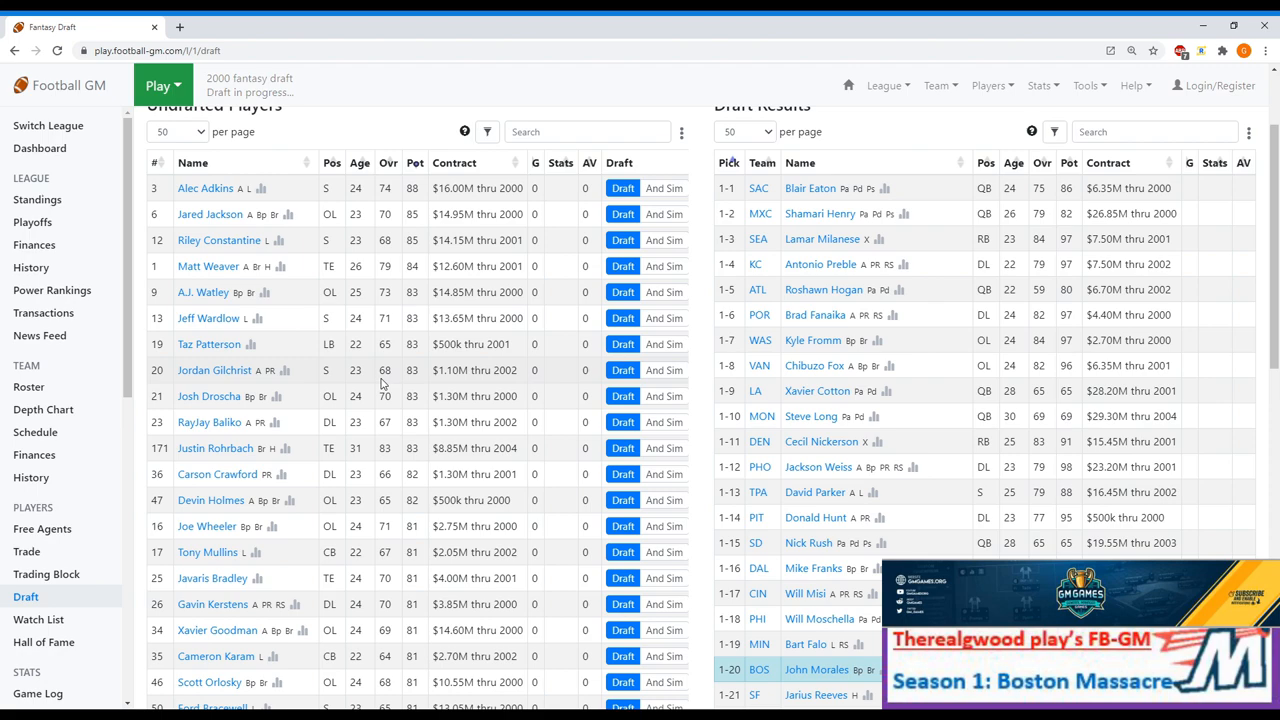
scroll("down", 3)
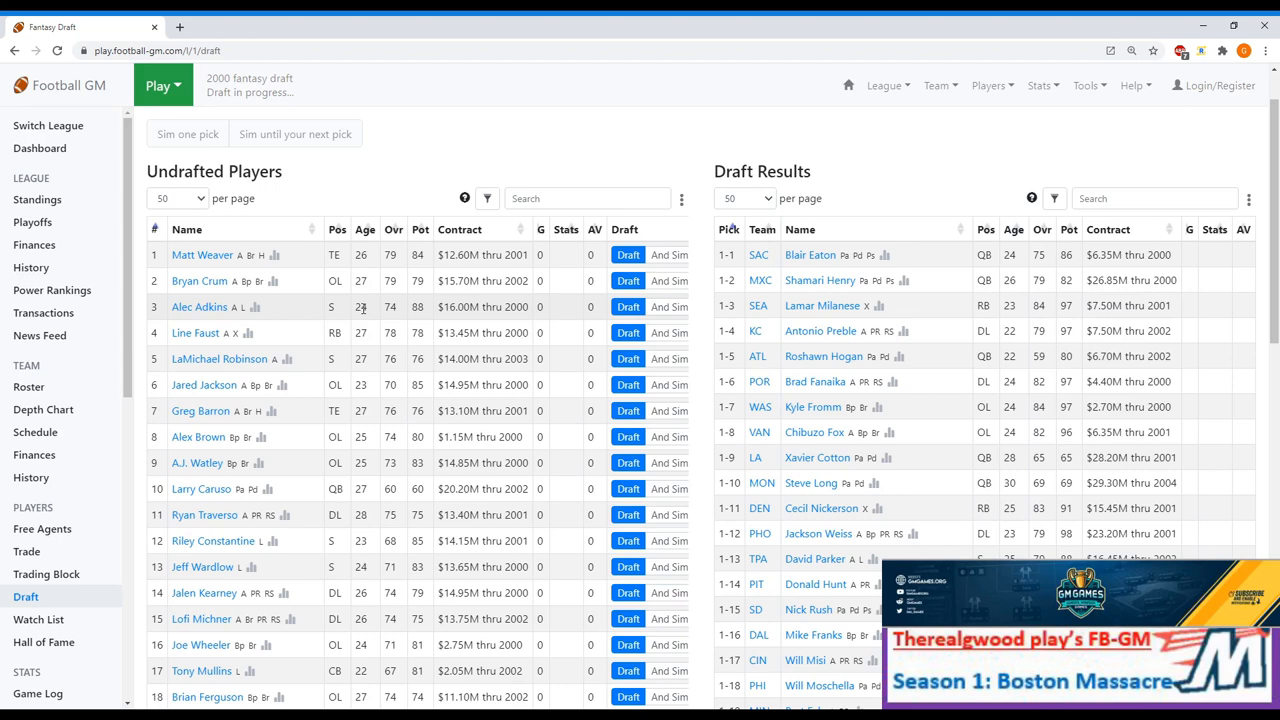
Scroll the Undrafted Players table as the draft simulation continues.
scroll("down", 3)
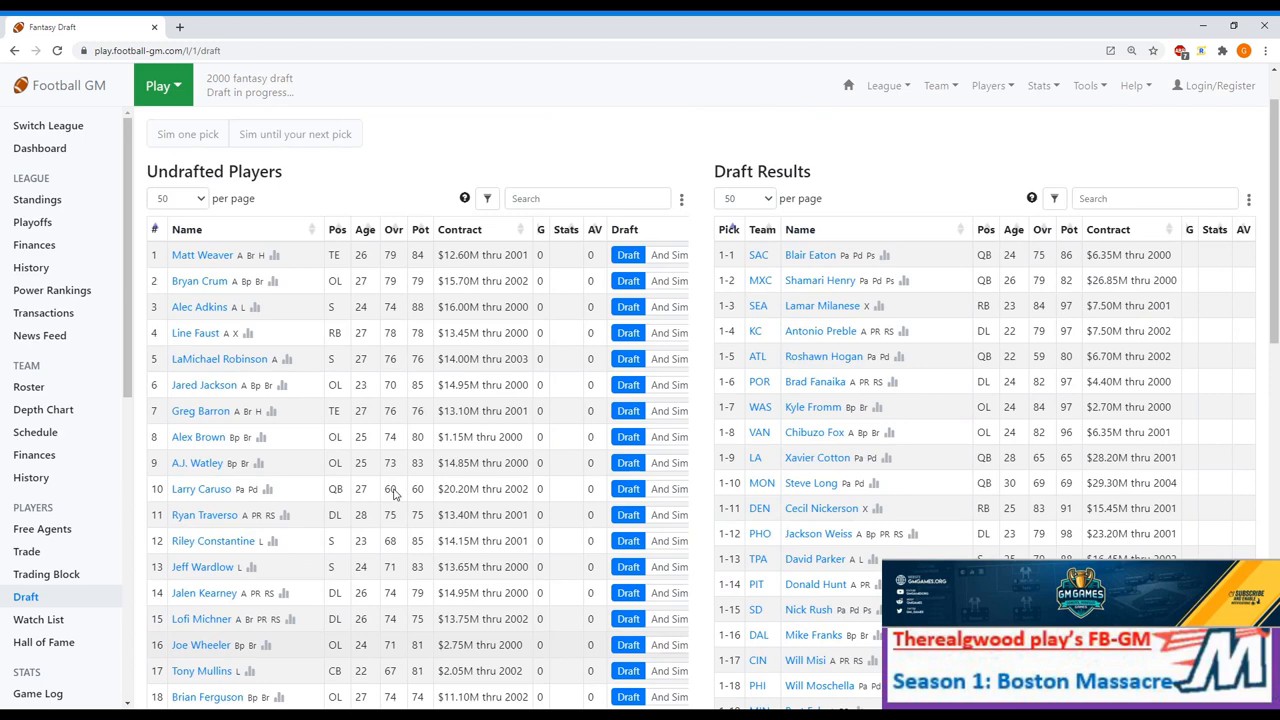
scroll("down", 3)
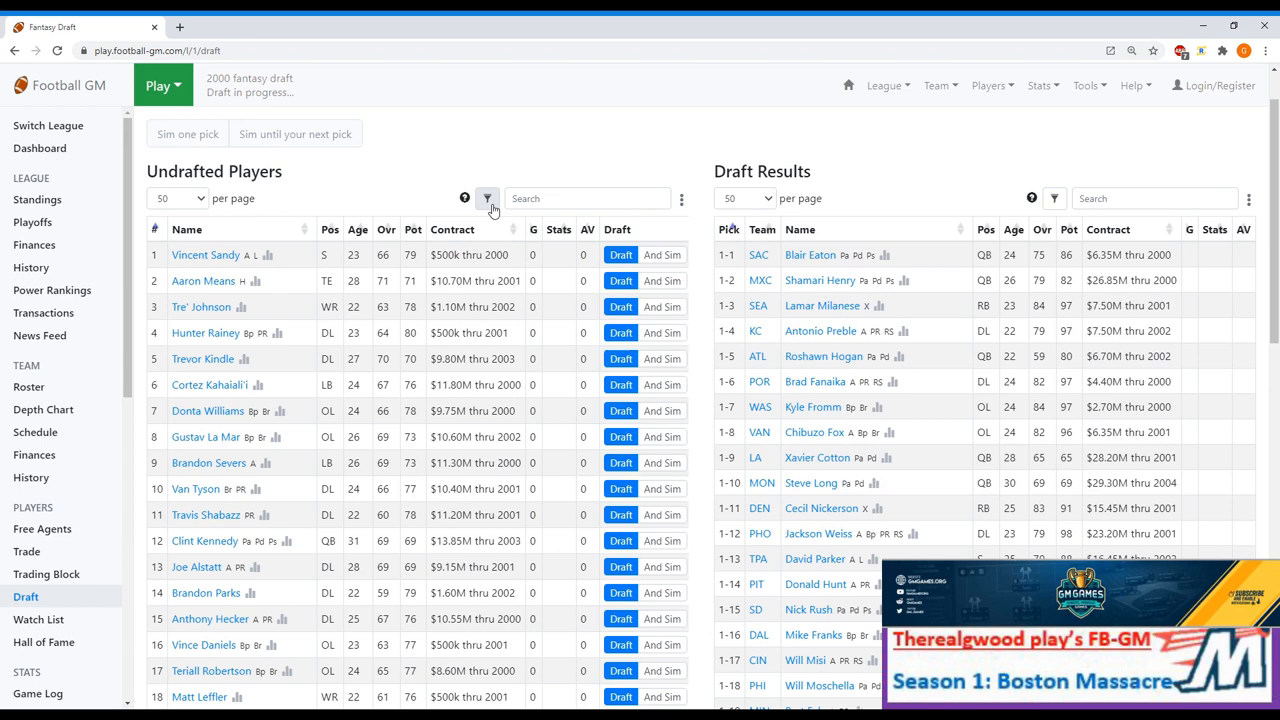
Show column filters and draft Cortez Kahaiali'i, simulating further picks.
left_click(487, 197)
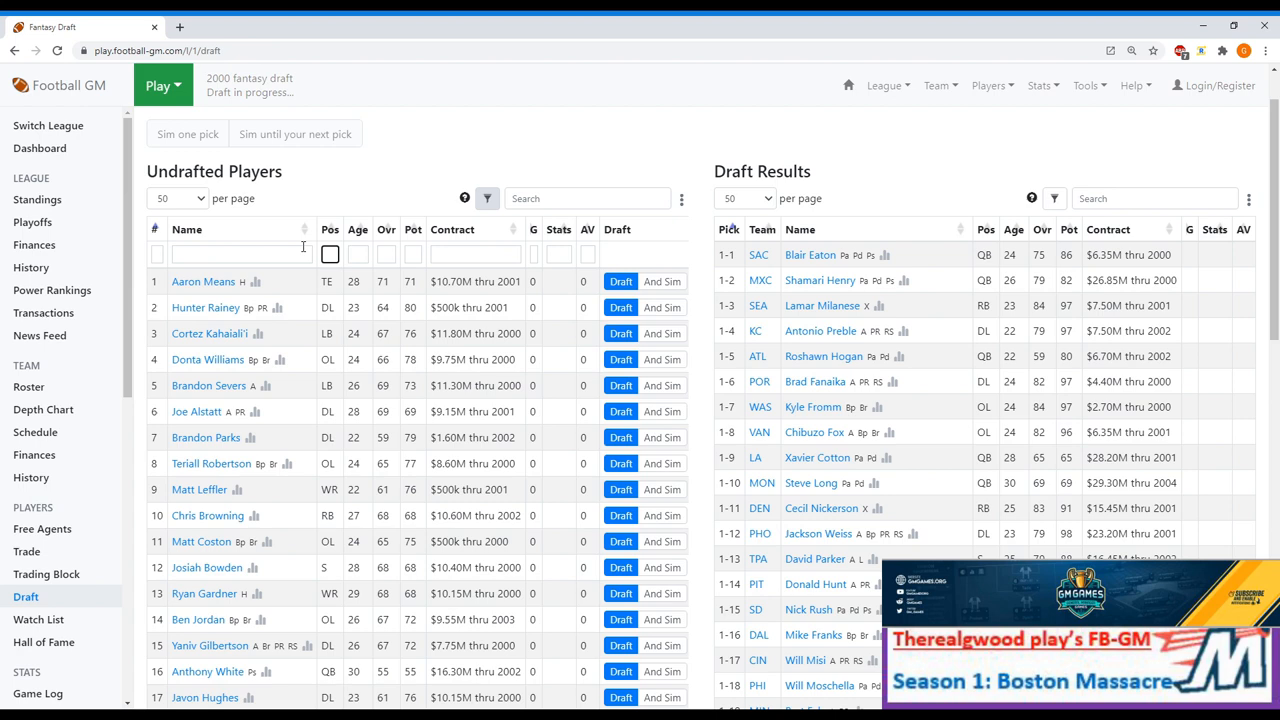
mouse_move(358, 298)
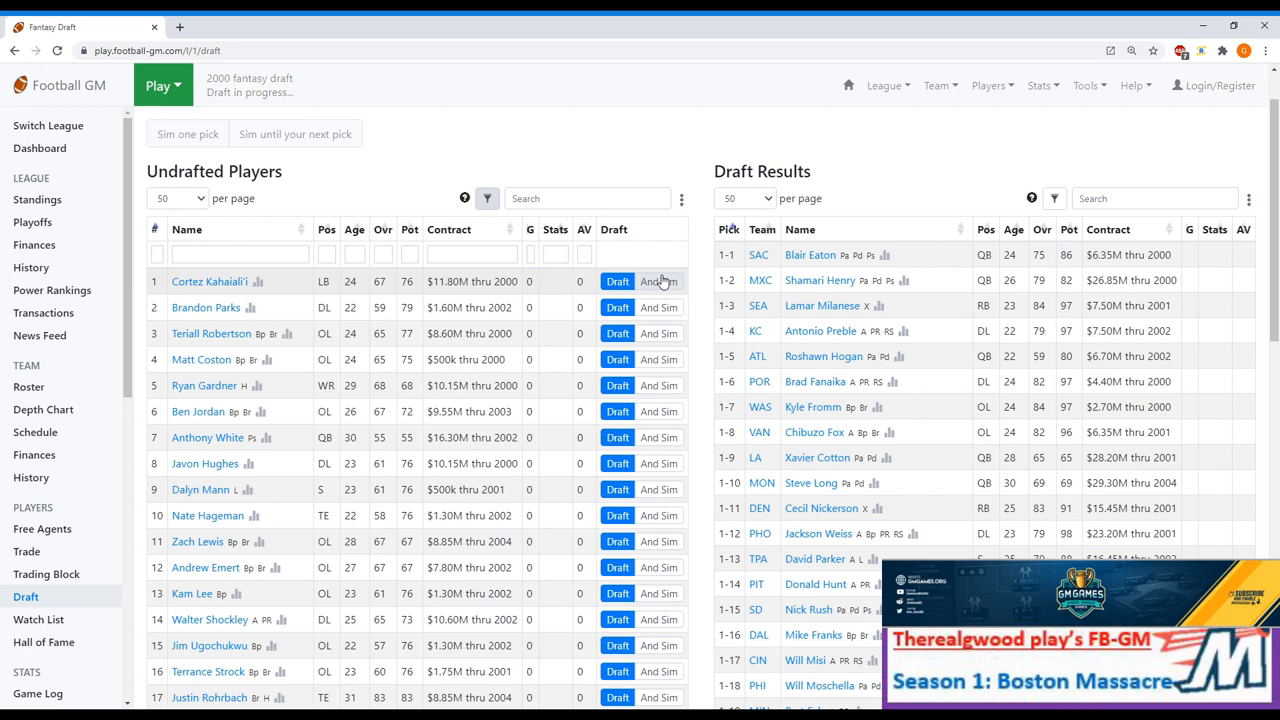
left_click(617, 281)
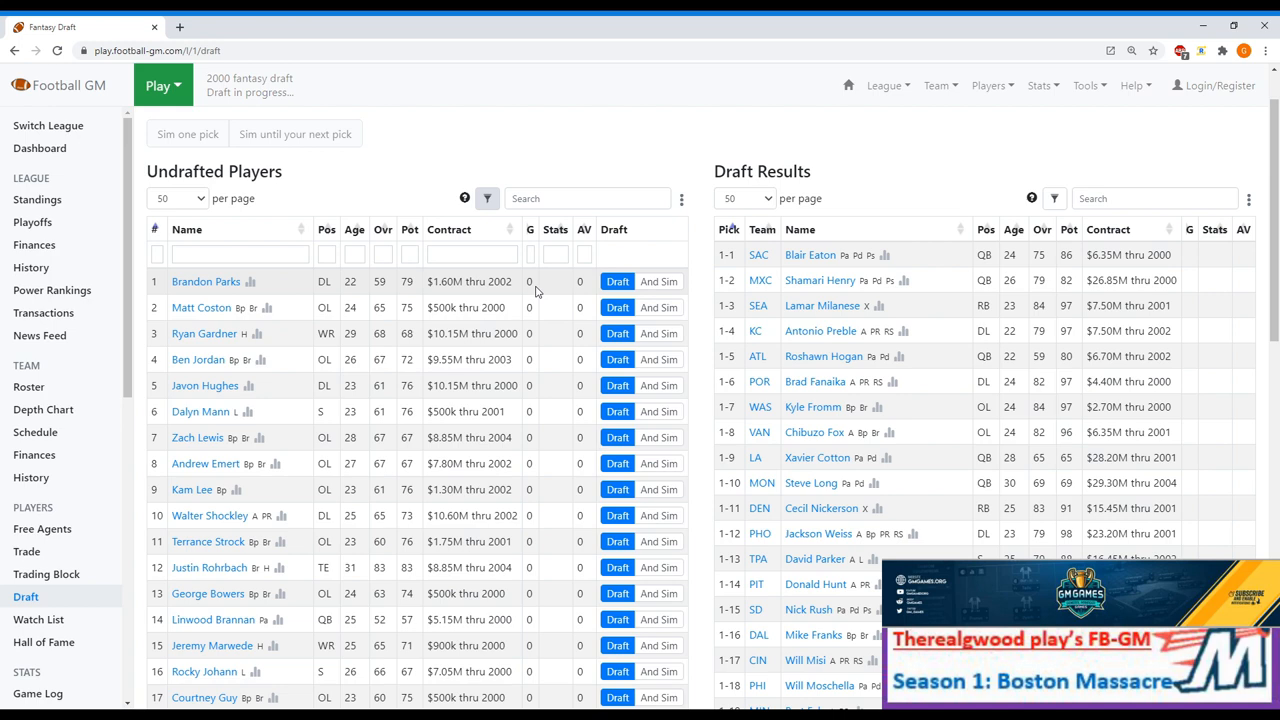
left_click(617, 281)
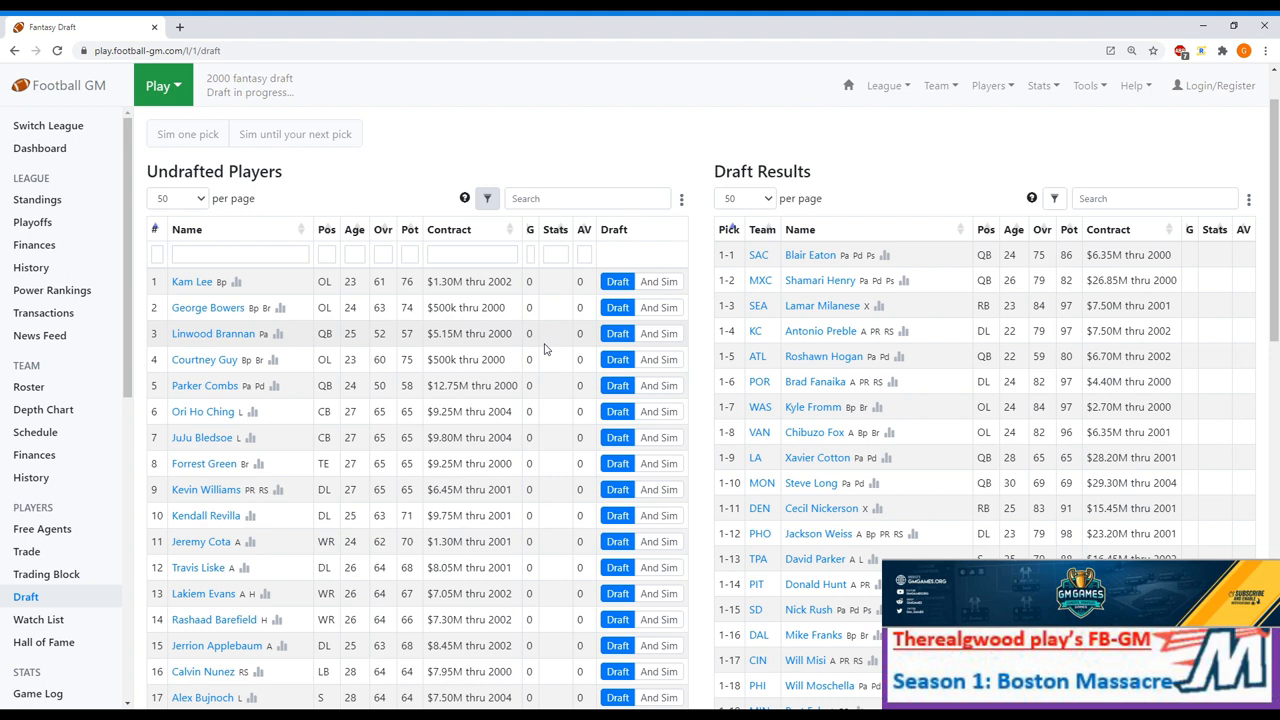
mouse_move(333, 380)
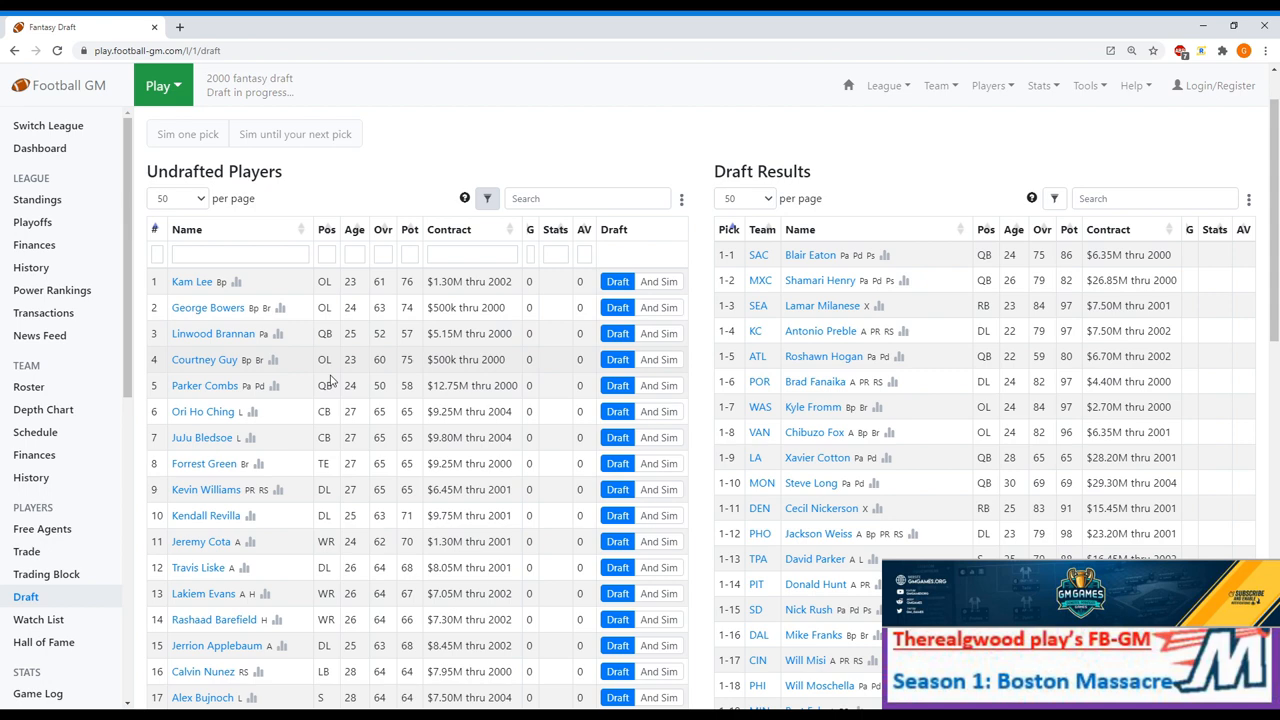
scroll("down", 3)
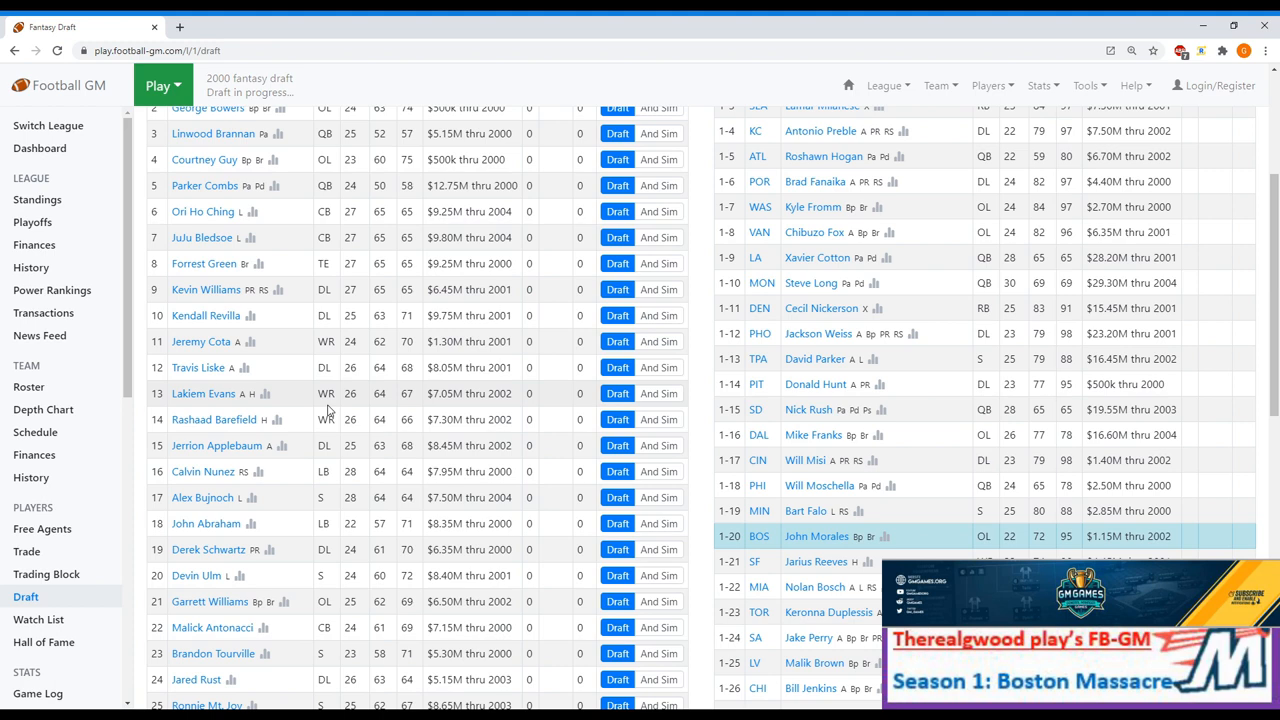
mouse_move(343, 401)
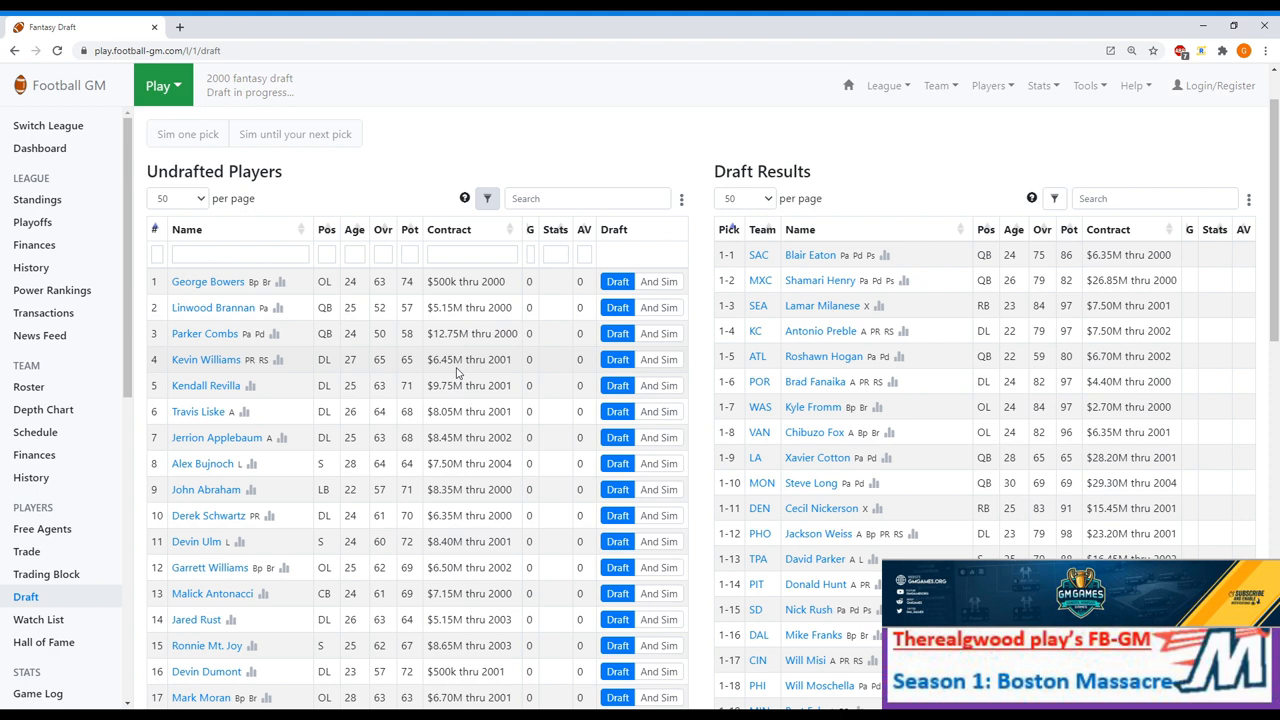
mouse_move(648, 287)
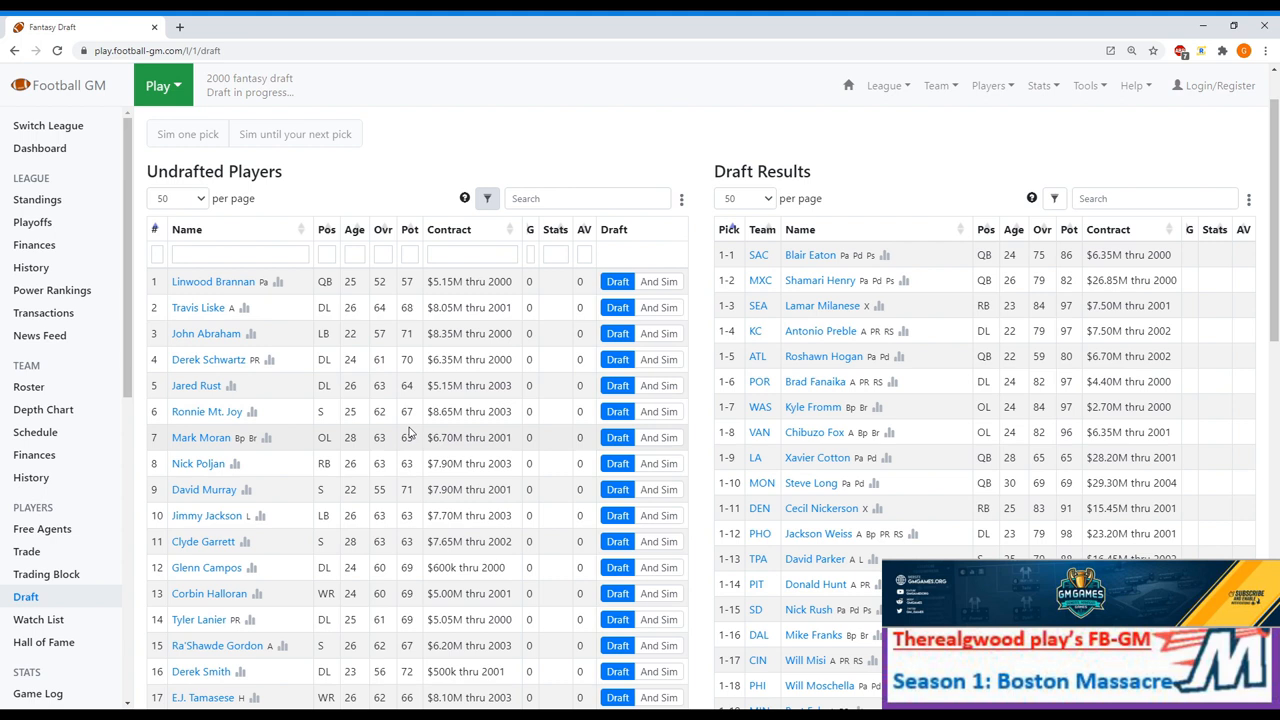
mouse_move(432, 495)
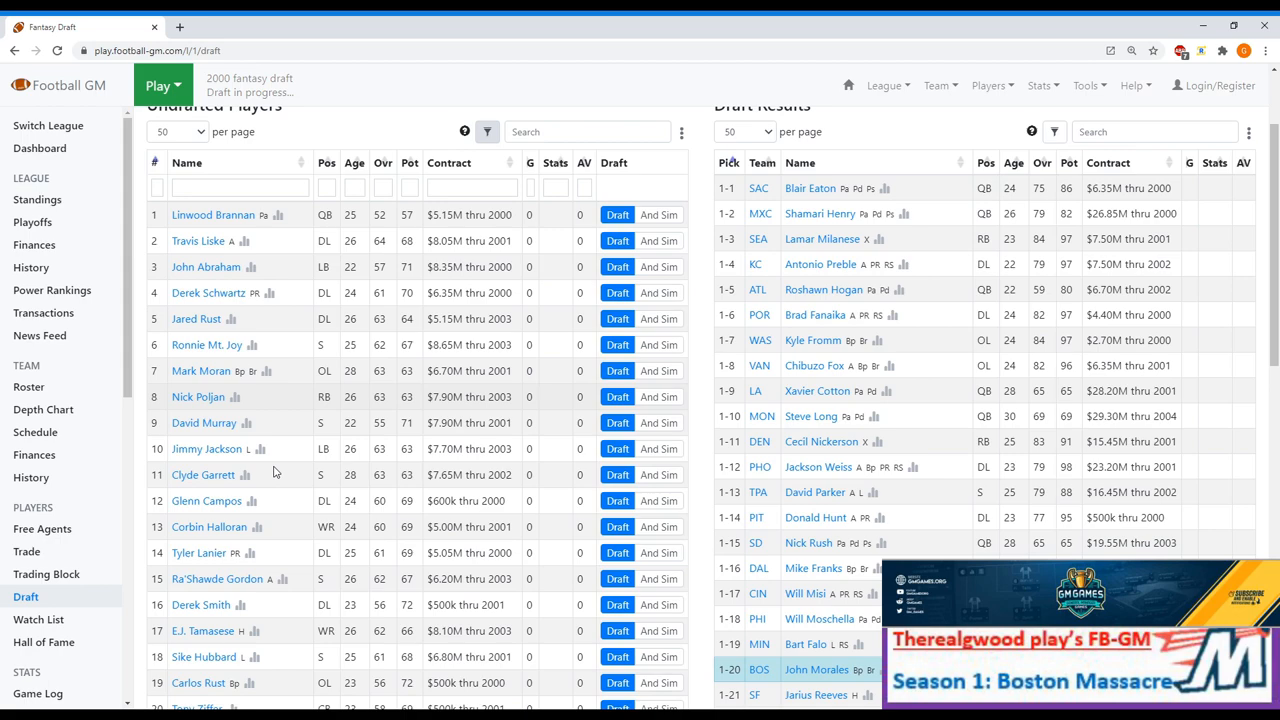
Filter undrafted players to running backs (rb).
type("rb")
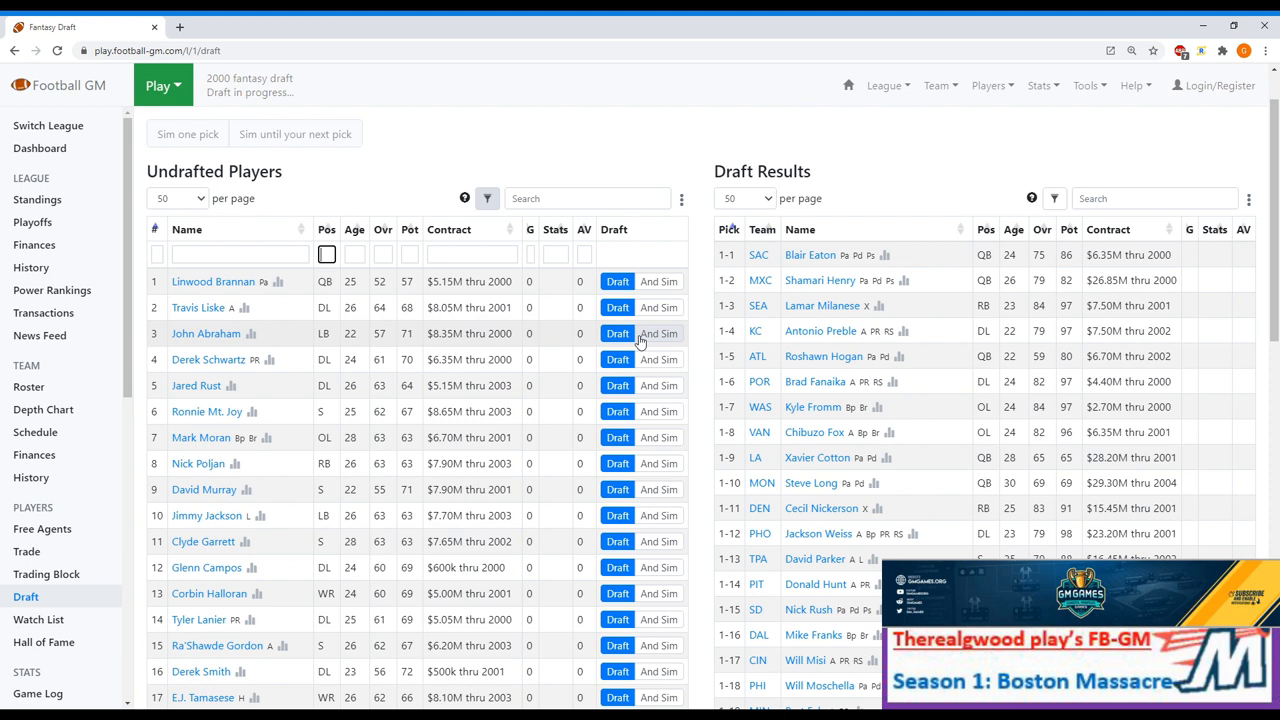
mouse_move(658, 519)
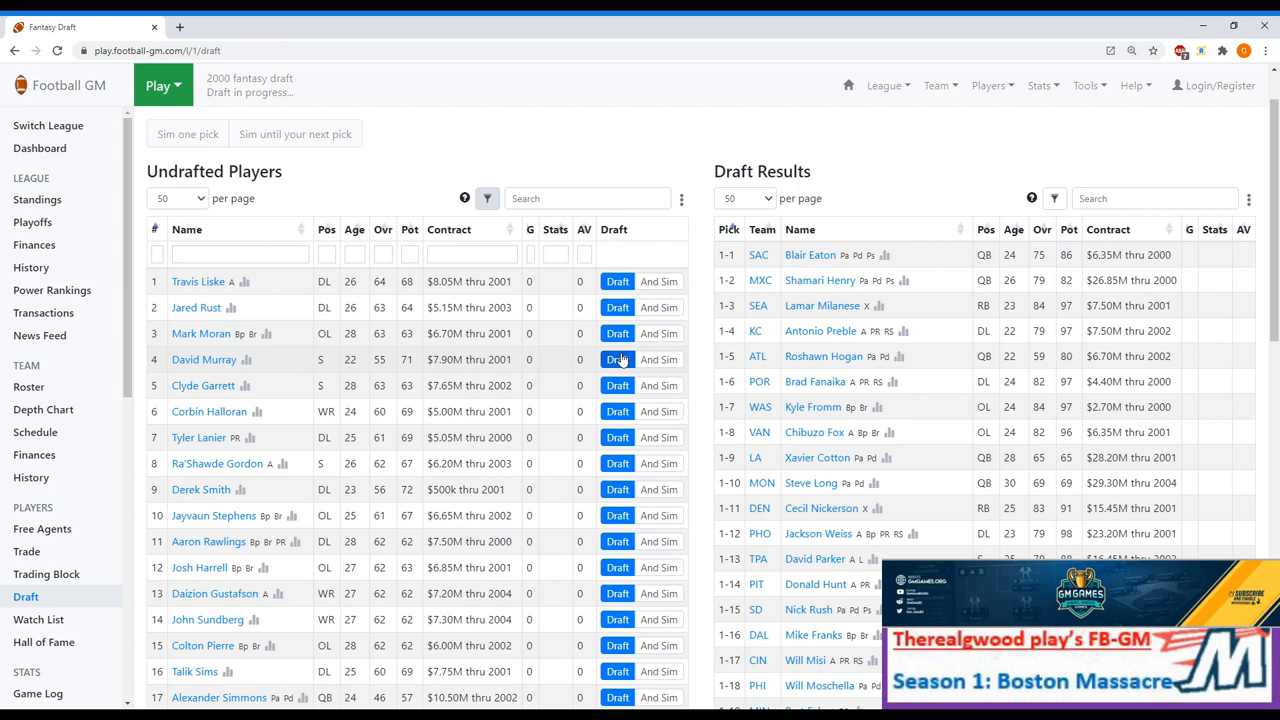
Draft David Murray, Jared Rust and Jayvaun Stephens for Boston.
left_click(617, 281)
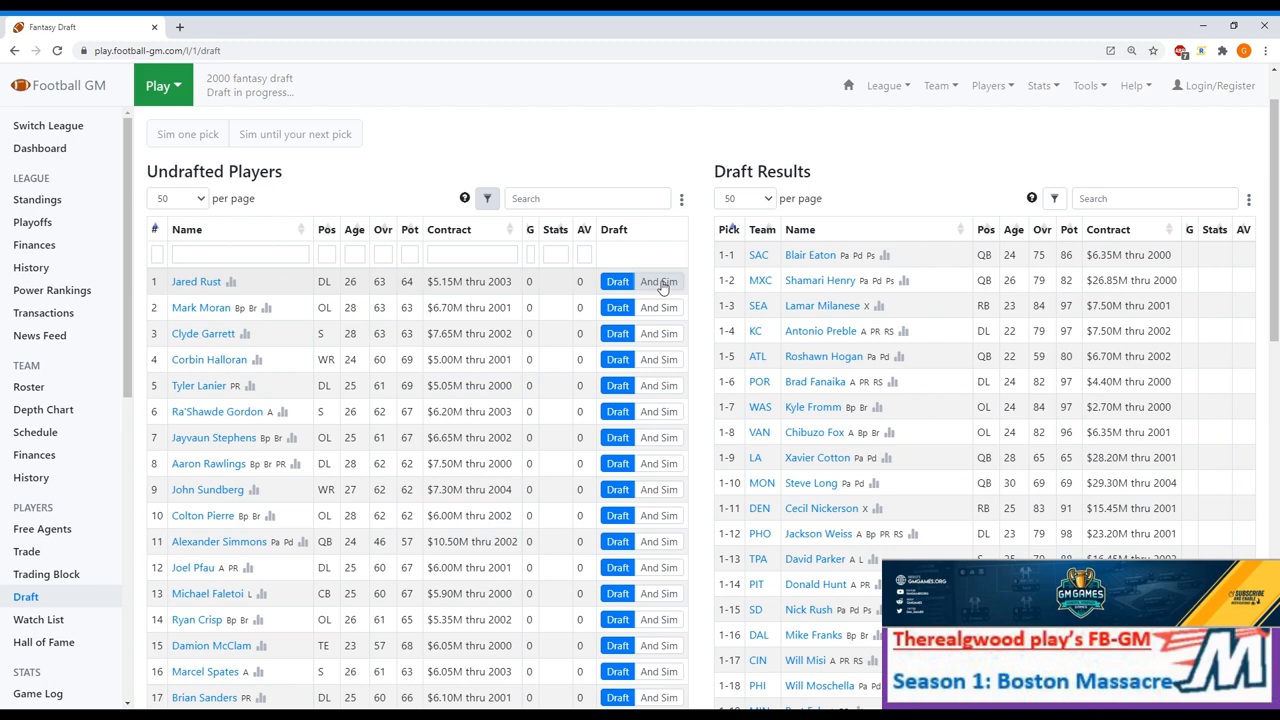
left_click(617, 281)
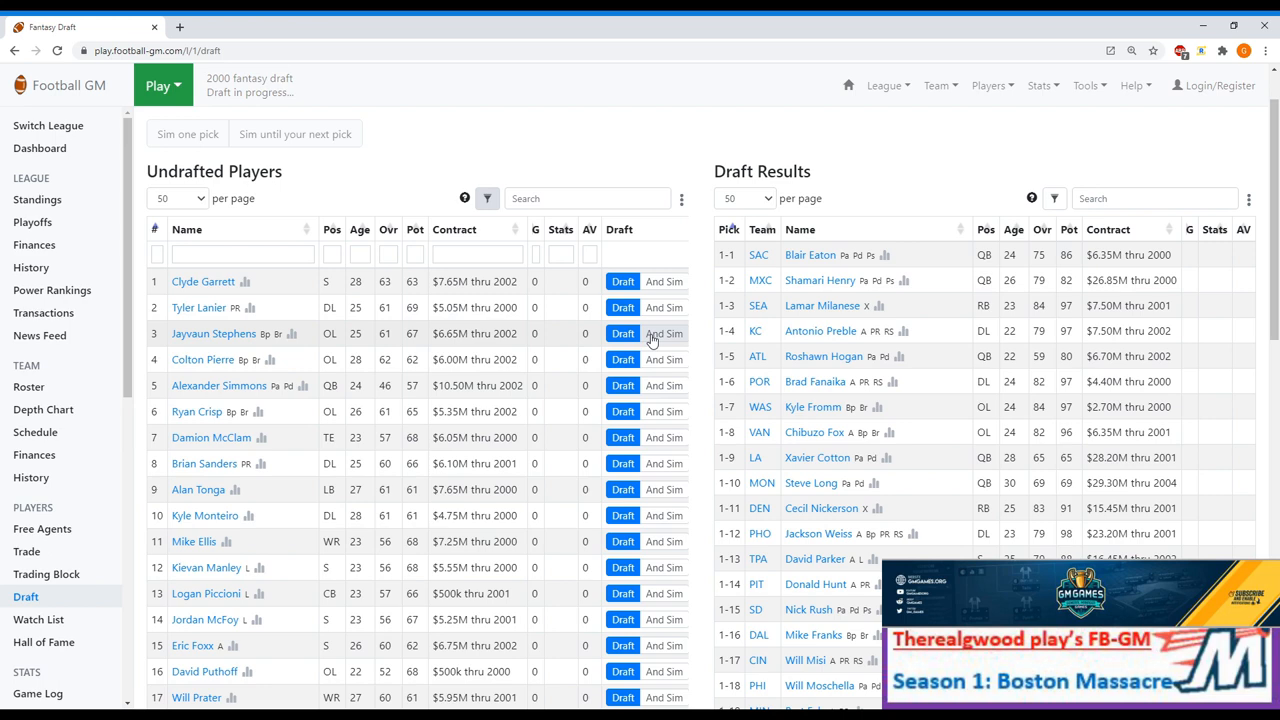
left_click(622, 333)
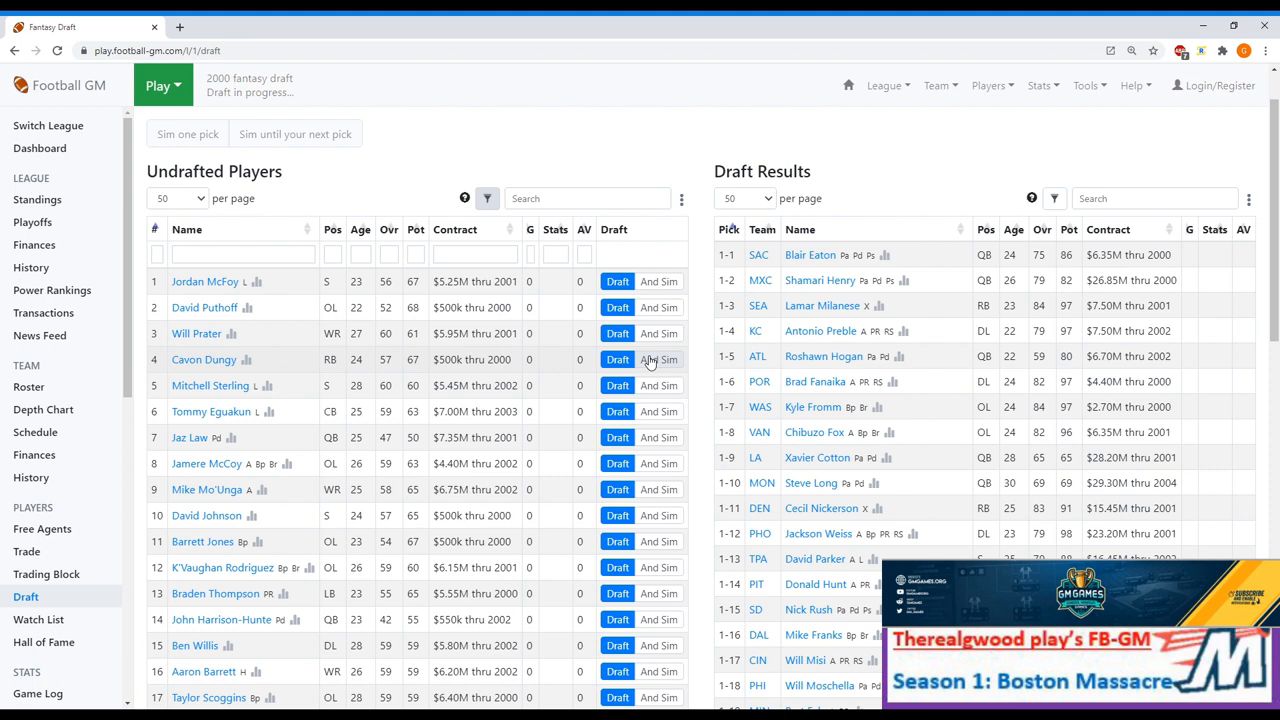
mouse_move(576, 560)
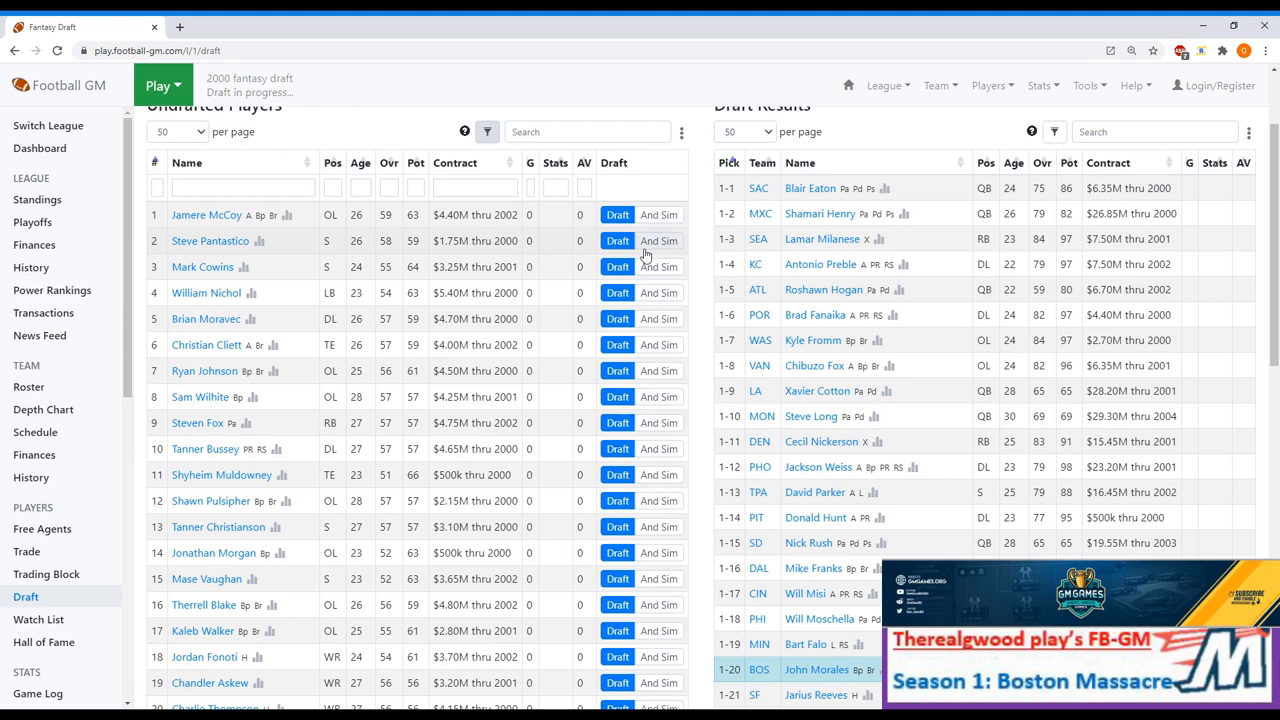
mouse_move(650, 292)
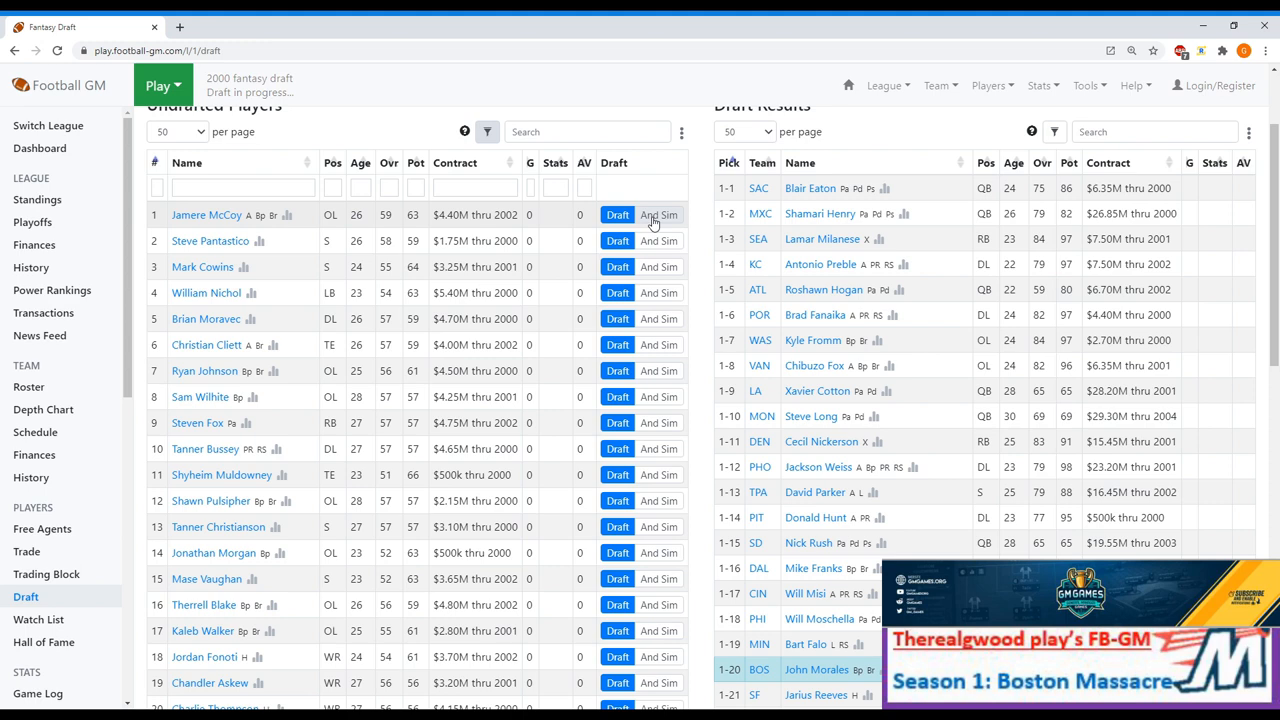
Draft Jamere McCoy and filter undrafted players by 'k'.
left_click(617, 214)
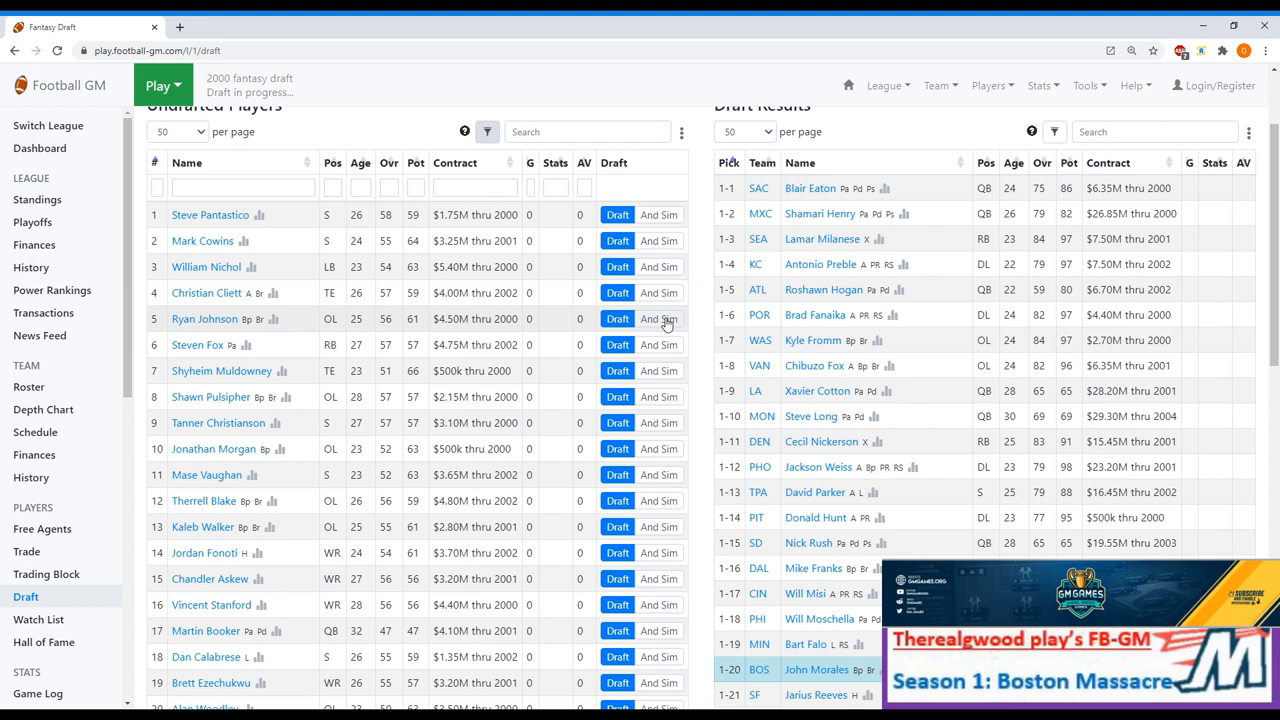
type("k")
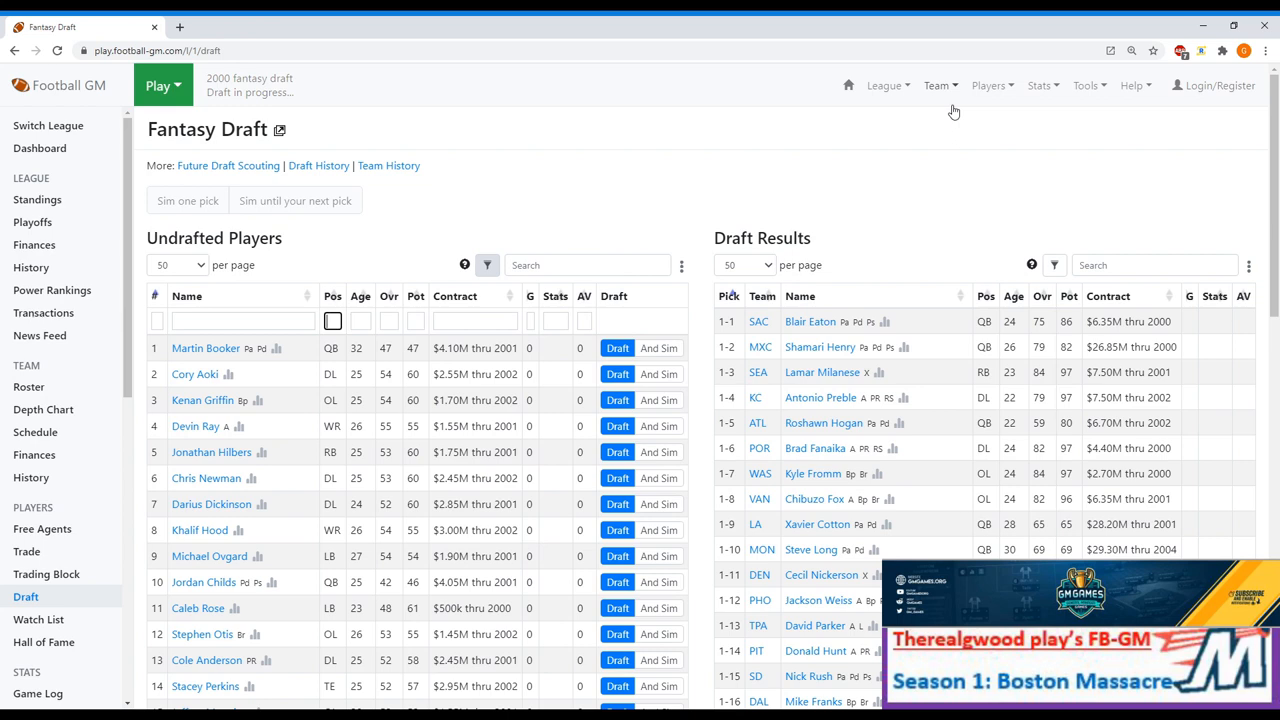
Review Boston's quarterback and offensive line depth charts, then go back to the fantasy draft.
left_click(43, 409)
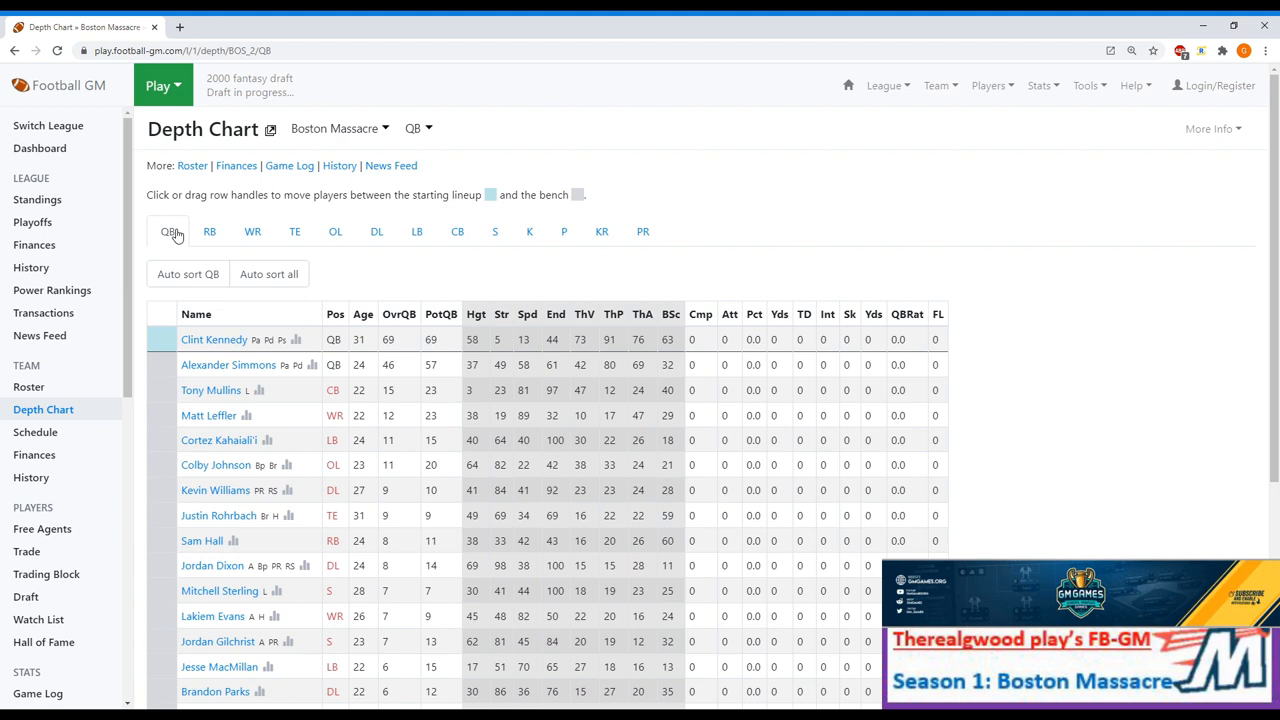
left_click(209, 231)
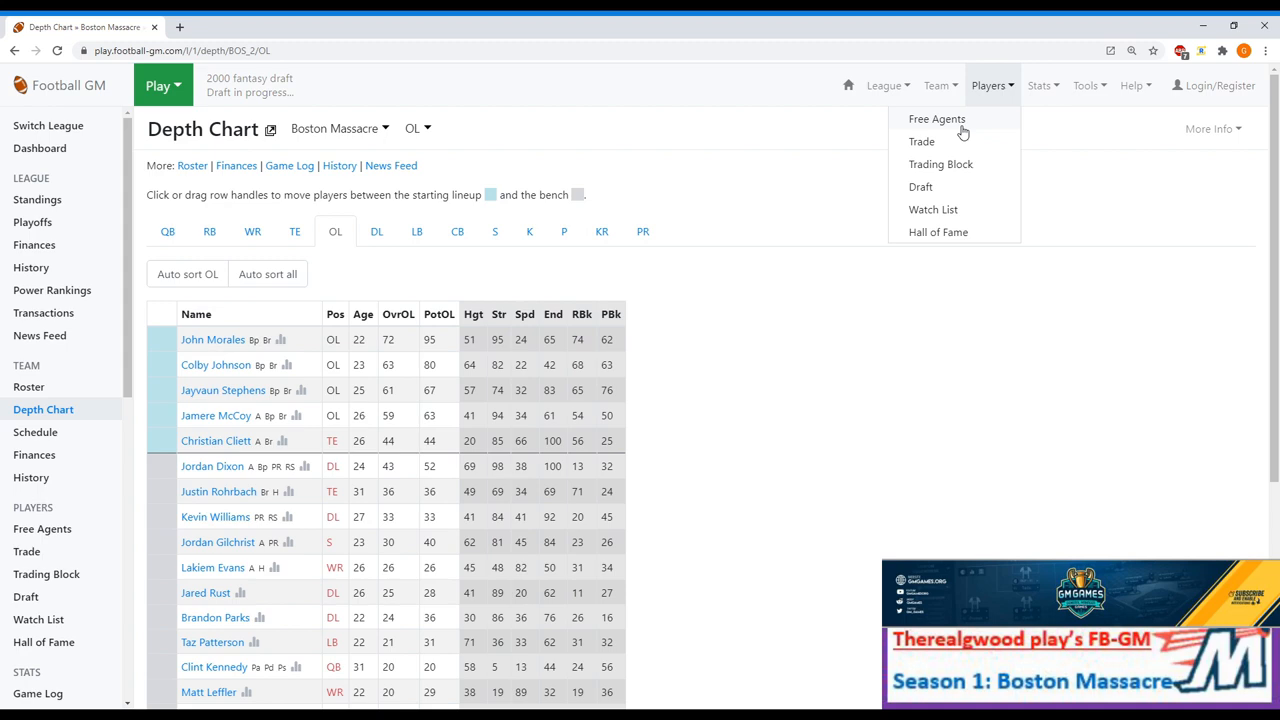
left_click(919, 187)
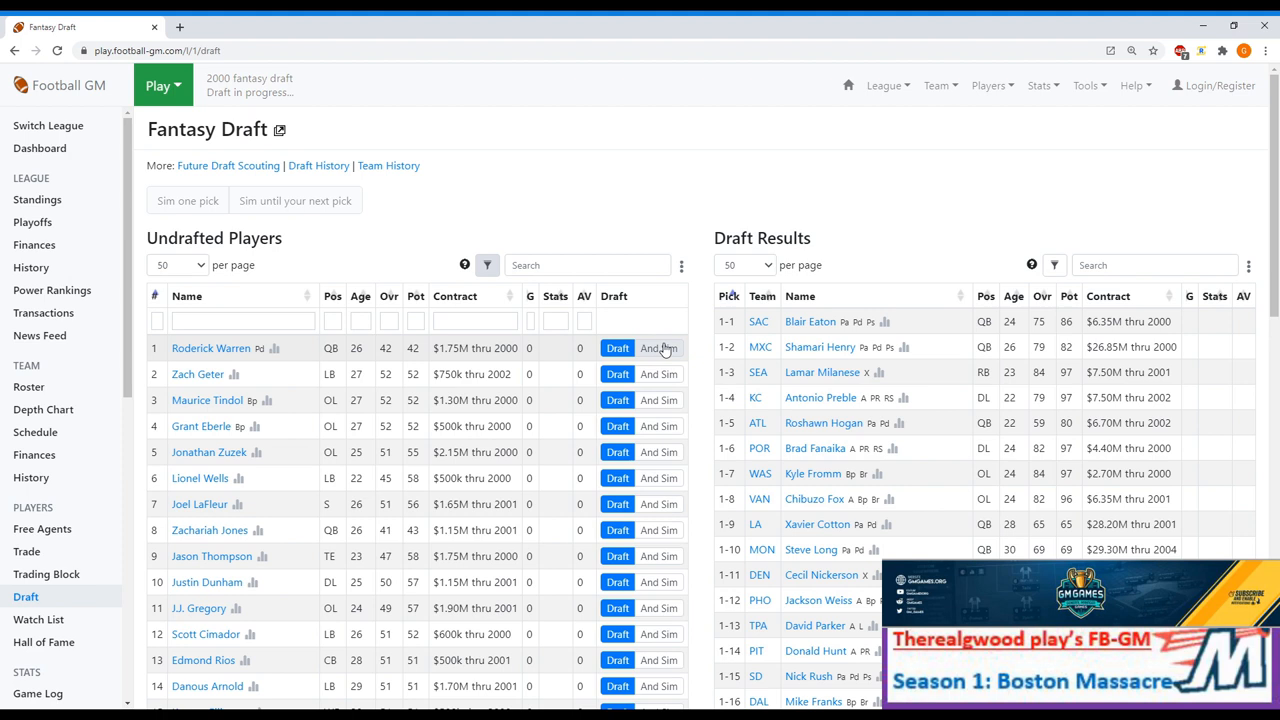
mouse_move(651, 438)
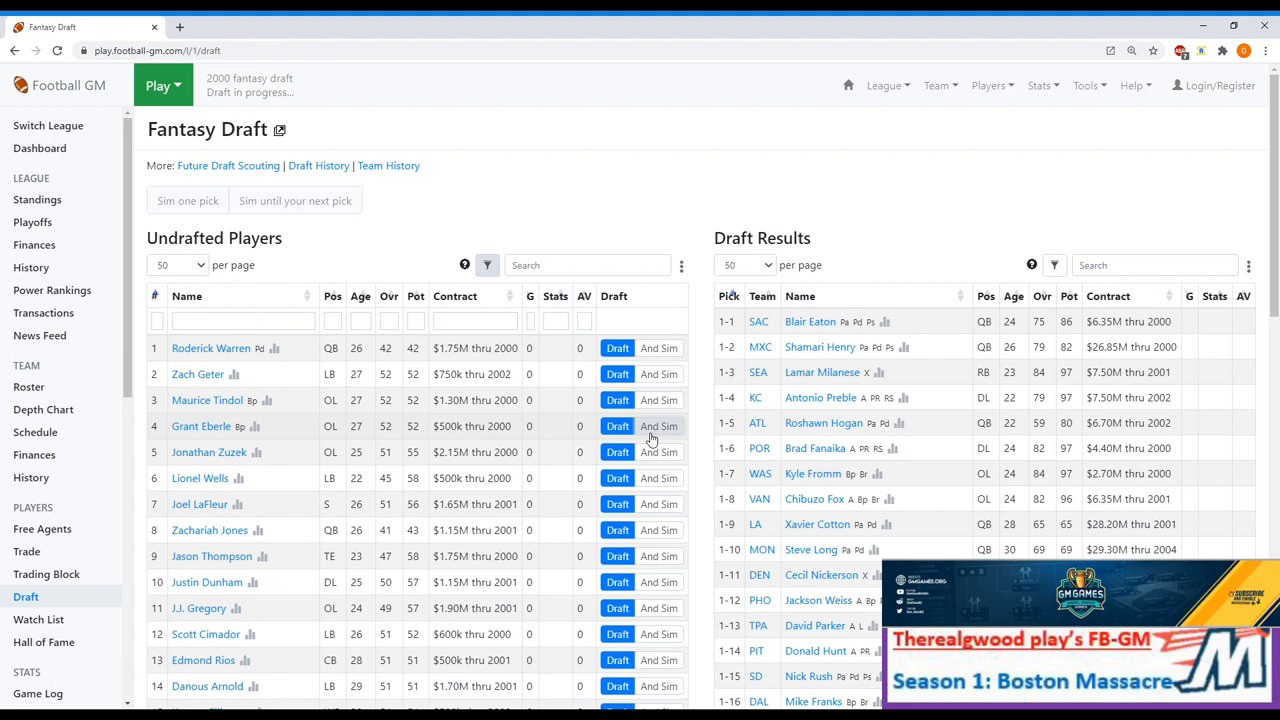
Draft Grant Eberle, Beau Jones, Kael Kelley and Jesse Rhinehart, then view Boston's depth chart.
left_click(617, 426)
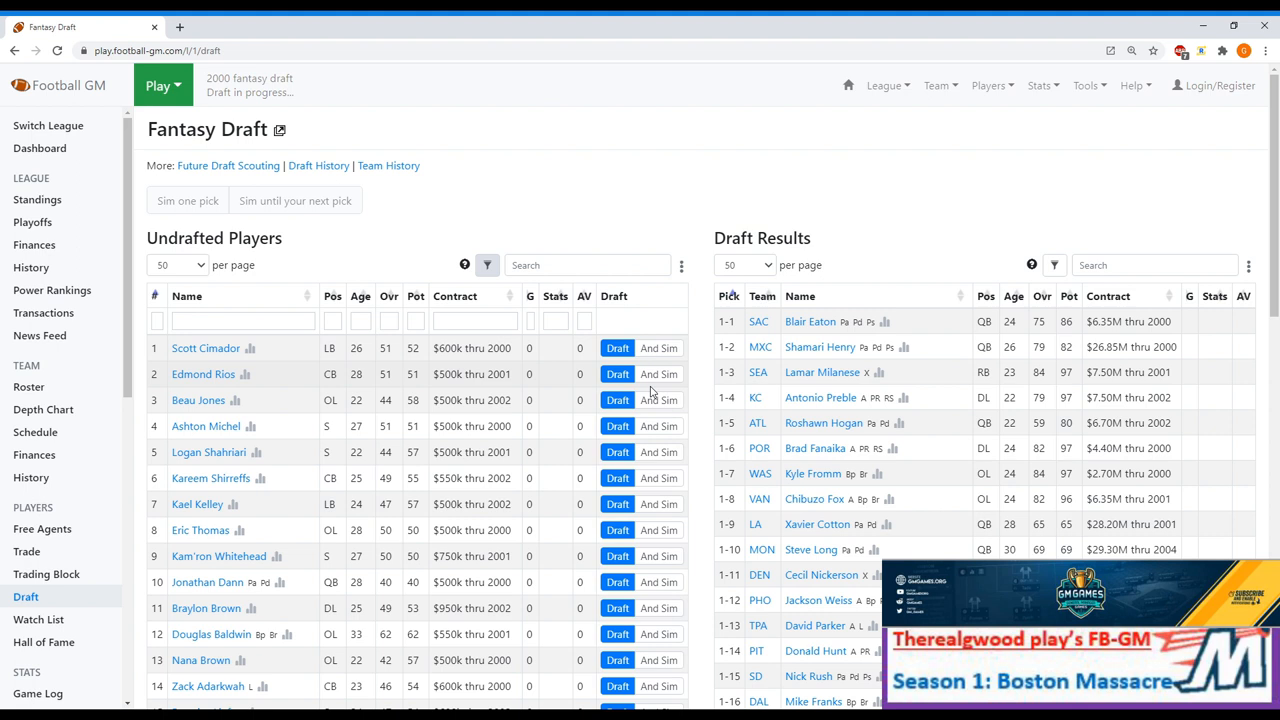
left_click(617, 348)
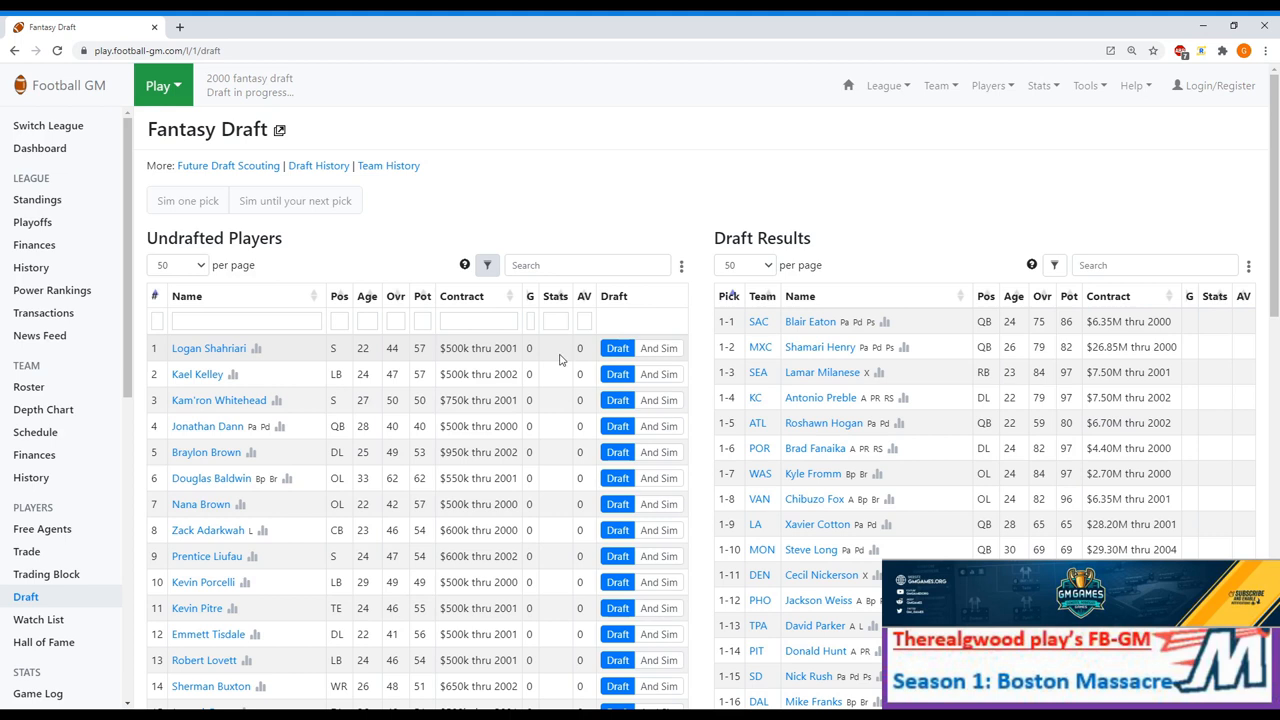
left_click(617, 348)
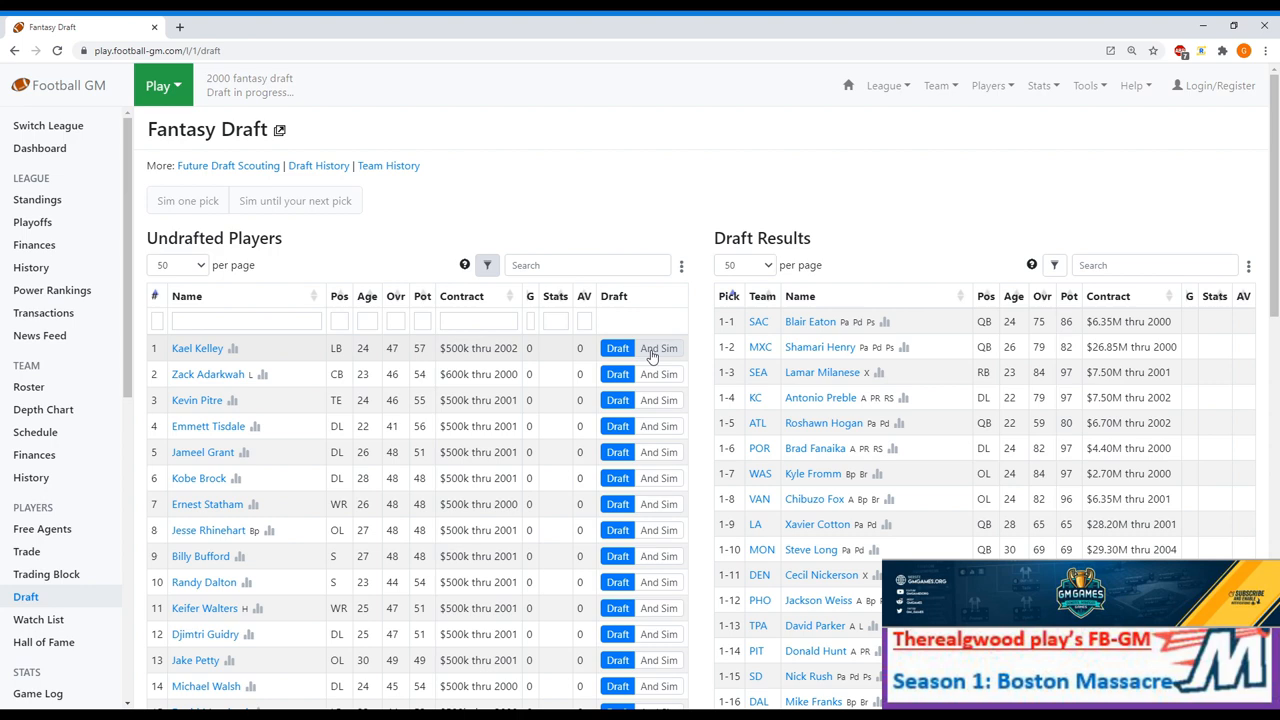
left_click(617, 348)
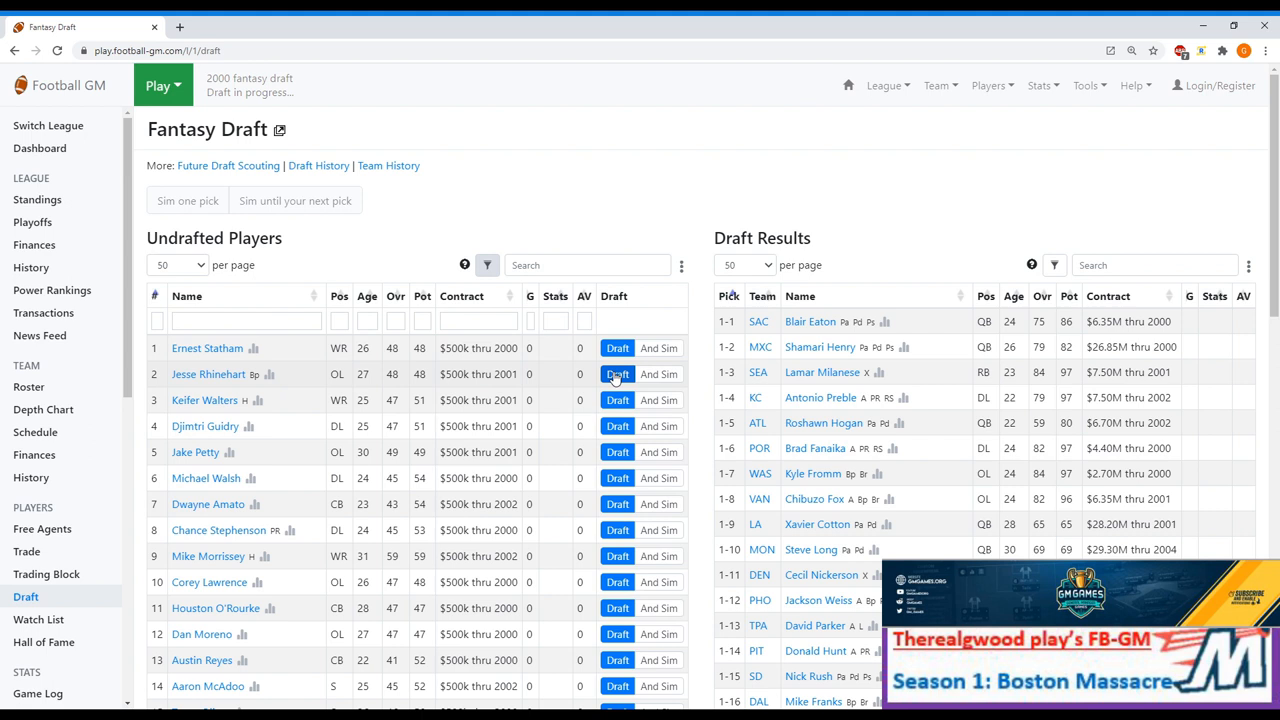
left_click(617, 374)
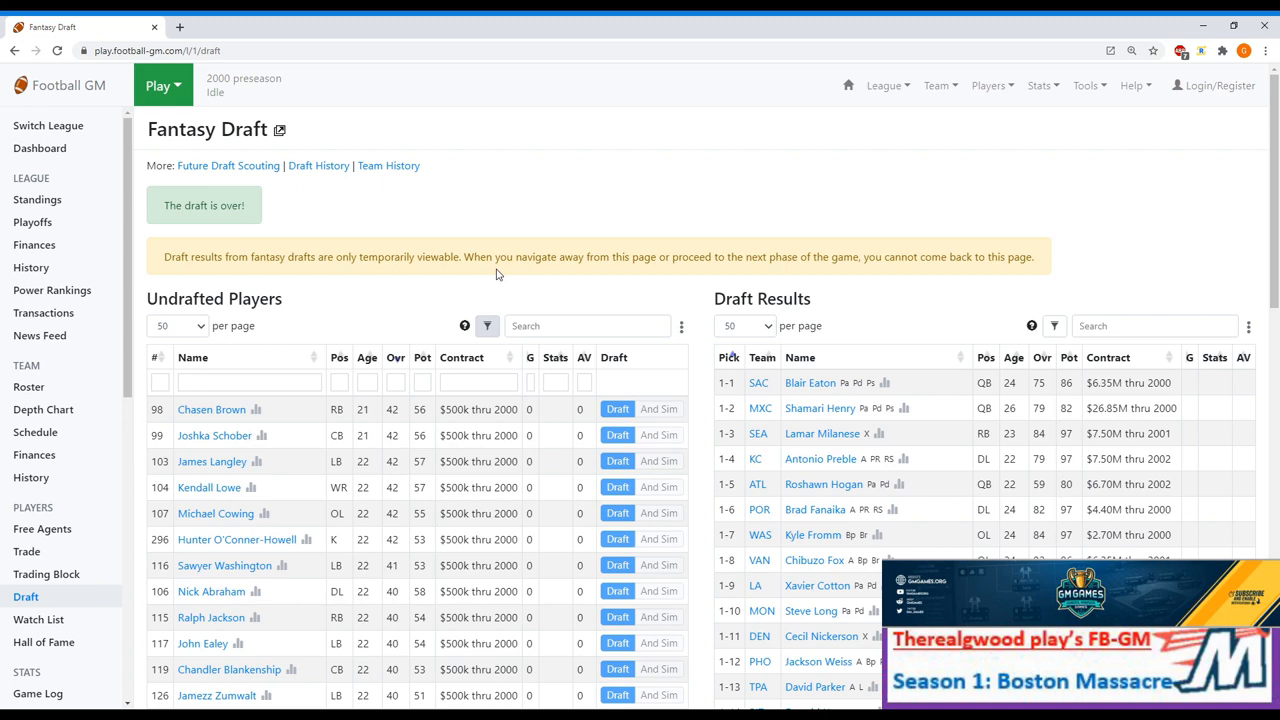
left_click(43, 409)
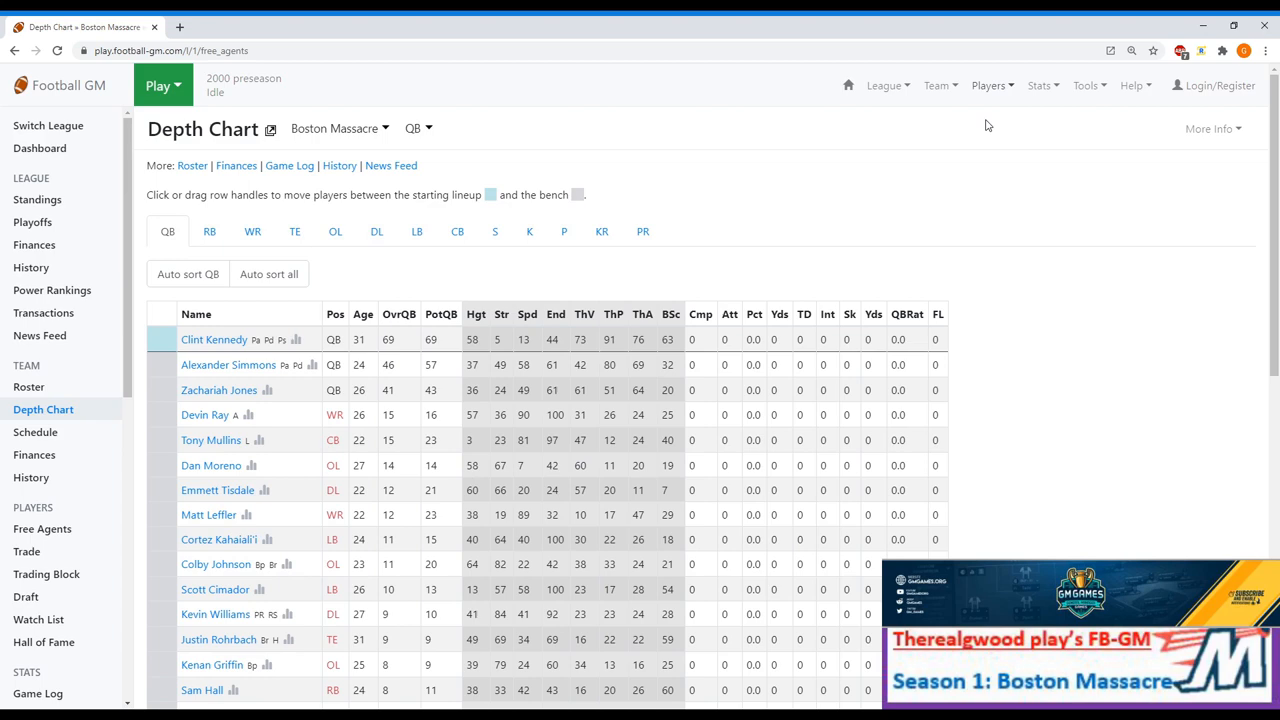
Filter free agents to rb, sign Grant Taylor, then browse dl free agents.
left_click(42, 528)
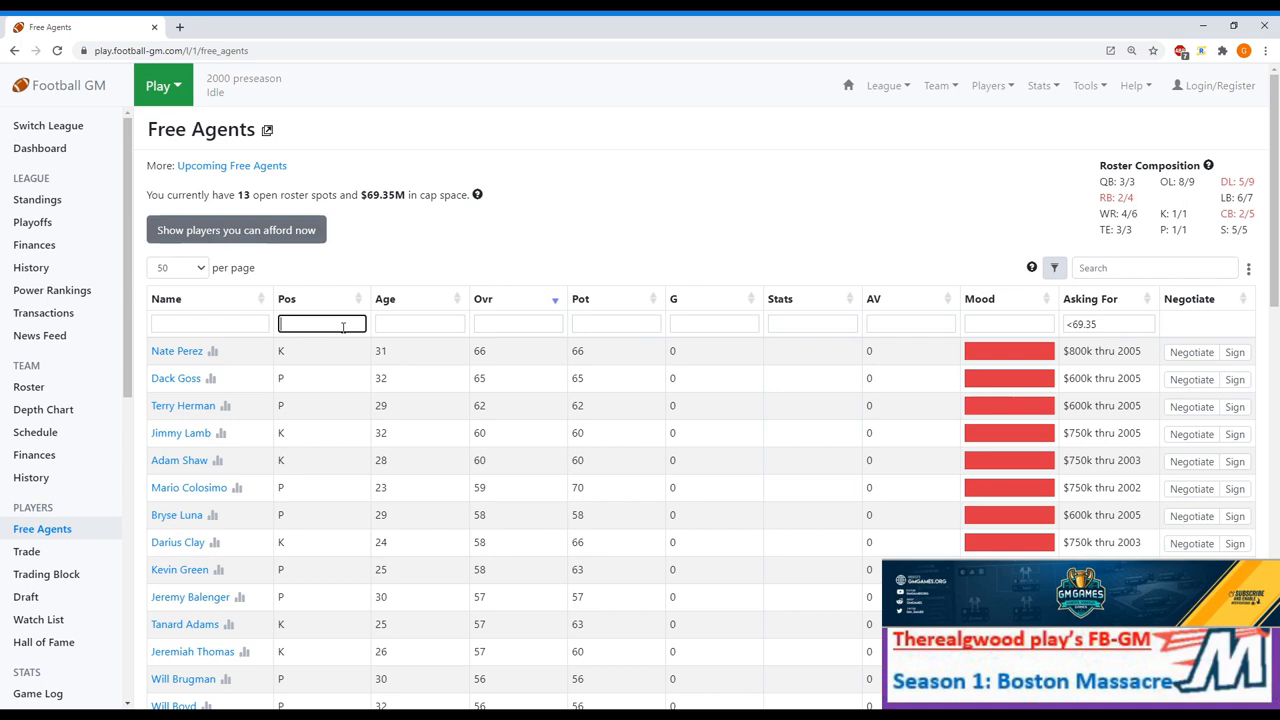
type("rb")
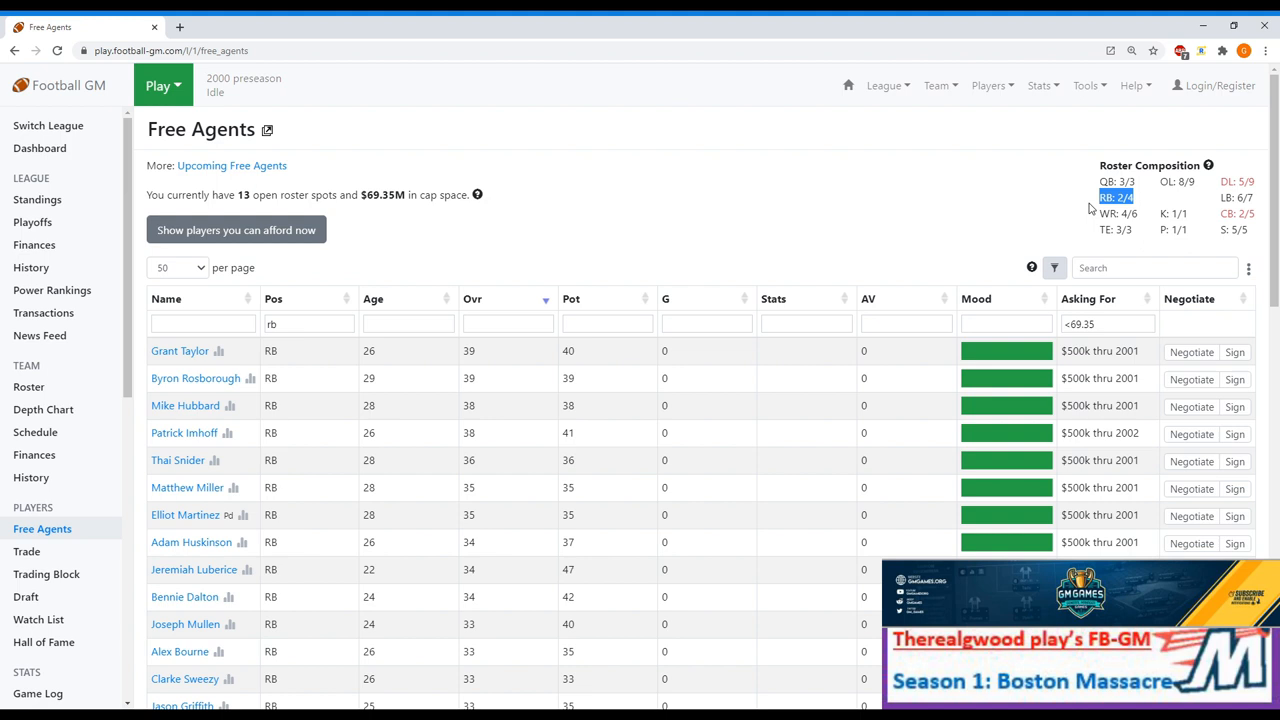
left_click(179, 350)
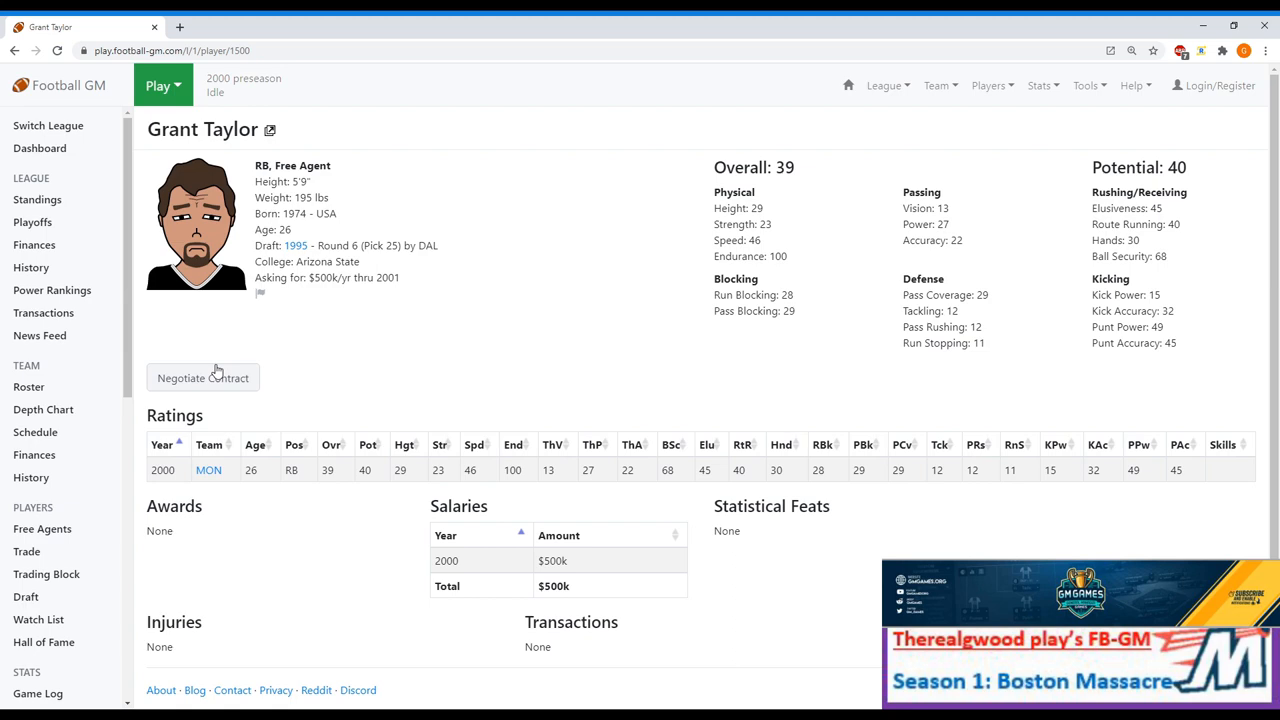
left_click(42, 528)
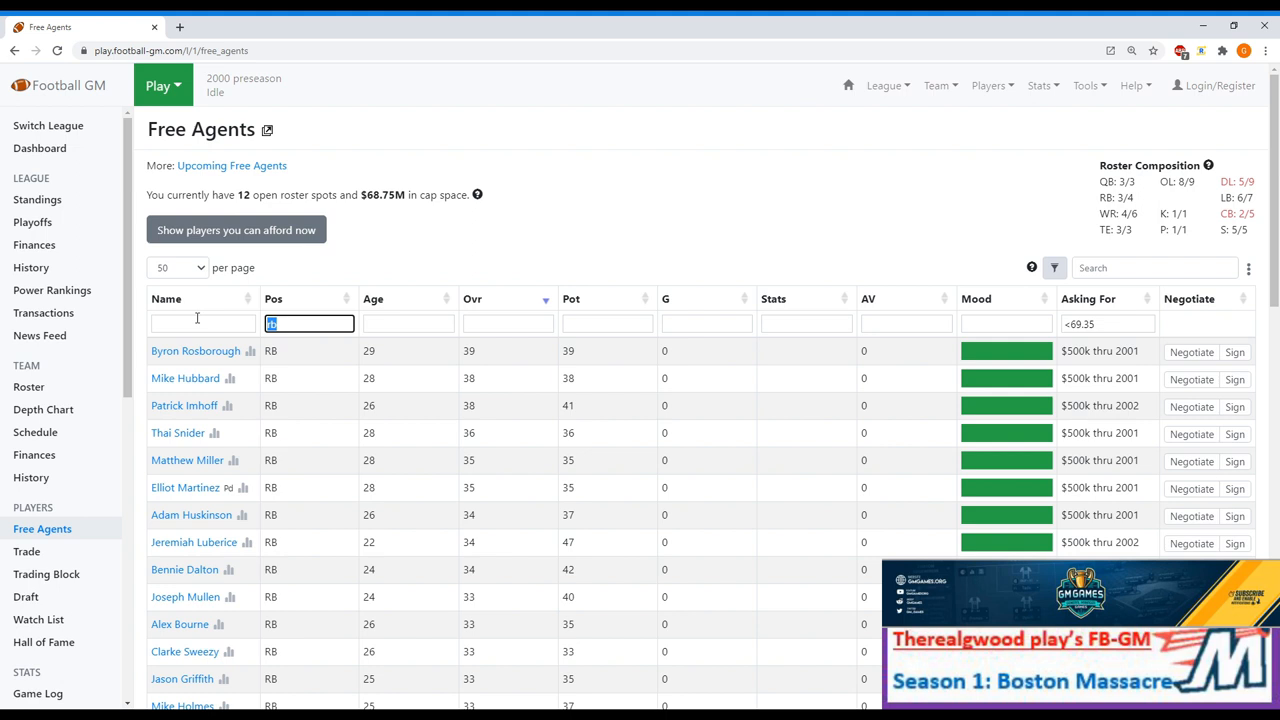
type("dl")
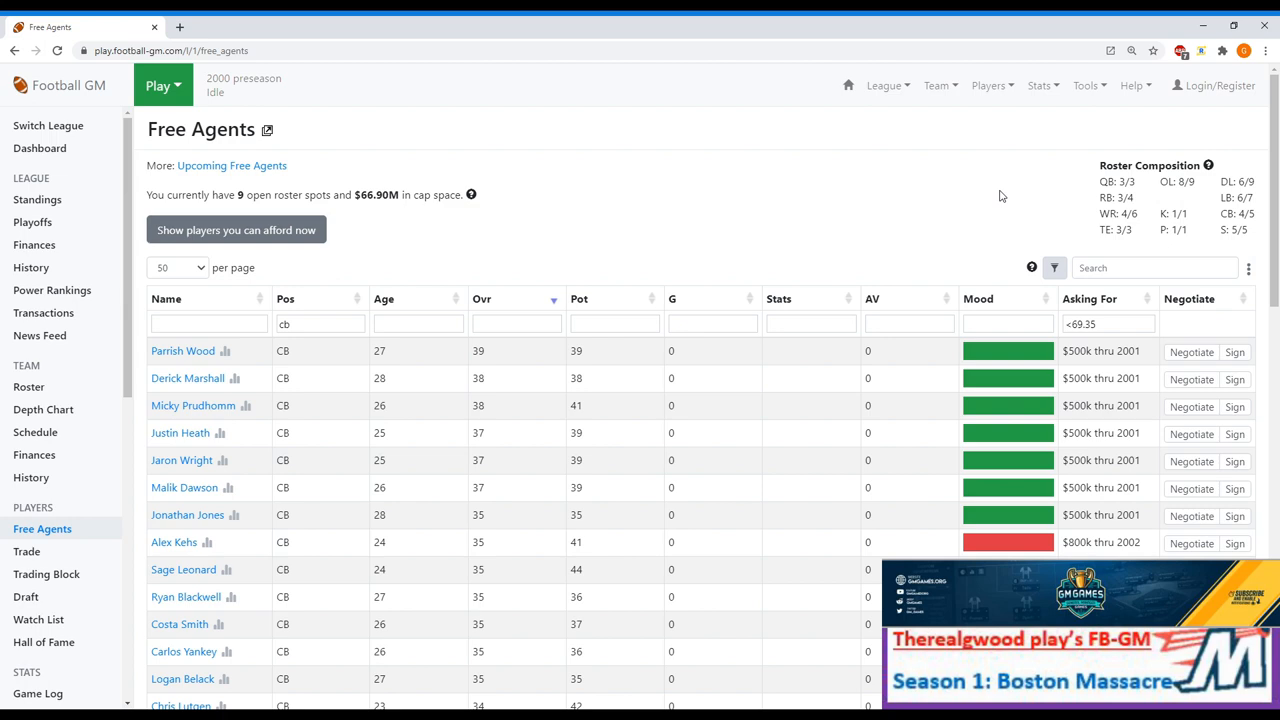
left_click(46, 573)
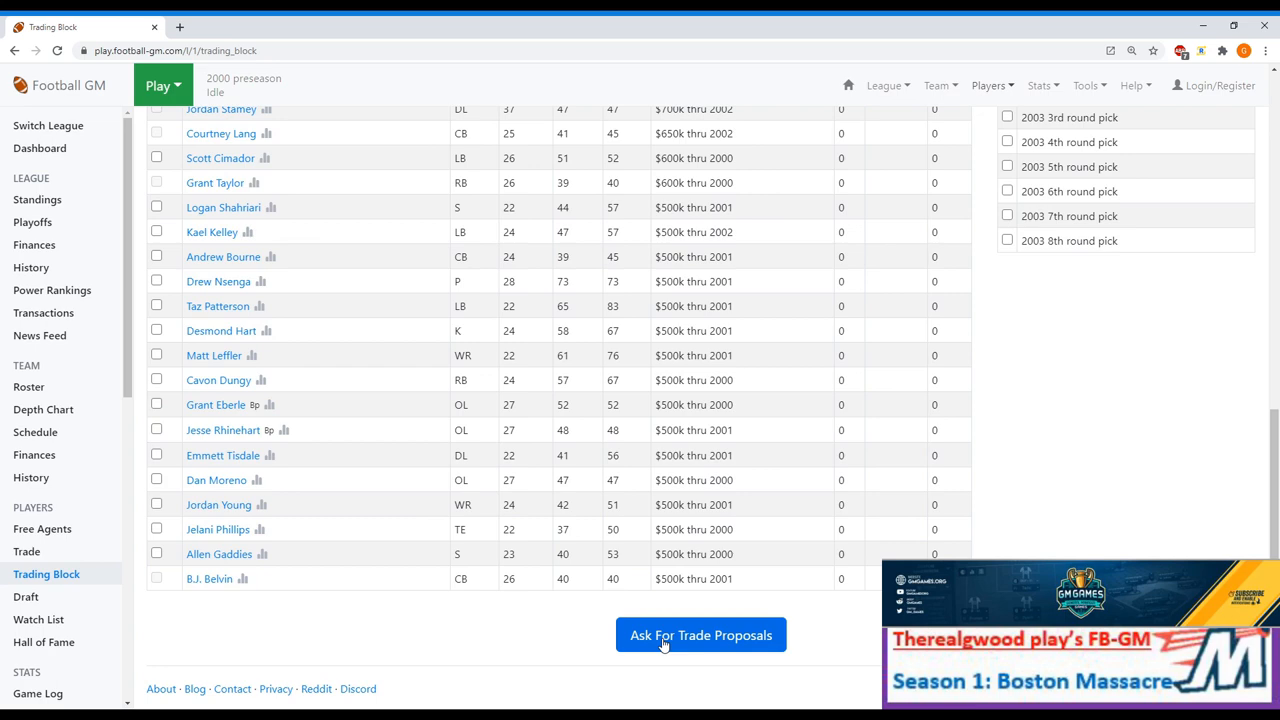
Ask for trade proposals and complete the trade for Orlando Brown.
left_click(700, 635)
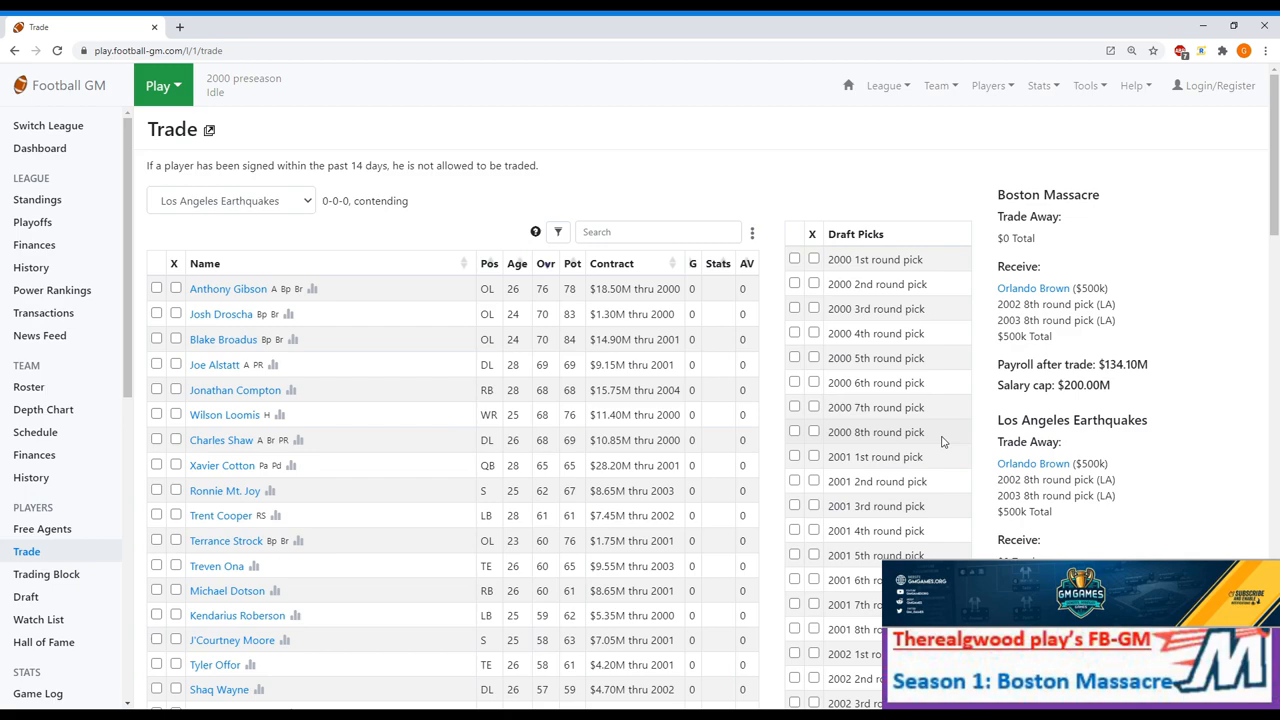
left_click(46, 573)
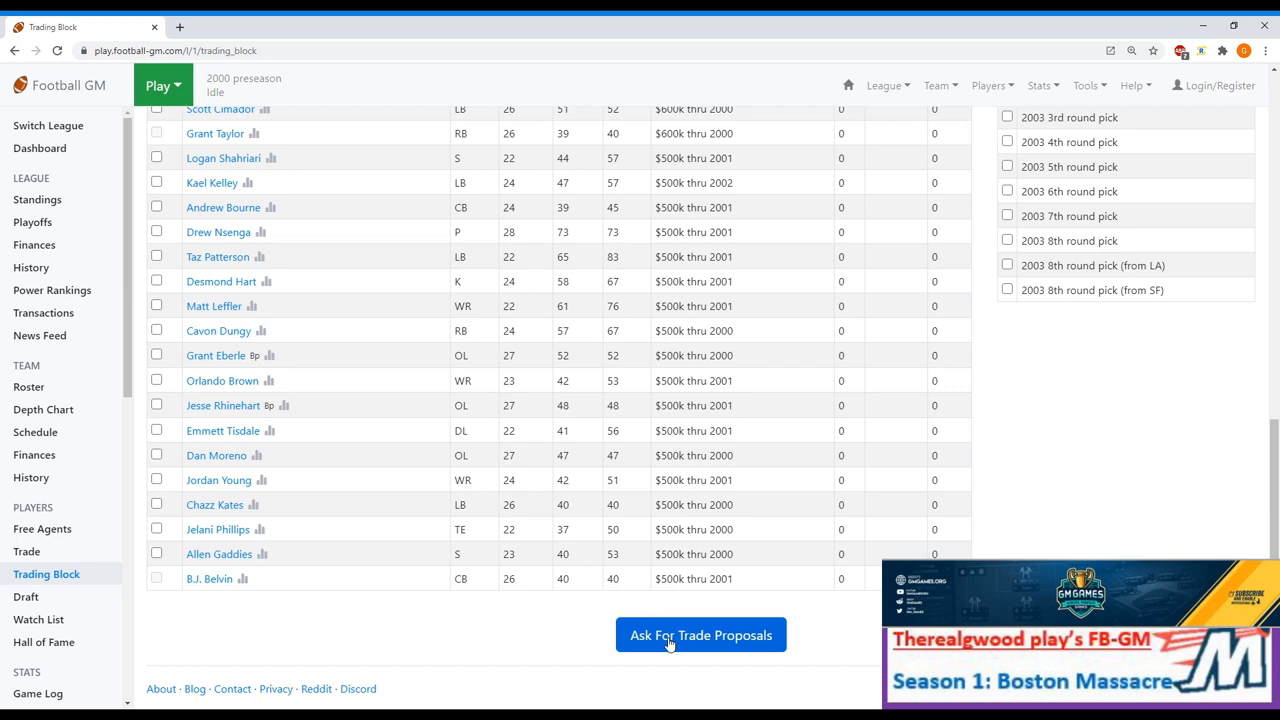
left_click(700, 635)
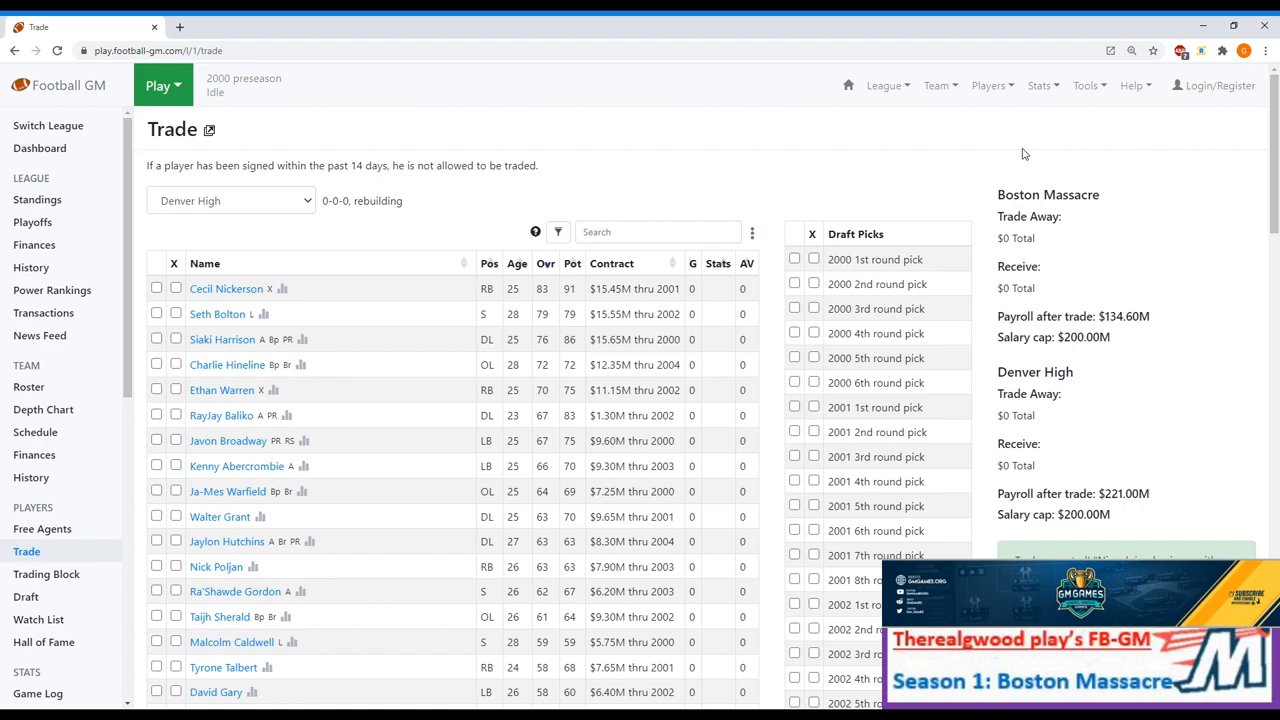
Review the trading block and request another round of trade offers.
left_click(46, 573)
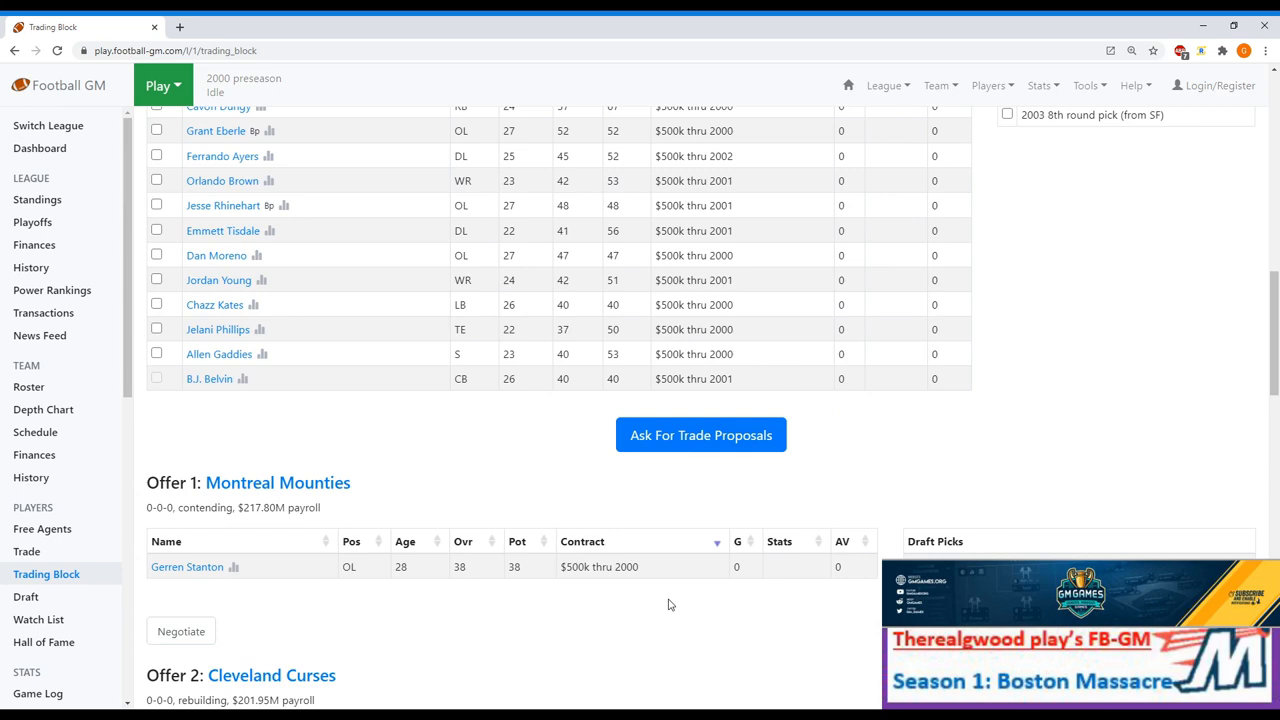
scroll("down", 3)
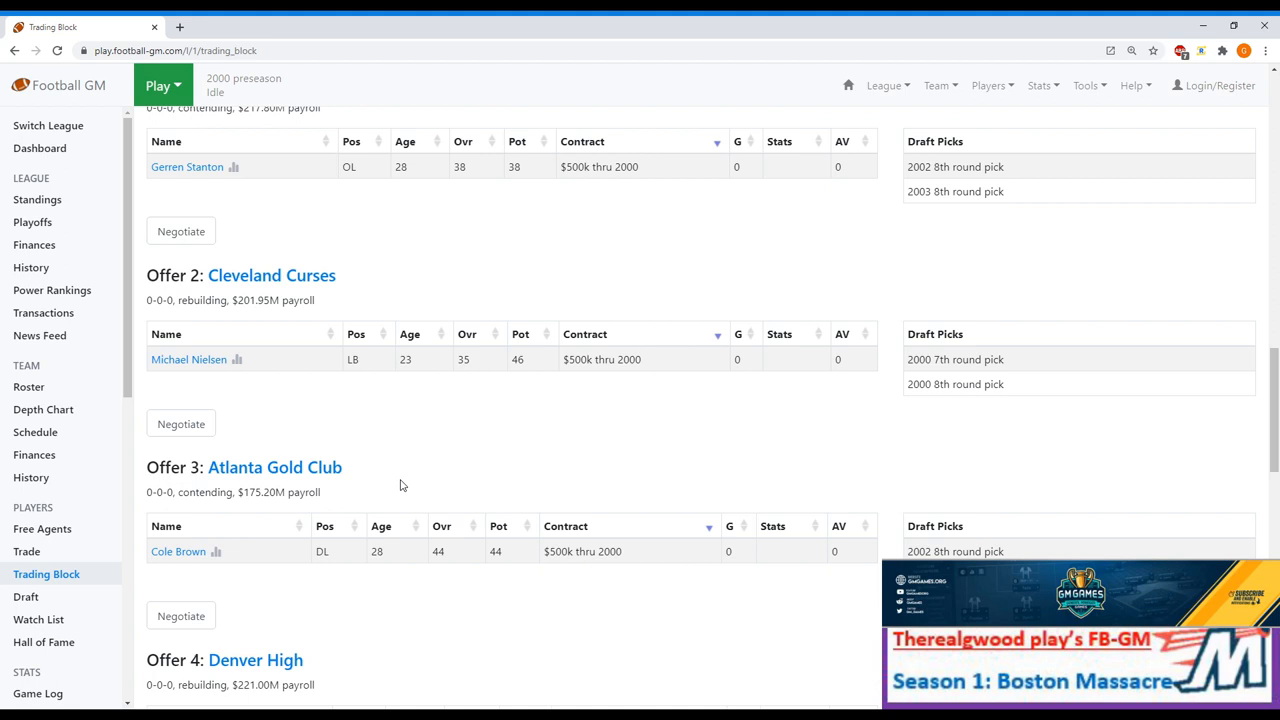
scroll("down", 3)
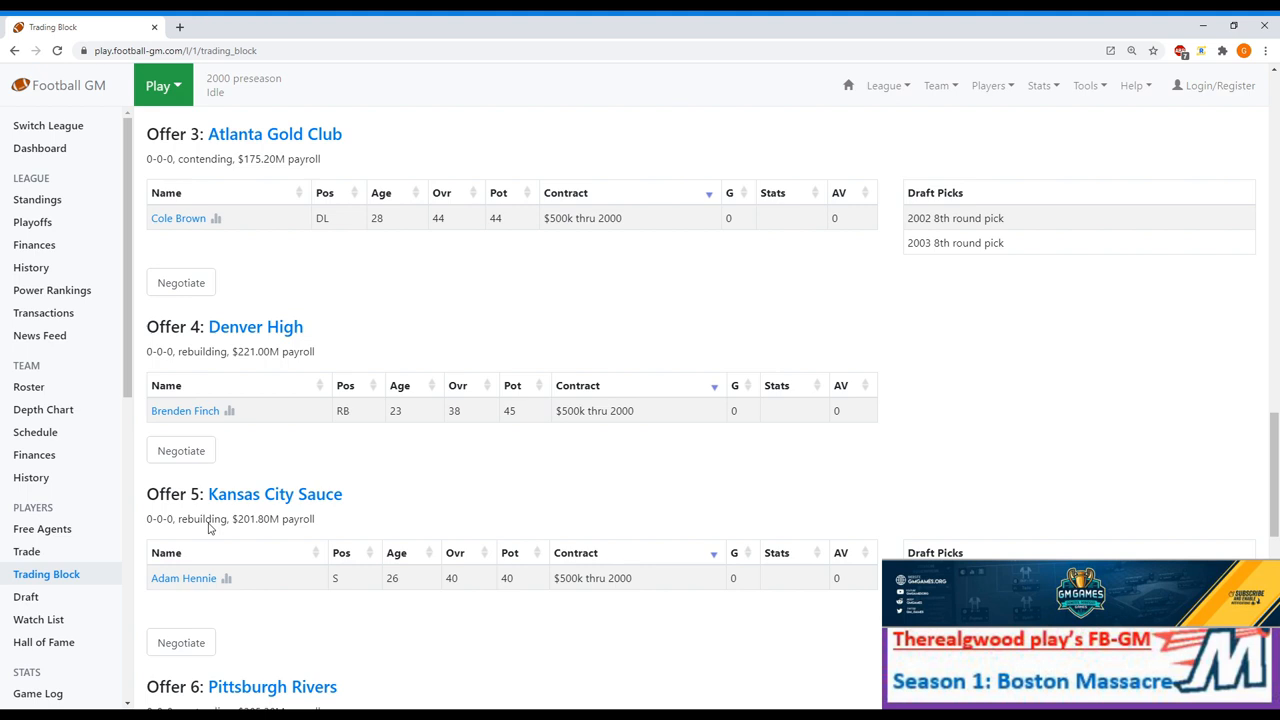
scroll("down", 3)
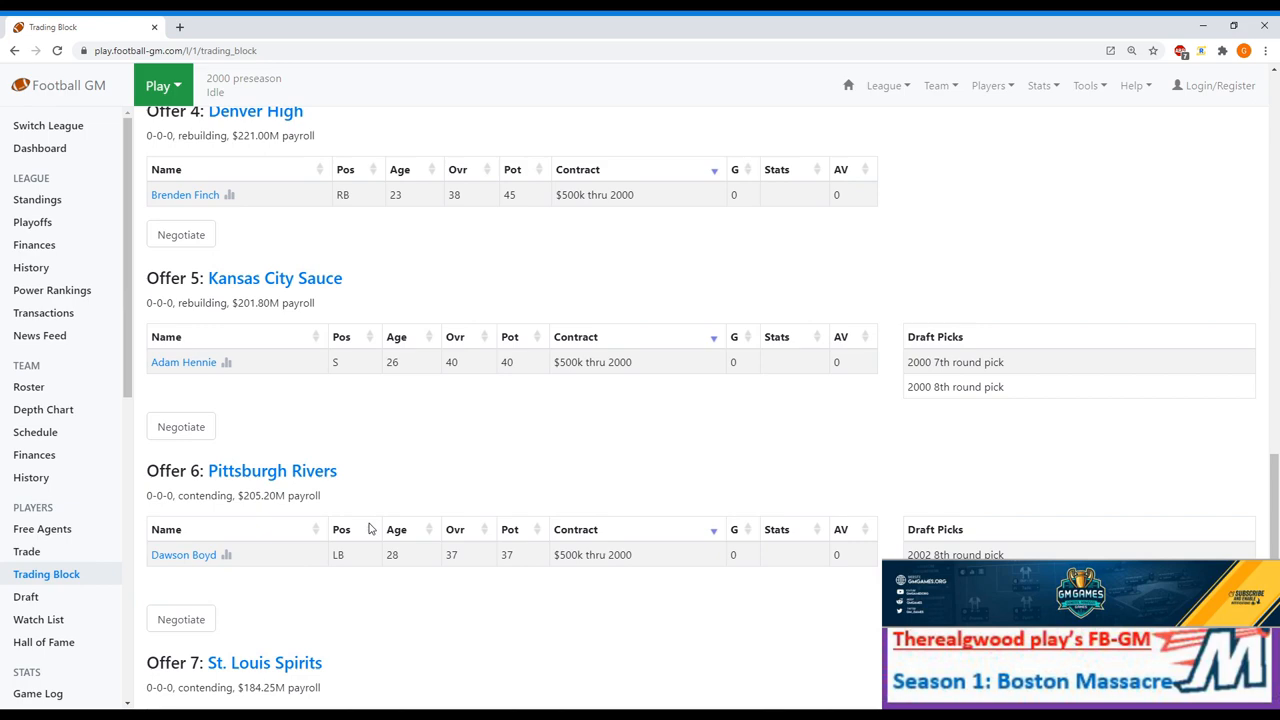
scroll("down", 3)
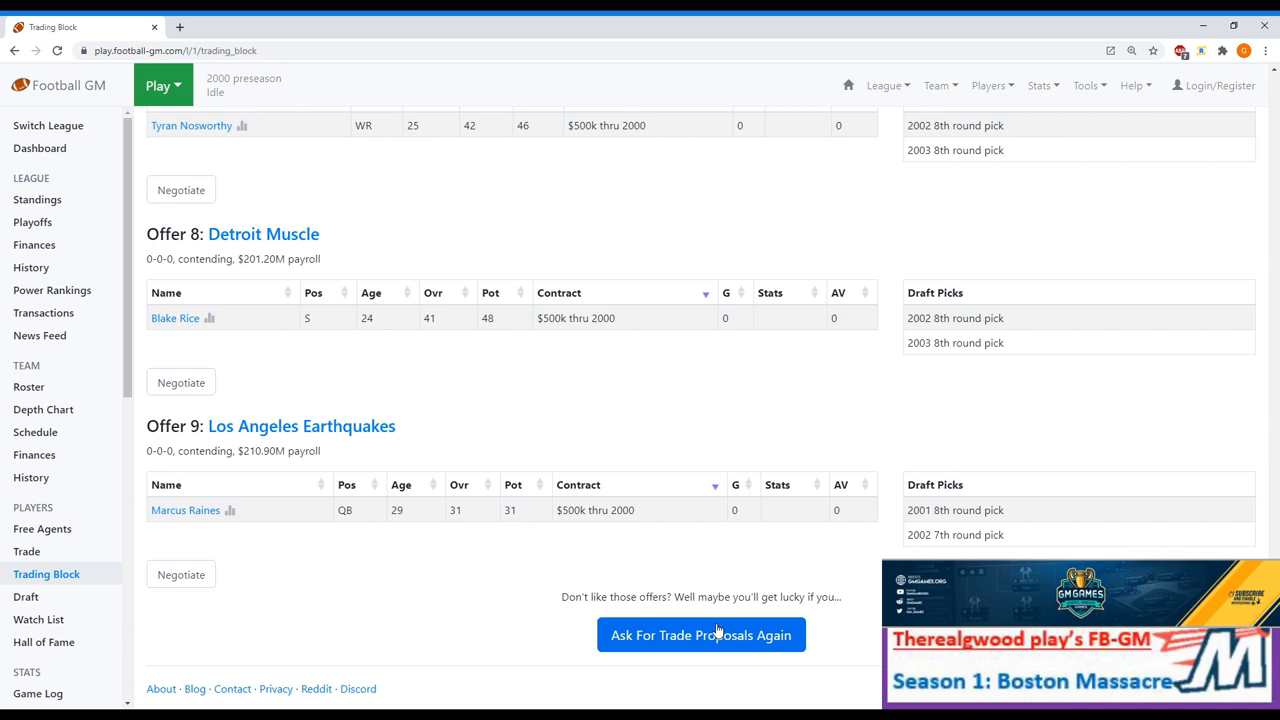
left_click(701, 634)
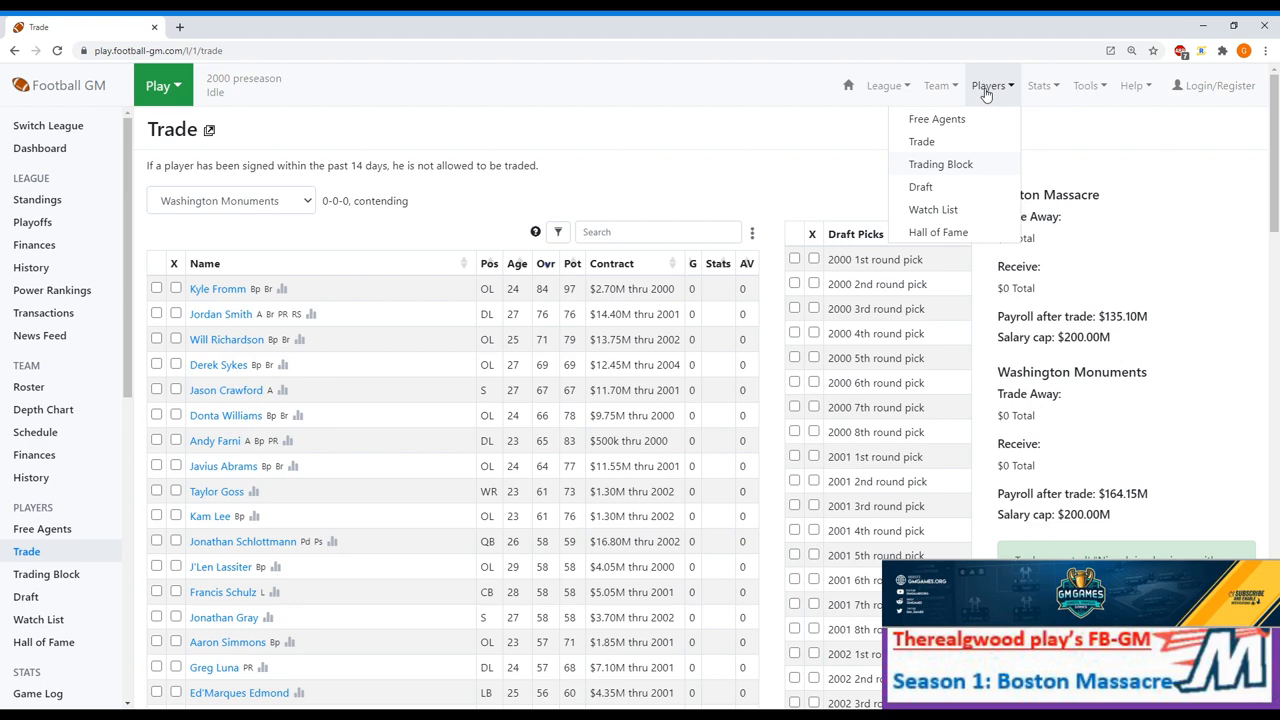
Check the acquired 8th-round picks on the trading block and ask for offers on them.
left_click(940, 163)
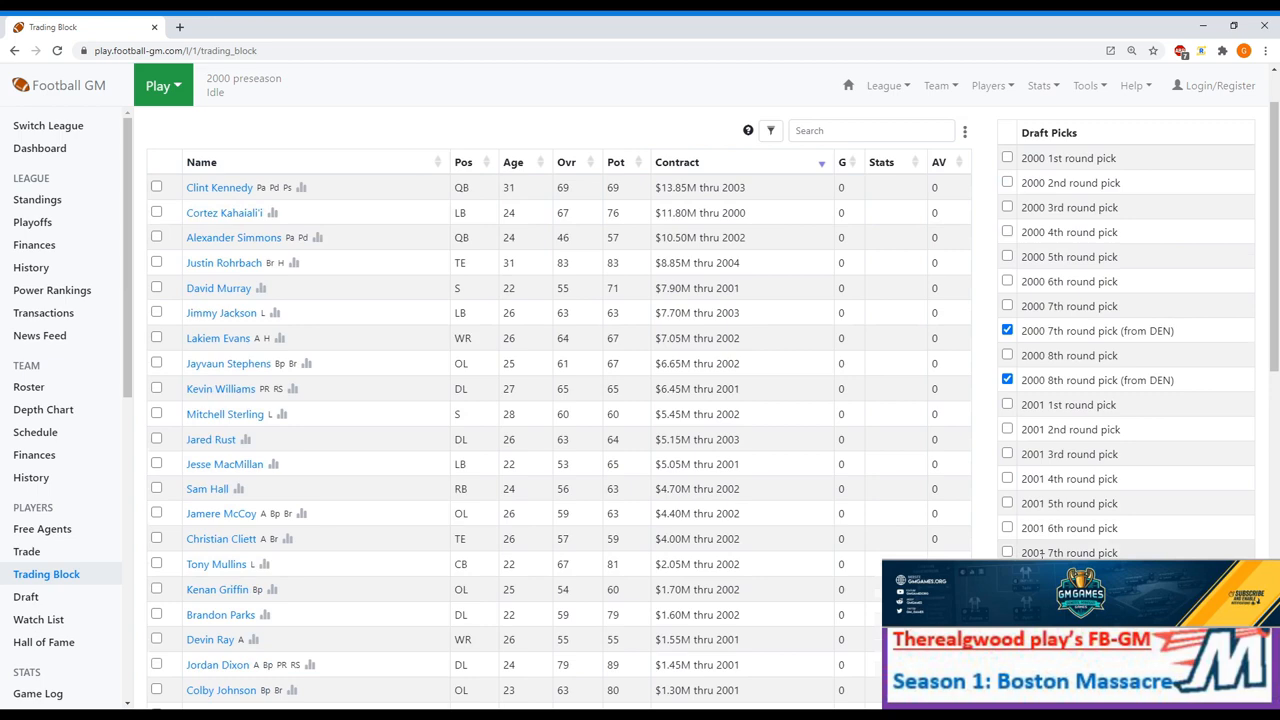
scroll("down", 3)
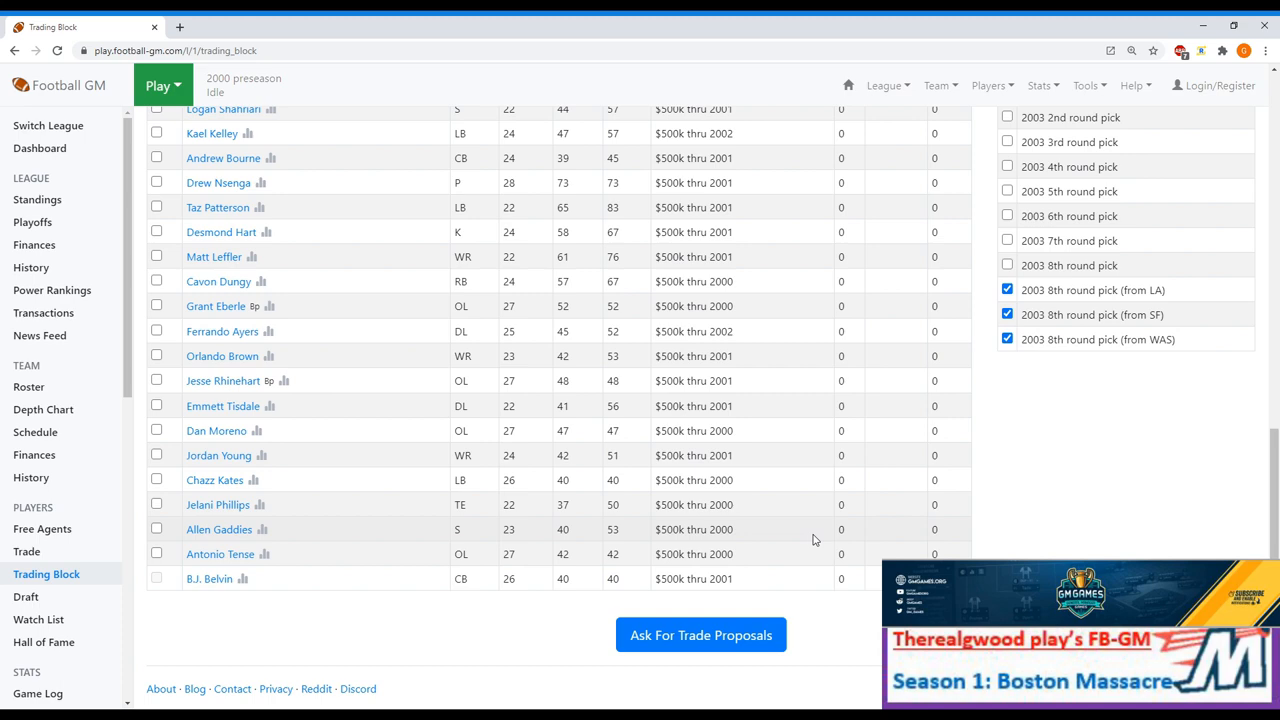
left_click(701, 635)
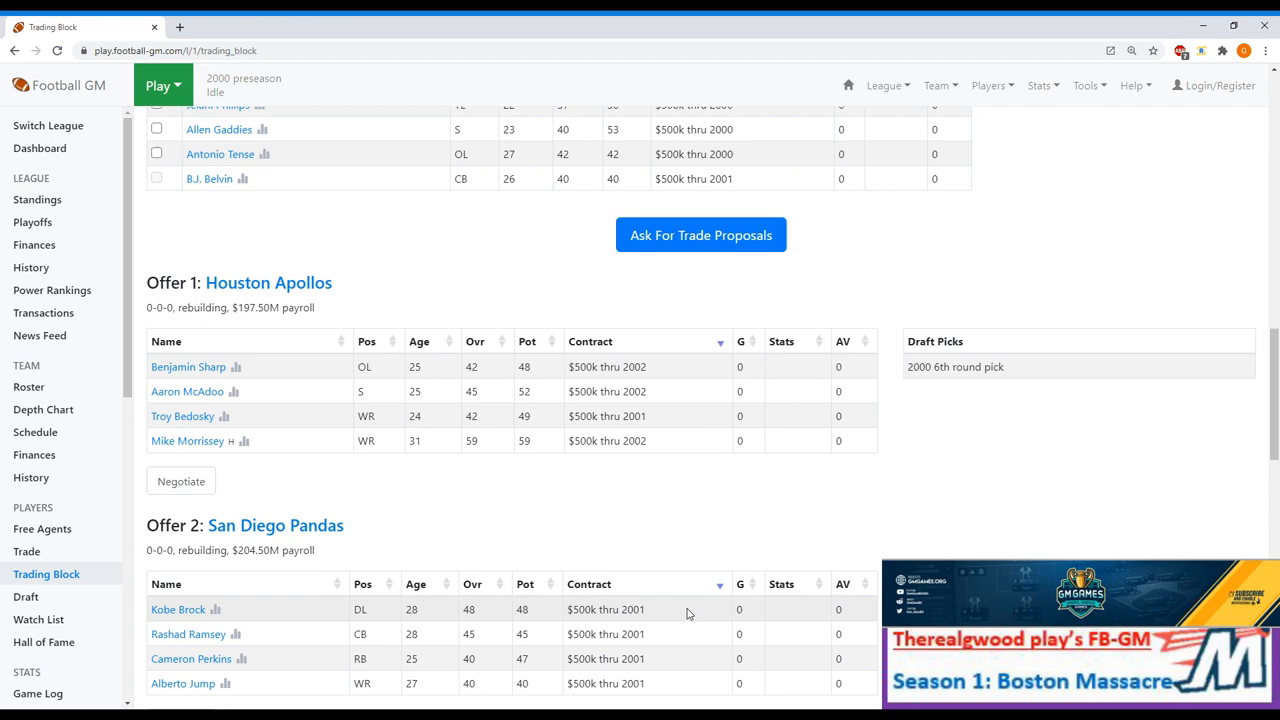
scroll("down", 3)
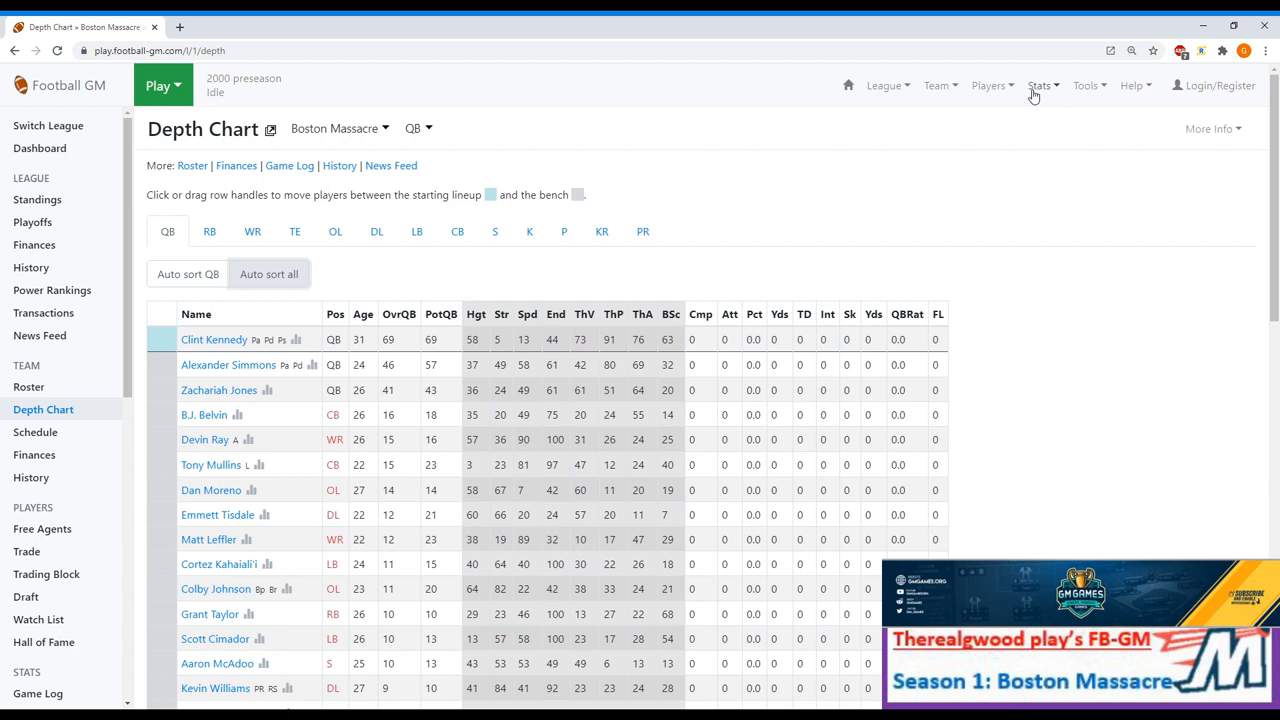
Filter free agents to kickers (k) and sign Nate Perez.
left_click(42, 528)
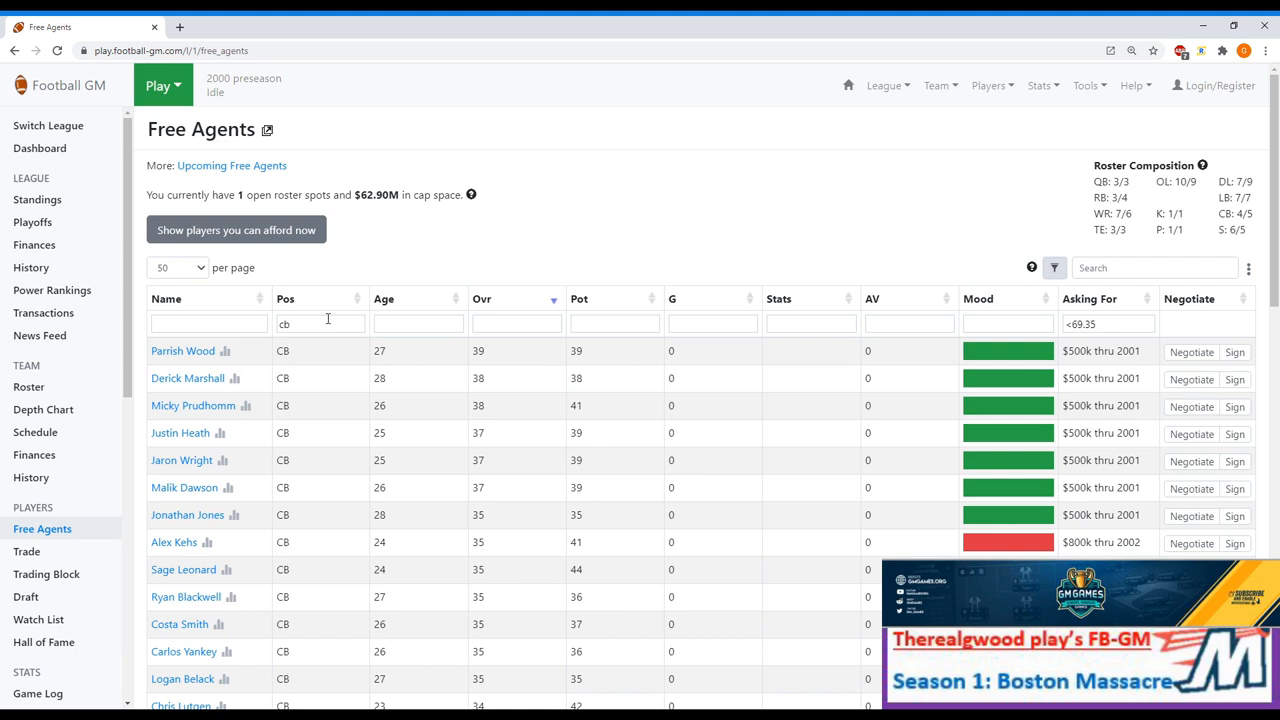
type("k")
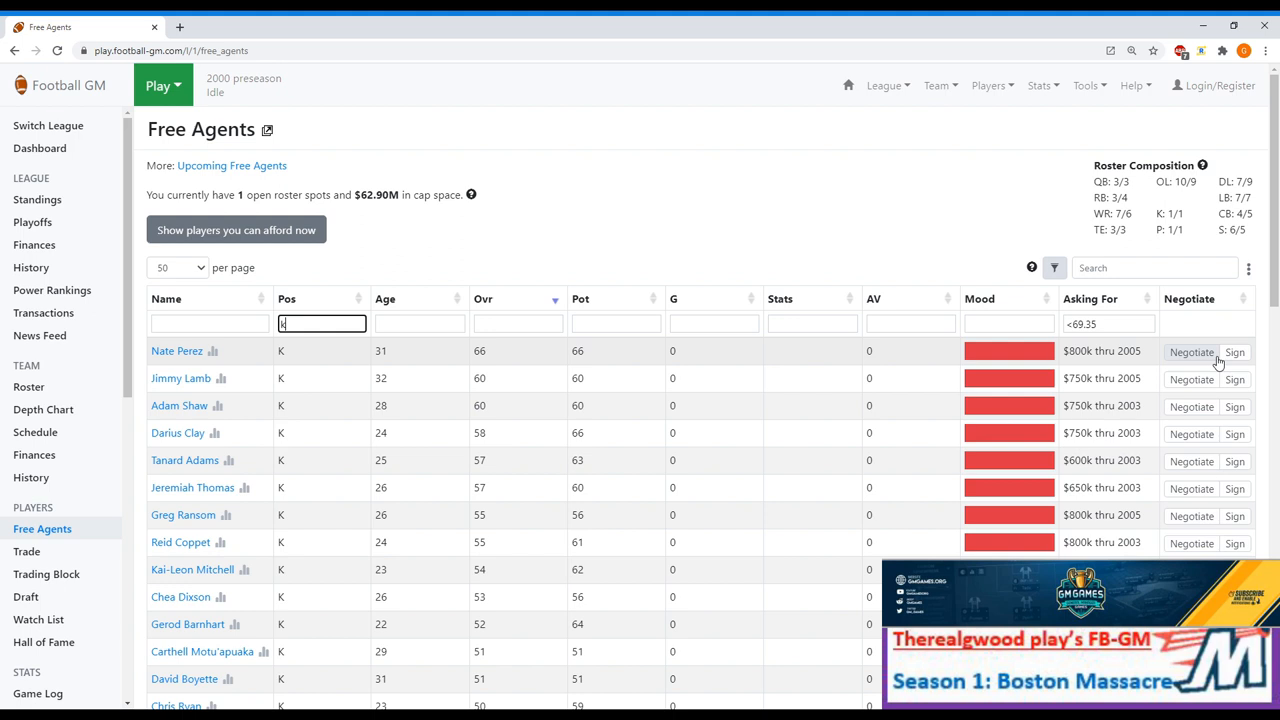
left_click(43, 409)
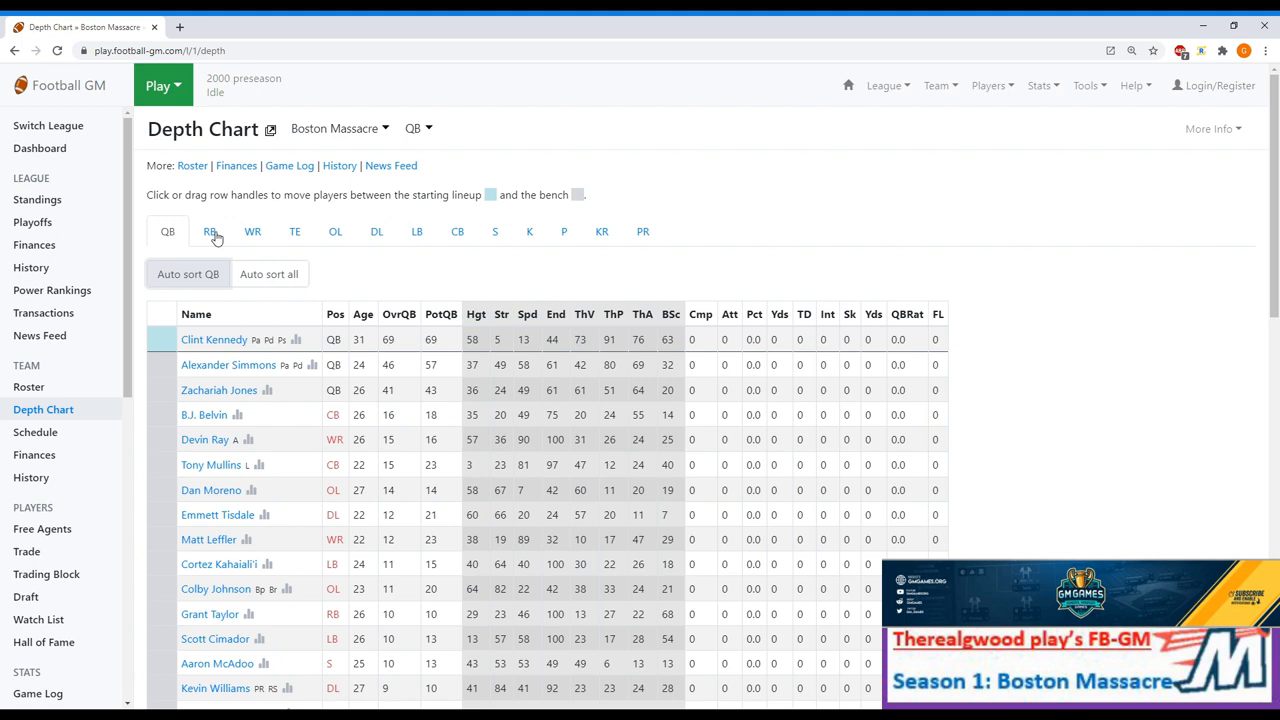
Make Cavon Dungy the starting running back, then view the wide receiver chart.
left_click(214, 339)
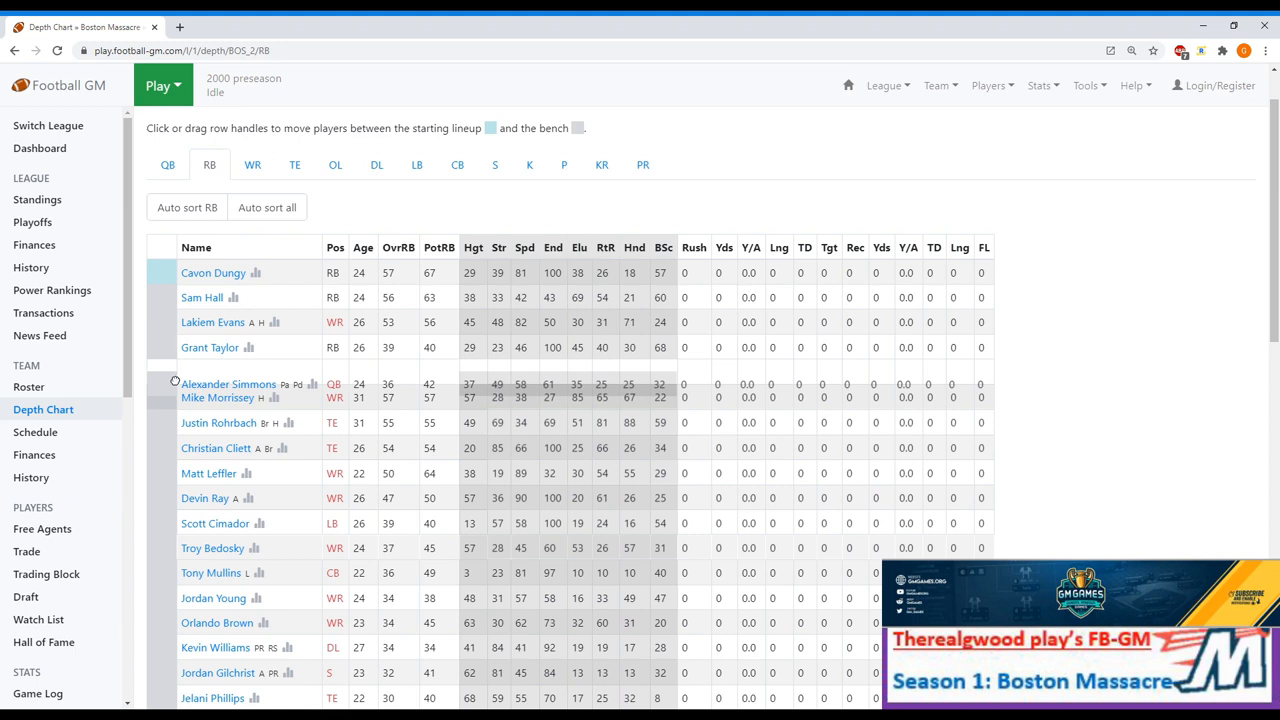
left_click(252, 164)
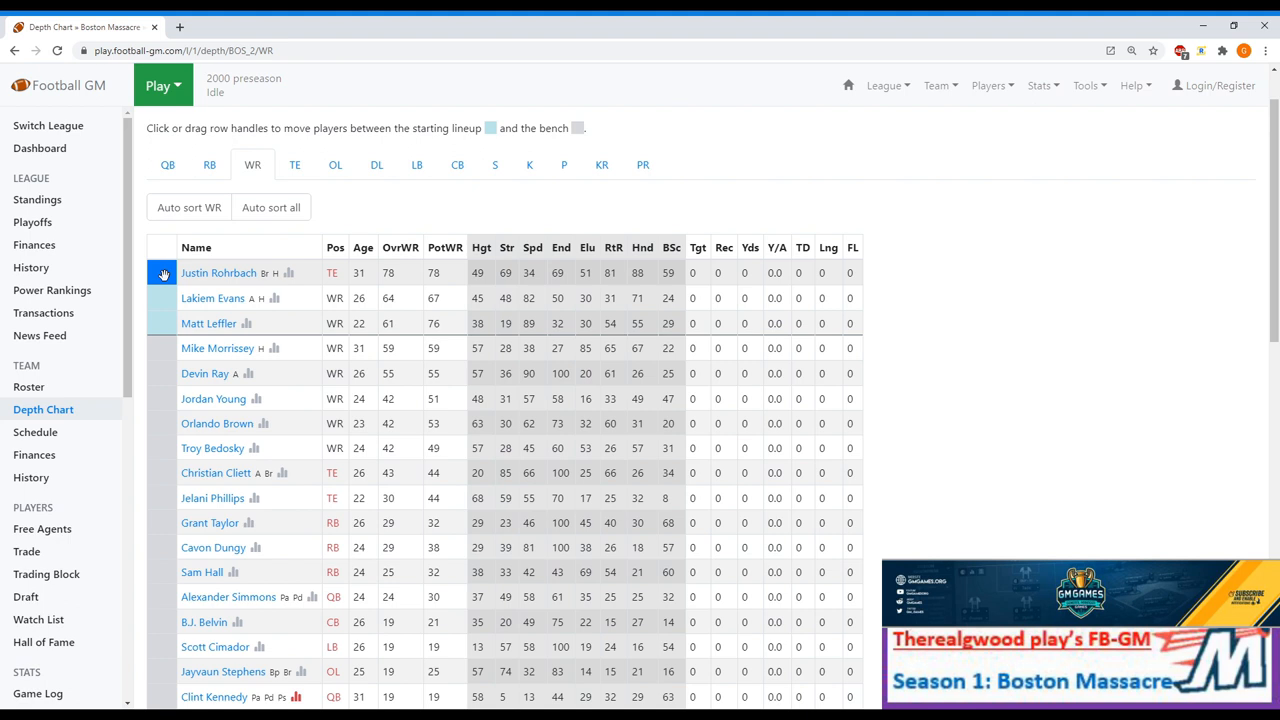
Bench Justin Rohrbach so Mike Morrissey starts at receiver, then check tight end and OL charts.
left_click_drag(163, 273, 163, 348)
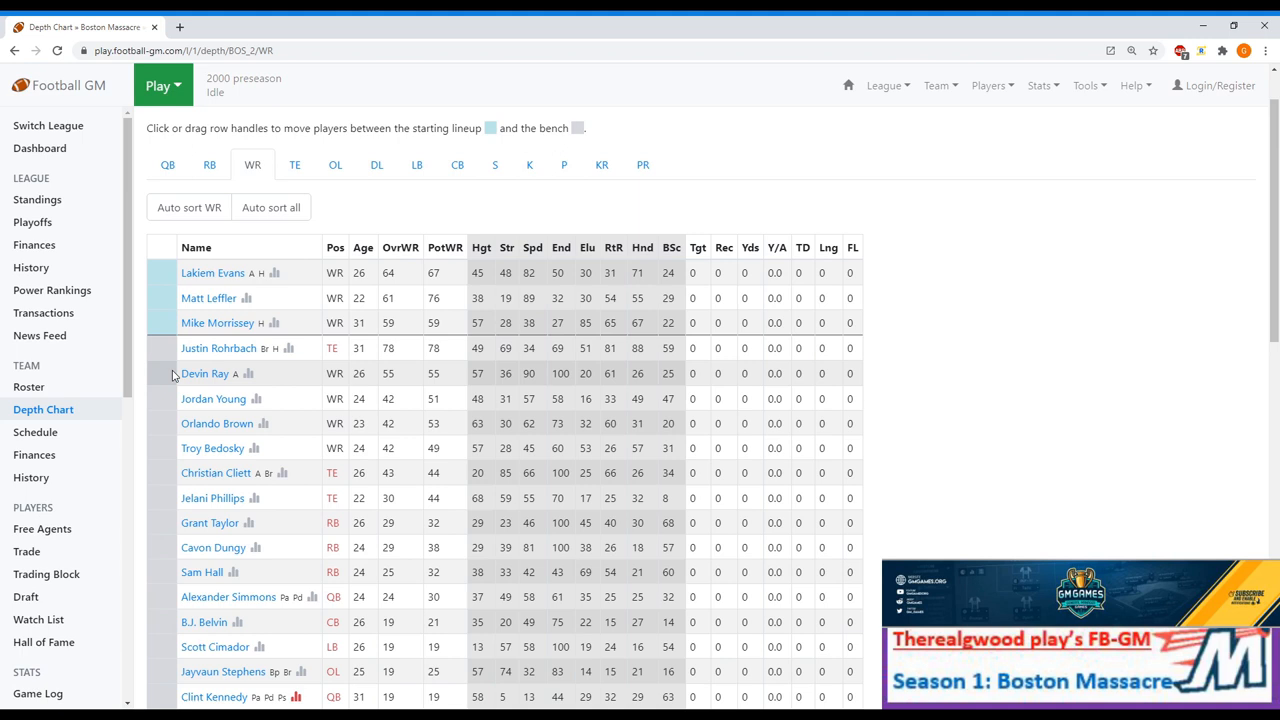
left_click(294, 165)
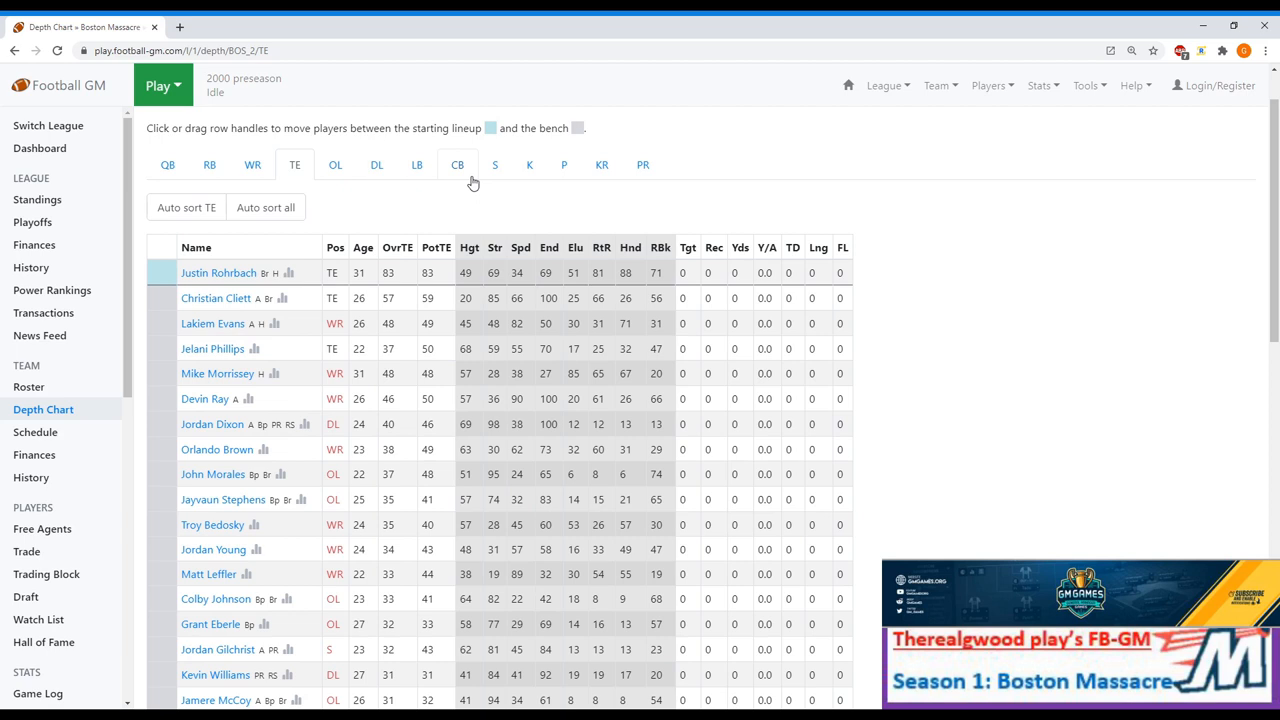
left_click(335, 164)
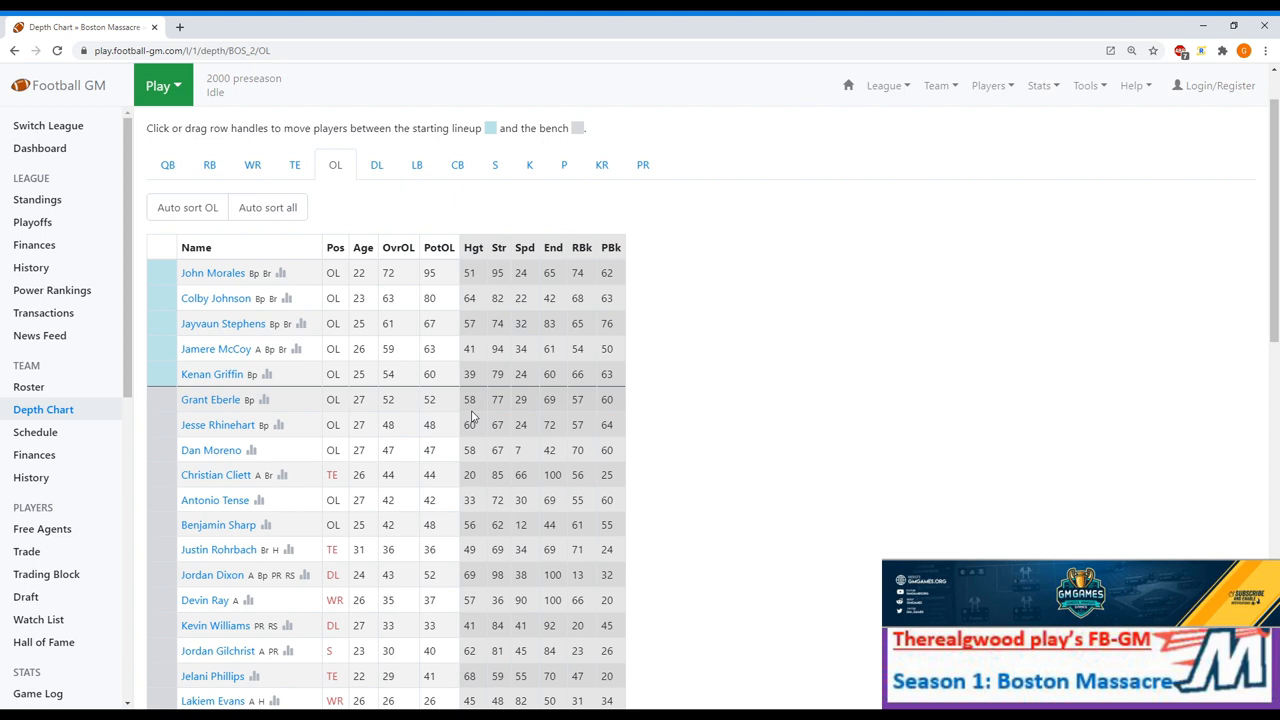
Move Jordan Gilchrist lower on the defensive line bench, then view the linebacker chart.
left_click(376, 164)
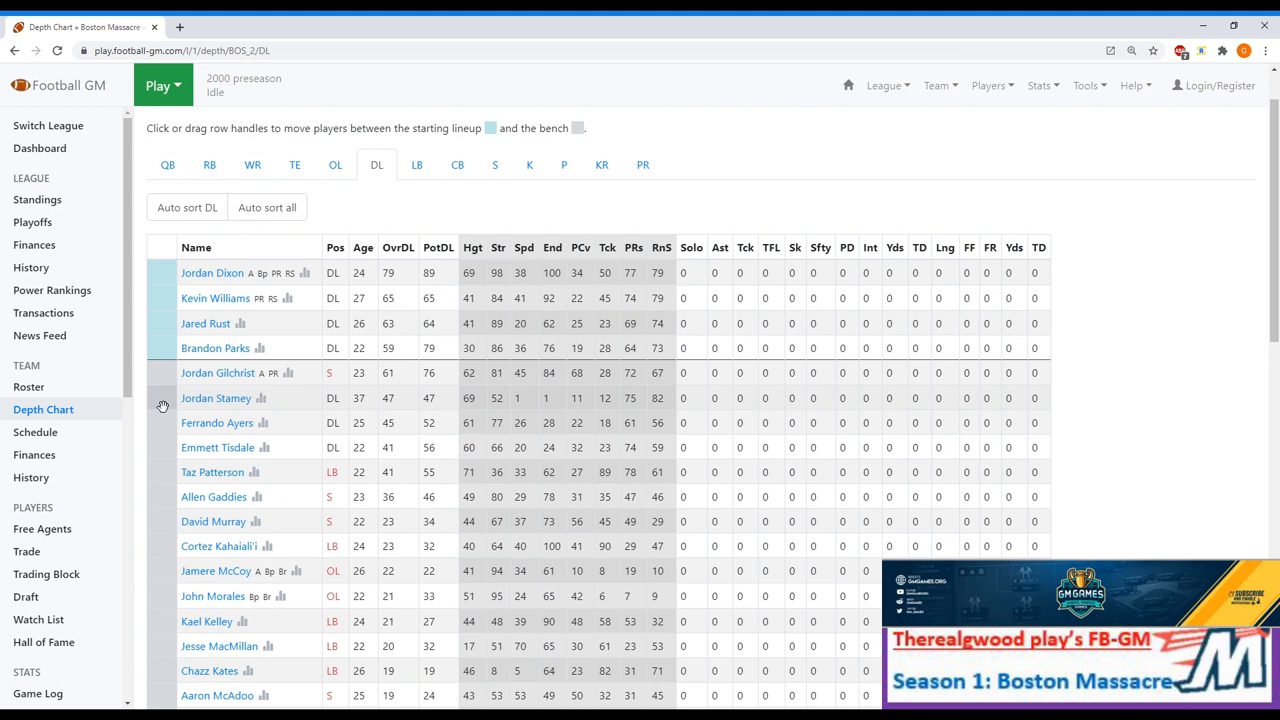
left_click_drag(162, 398, 162, 373)
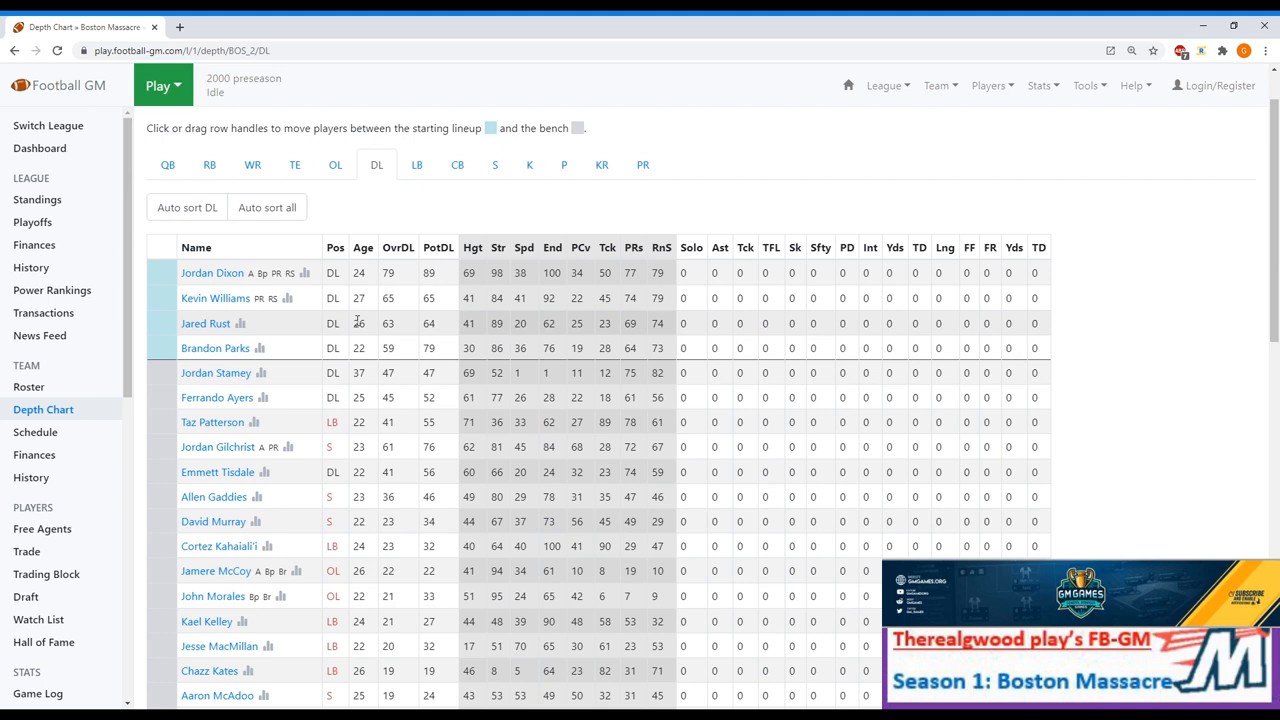
left_click(416, 165)
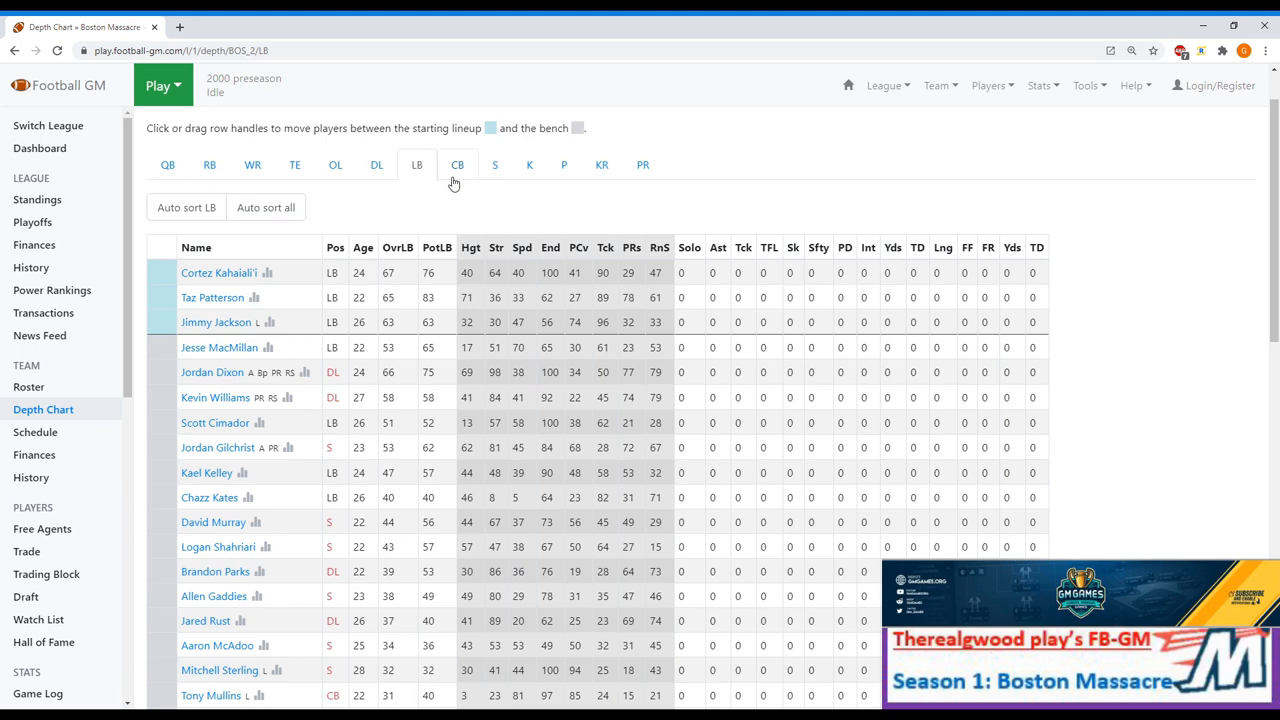
Put Mullins and Sterling ahead of Devin Ray and Lakiem Evans at cornerback, then view safeties.
left_click(457, 165)
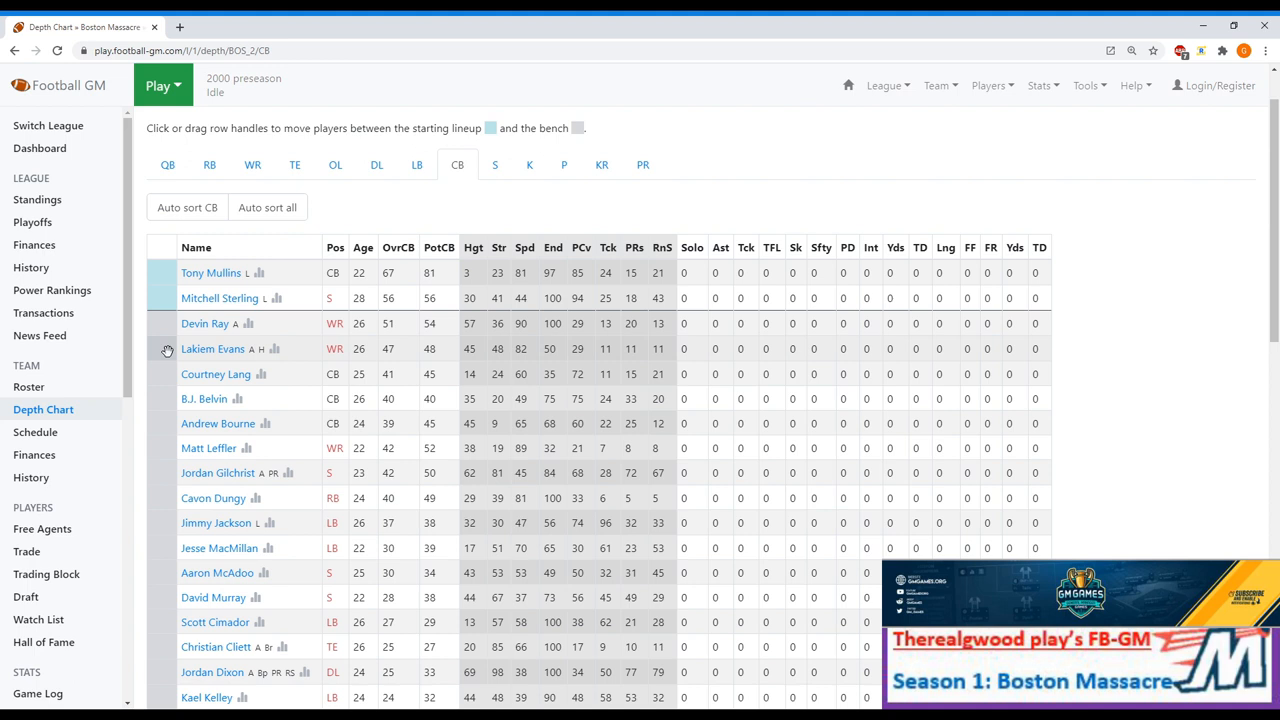
mouse_move(165, 374)
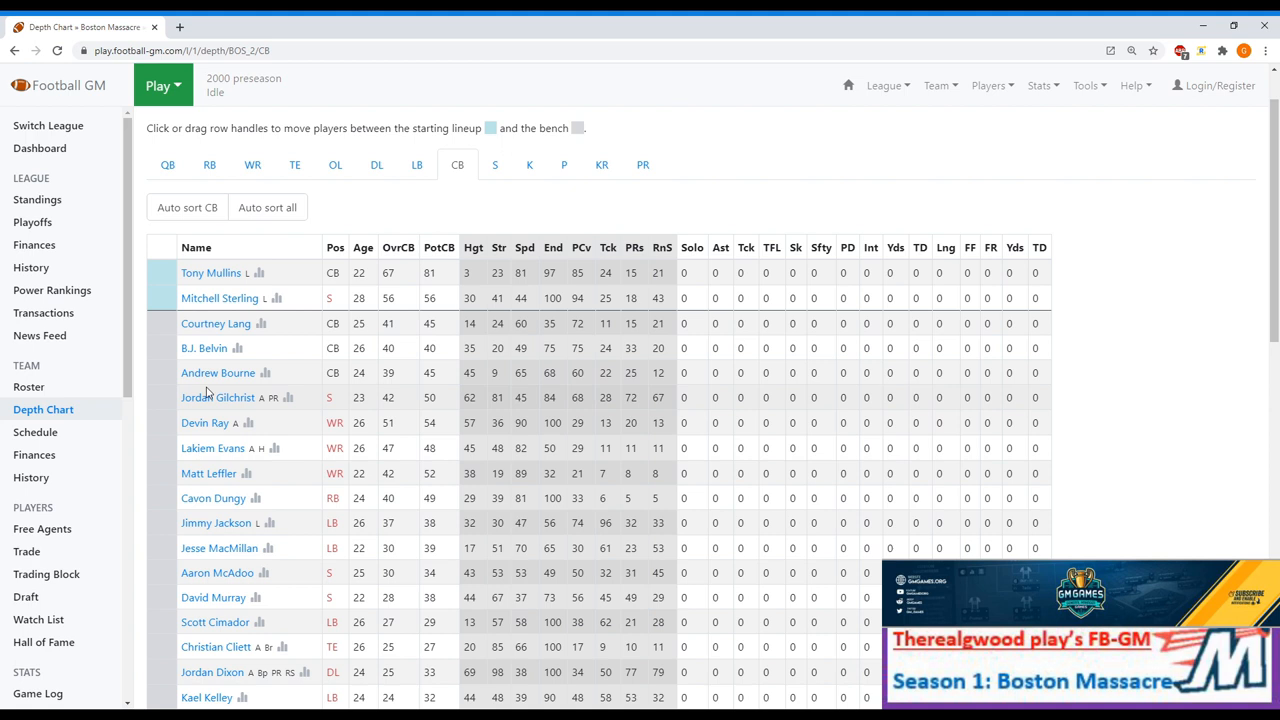
left_click(495, 165)
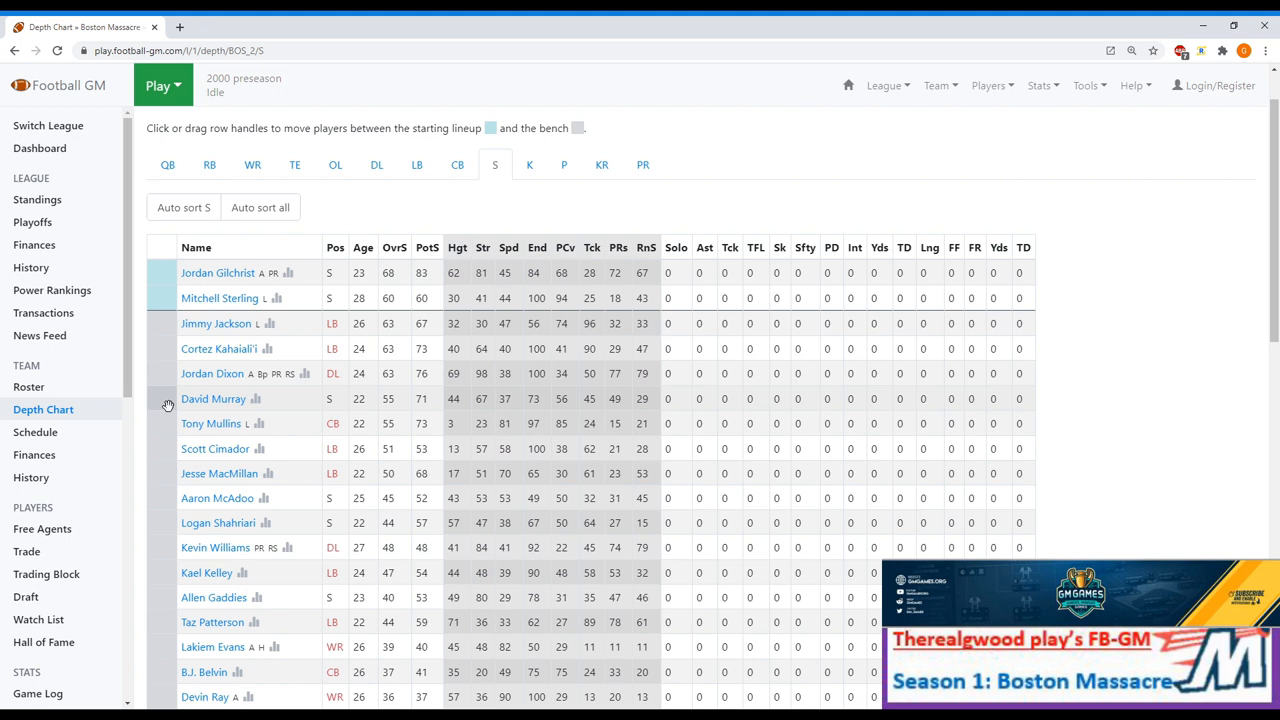
Start David Murray at safety over Mitchell Sterling, then review the kicker, punter and kick returner charts.
left_click_drag(168, 398, 168, 298)
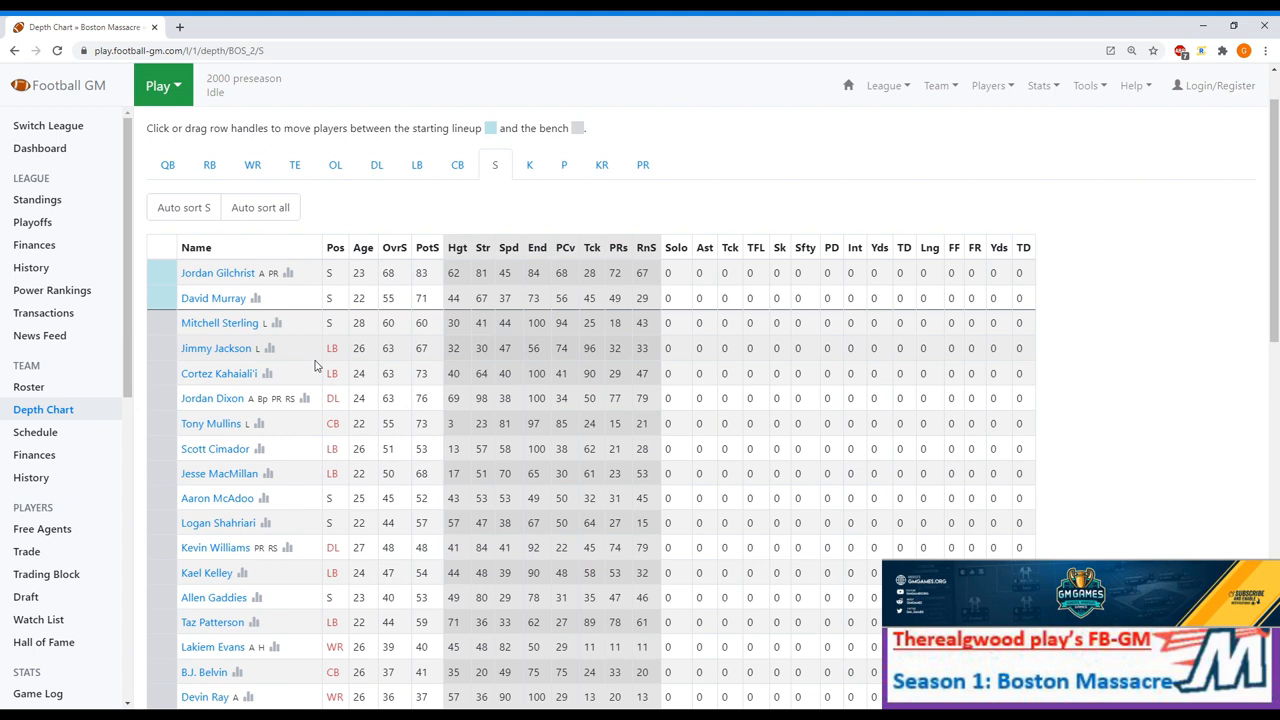
left_click(529, 165)
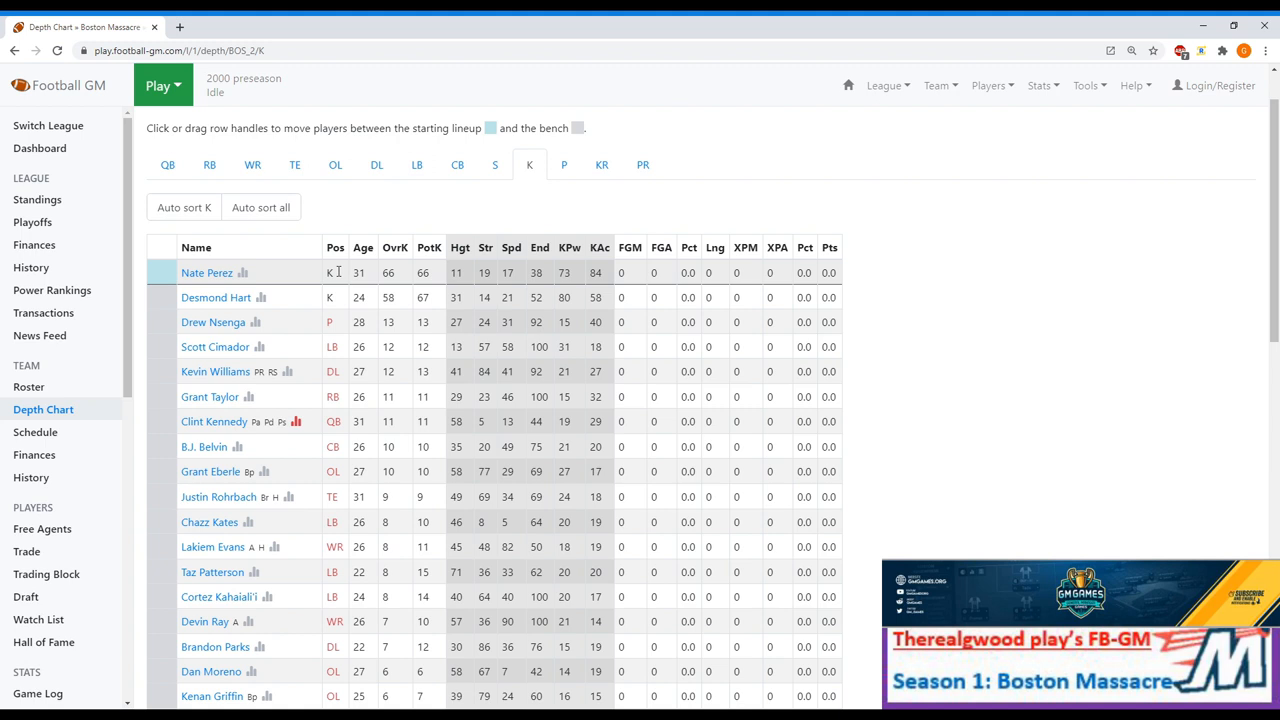
left_click(563, 164)
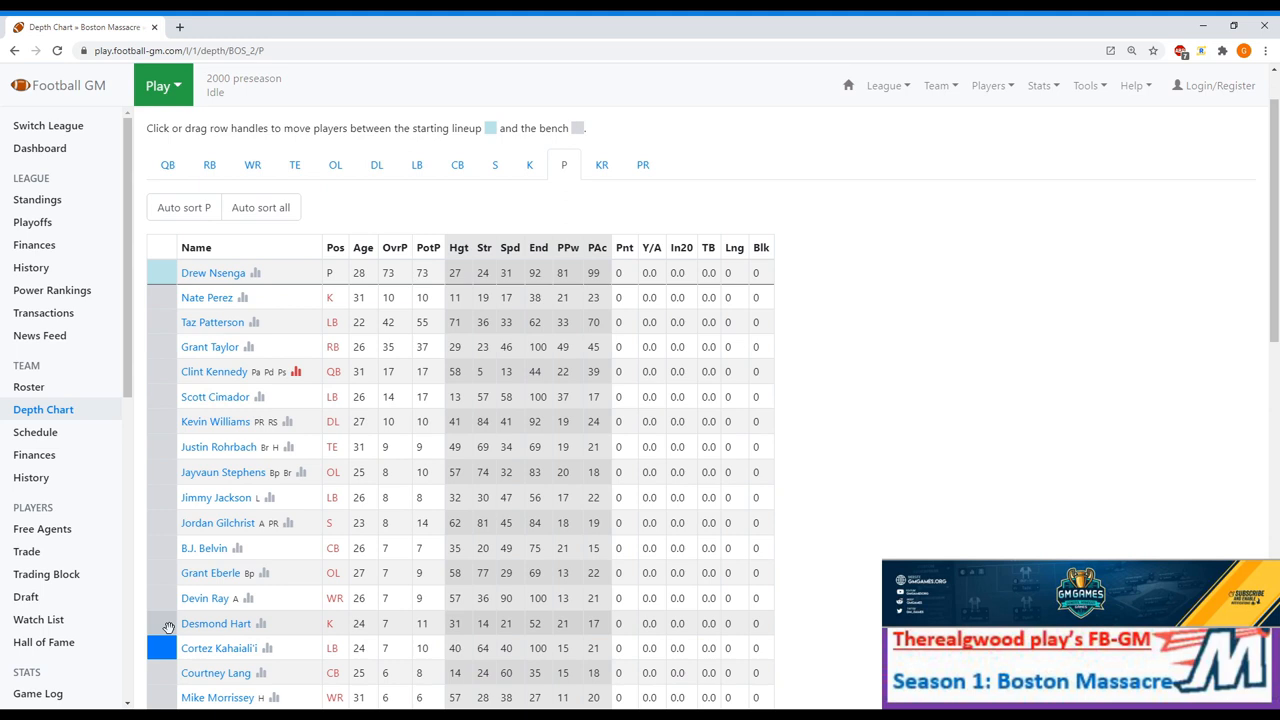
left_click(601, 164)
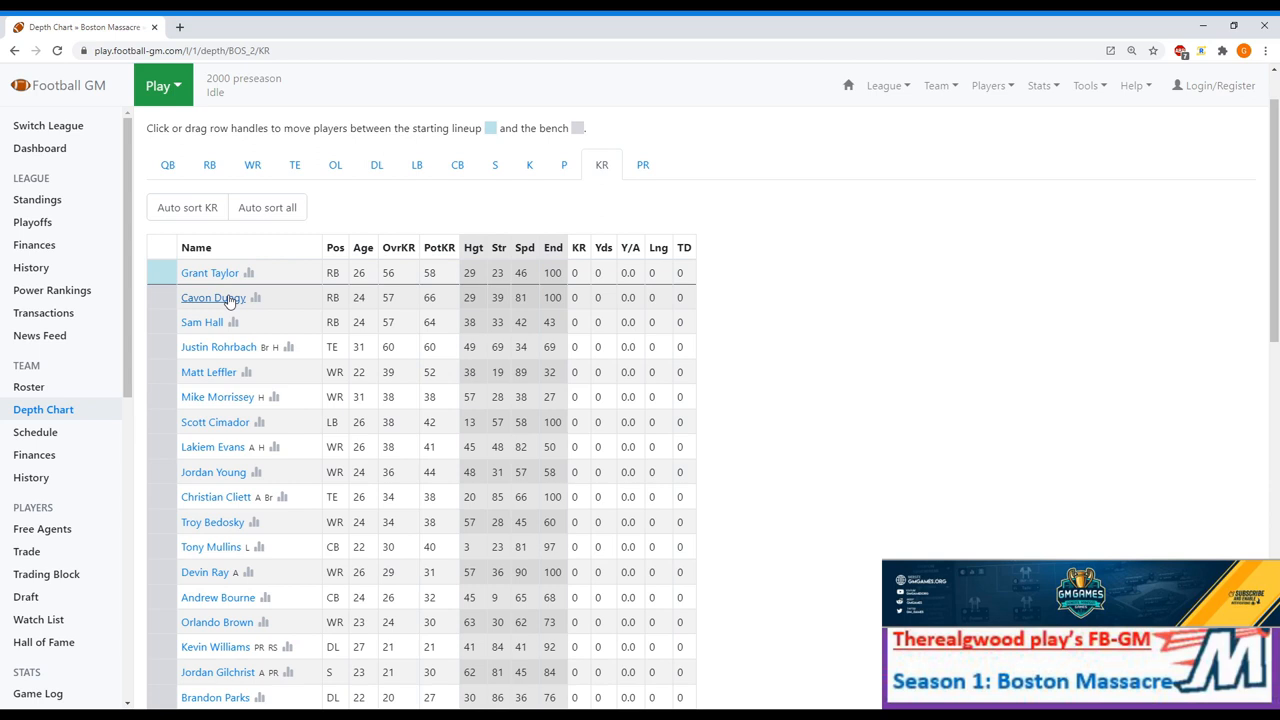
Start Justin Rohrbach at punt returner and view power rankings showing Boston Massacre first at 99.
left_click(642, 164)
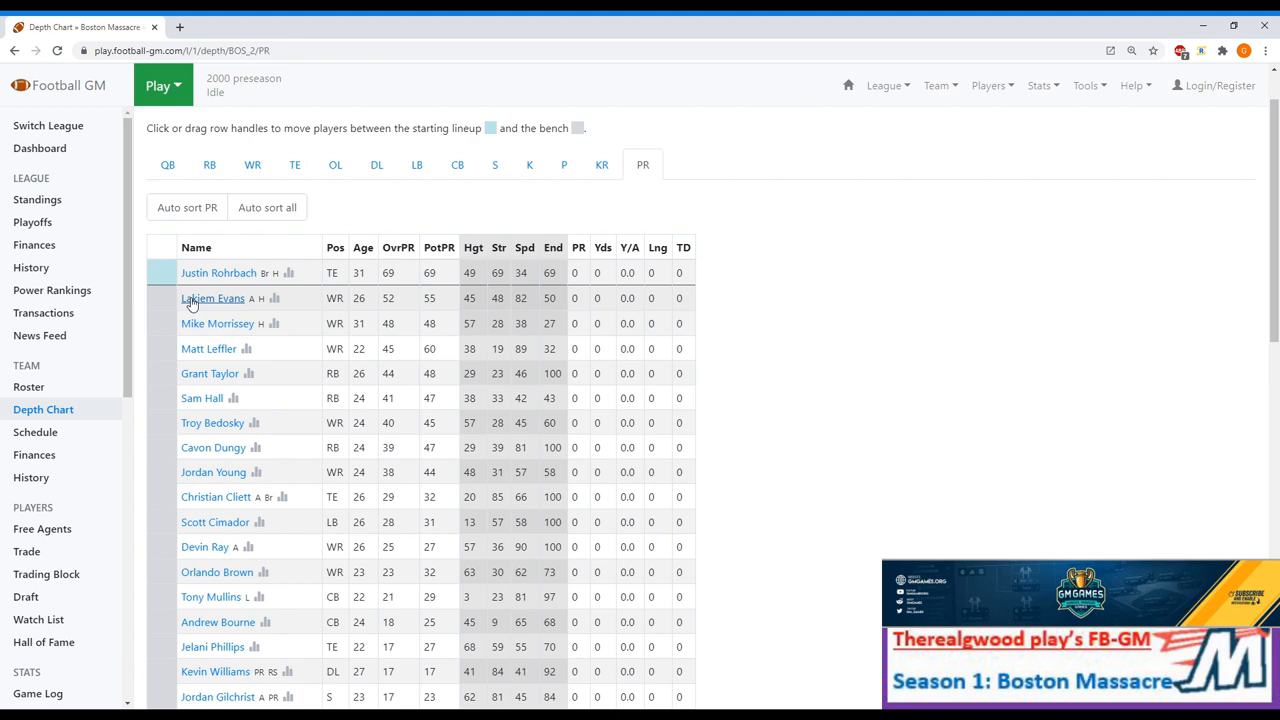
left_click_drag(209, 373, 209, 272)
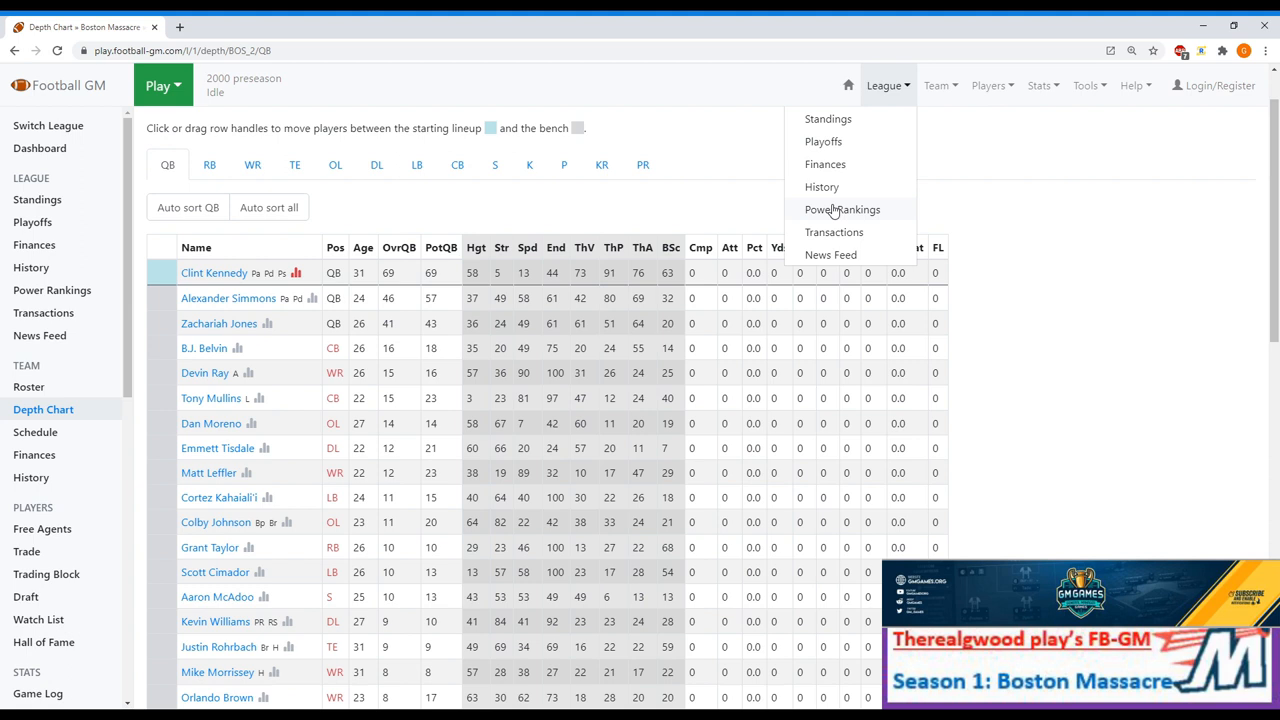
left_click(842, 209)
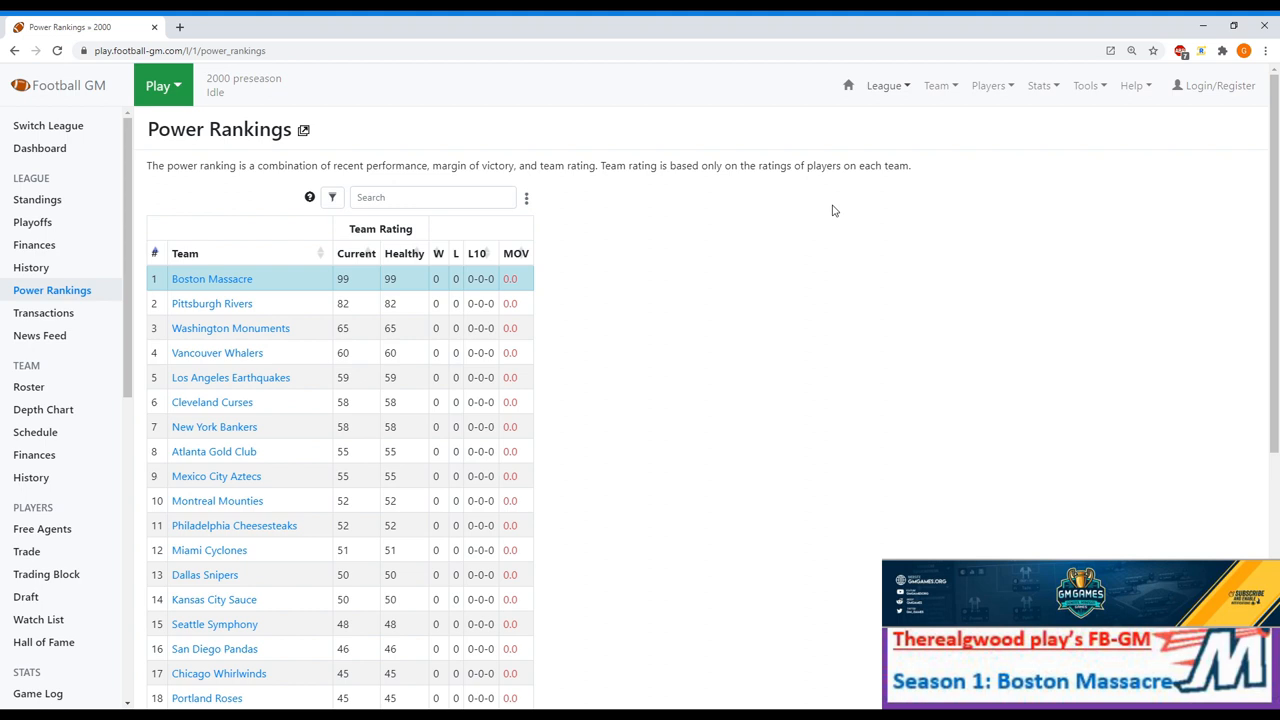